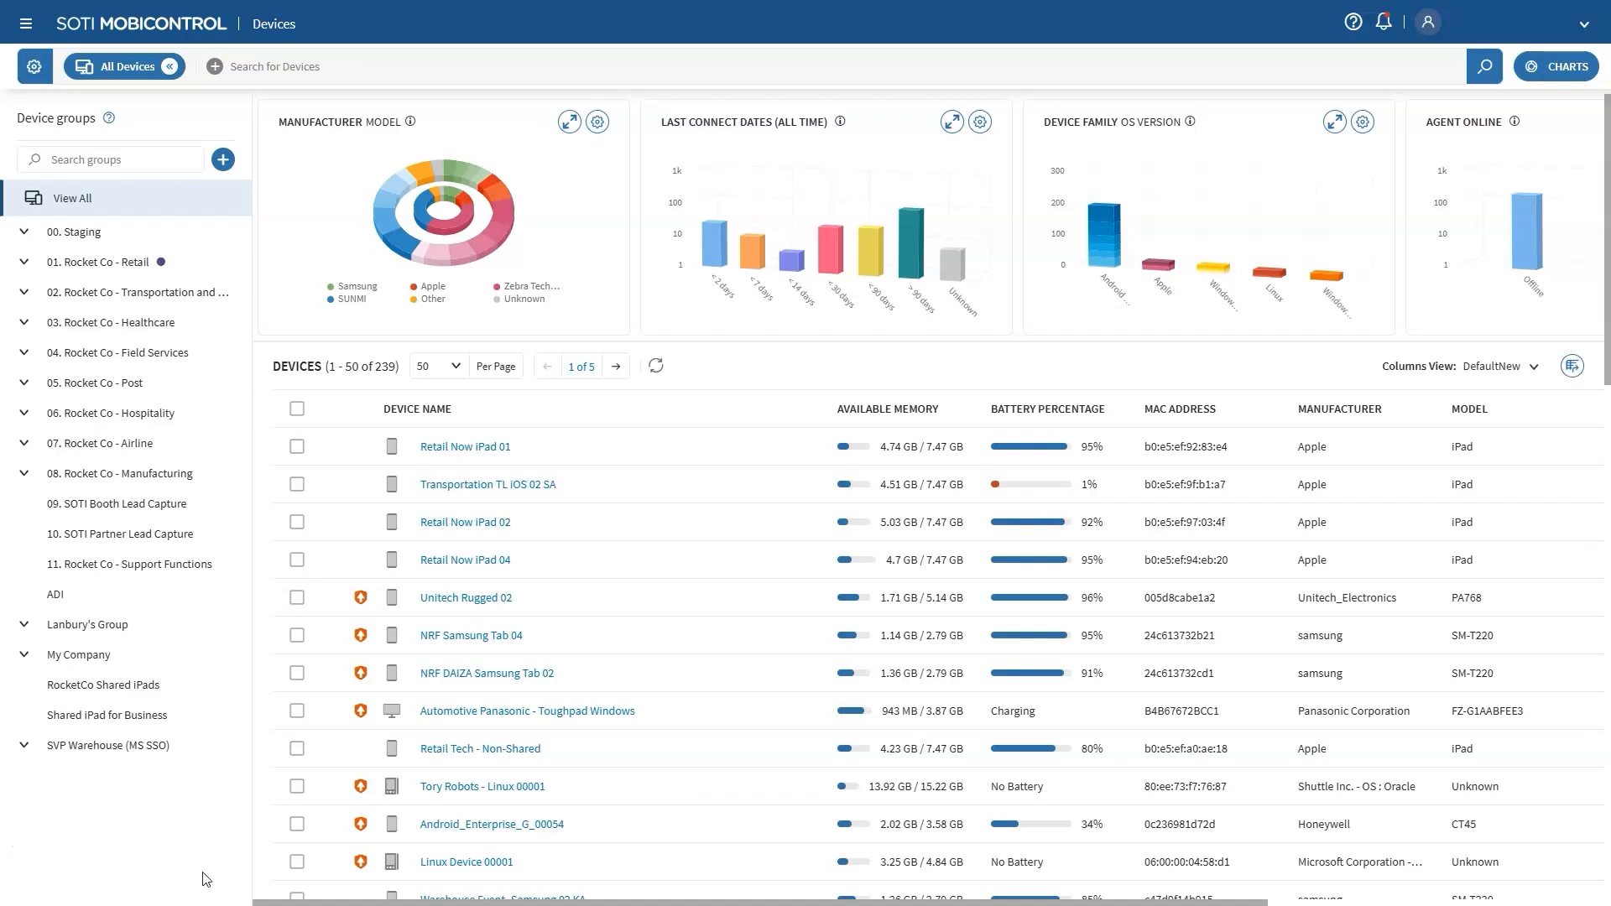
{"action": "mouse_move", "coordinate": [214, 838]}
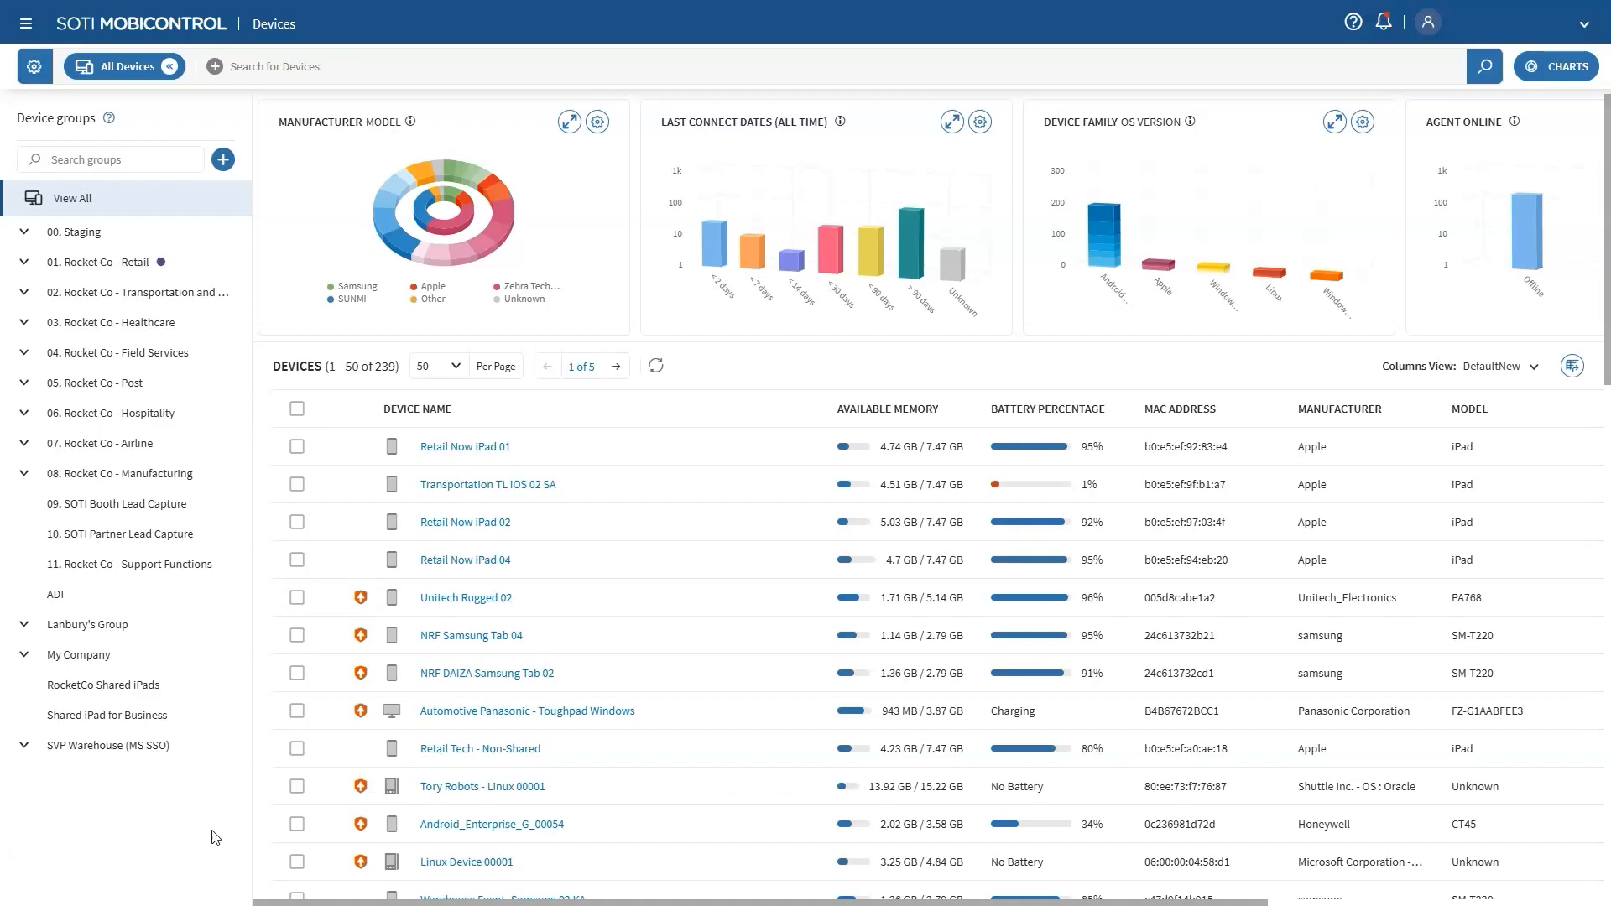
{"action": "mouse_move", "coordinate": [139, 292]}
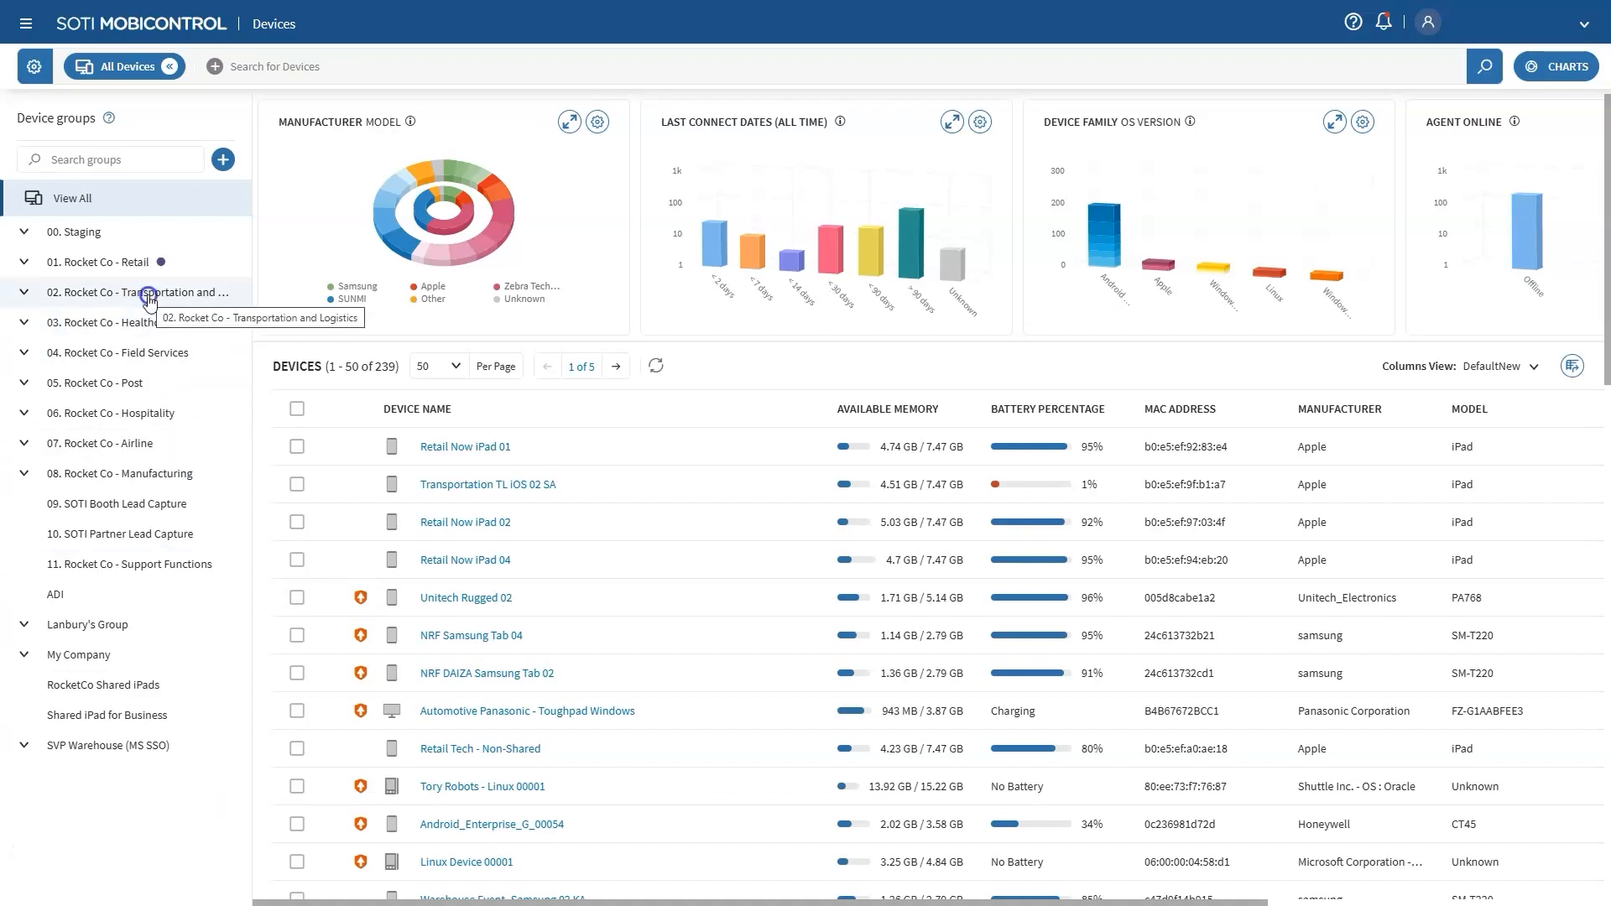
Show the Custom Data settings under the Transportation and Logistics group's advanced configurations.
{"action": "left_click", "coordinate": [141, 292]}
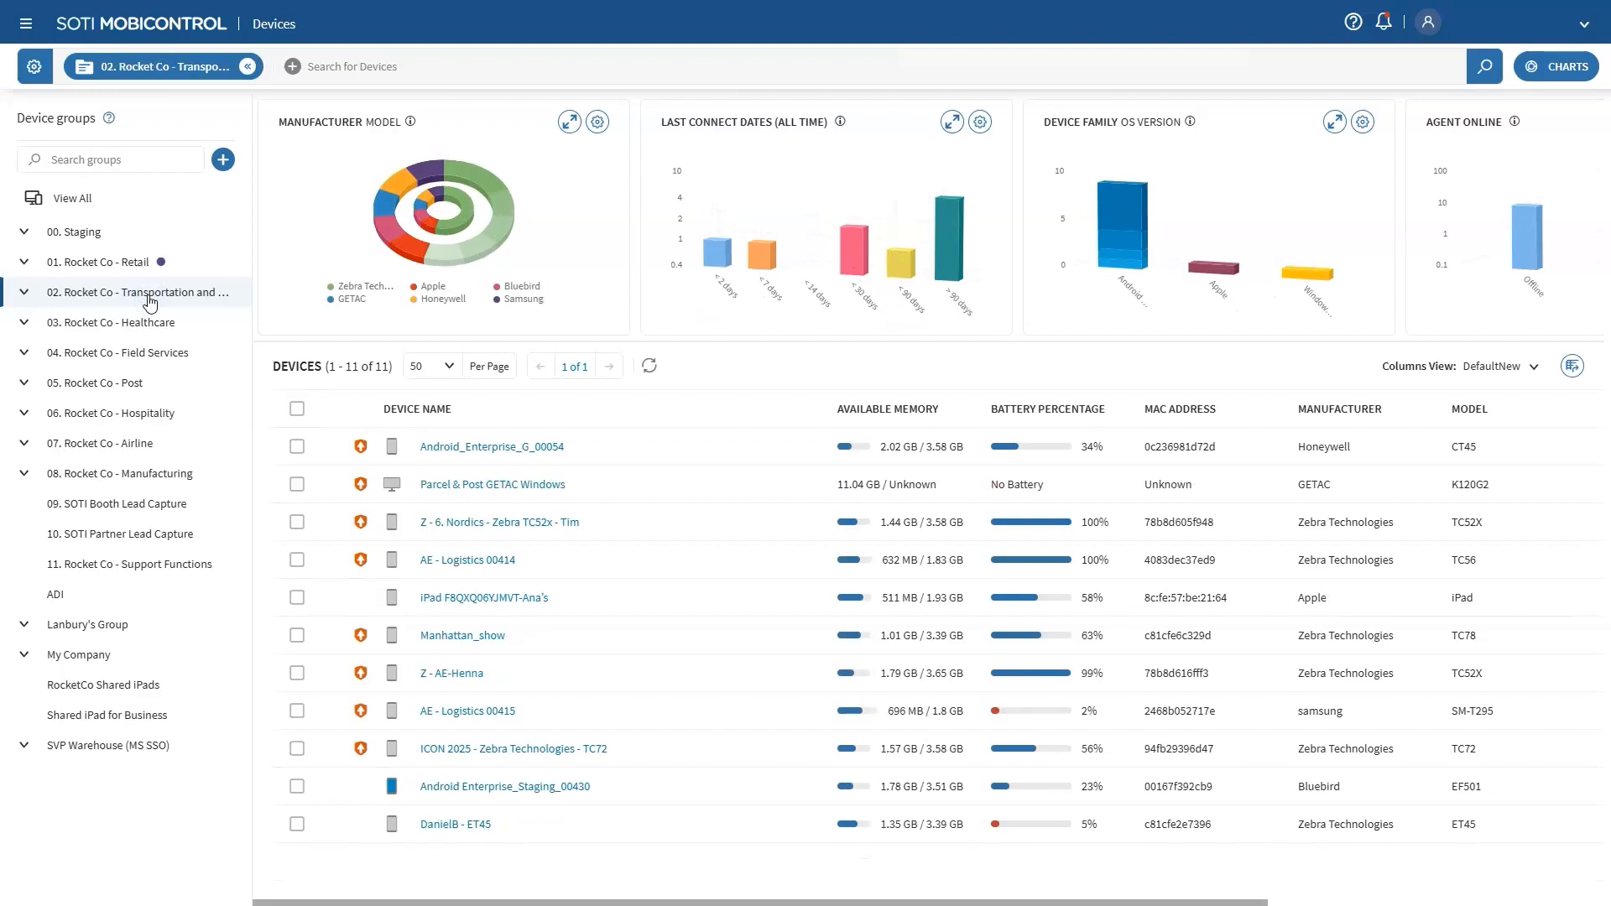
{"action": "right_click", "coordinate": [148, 301]}
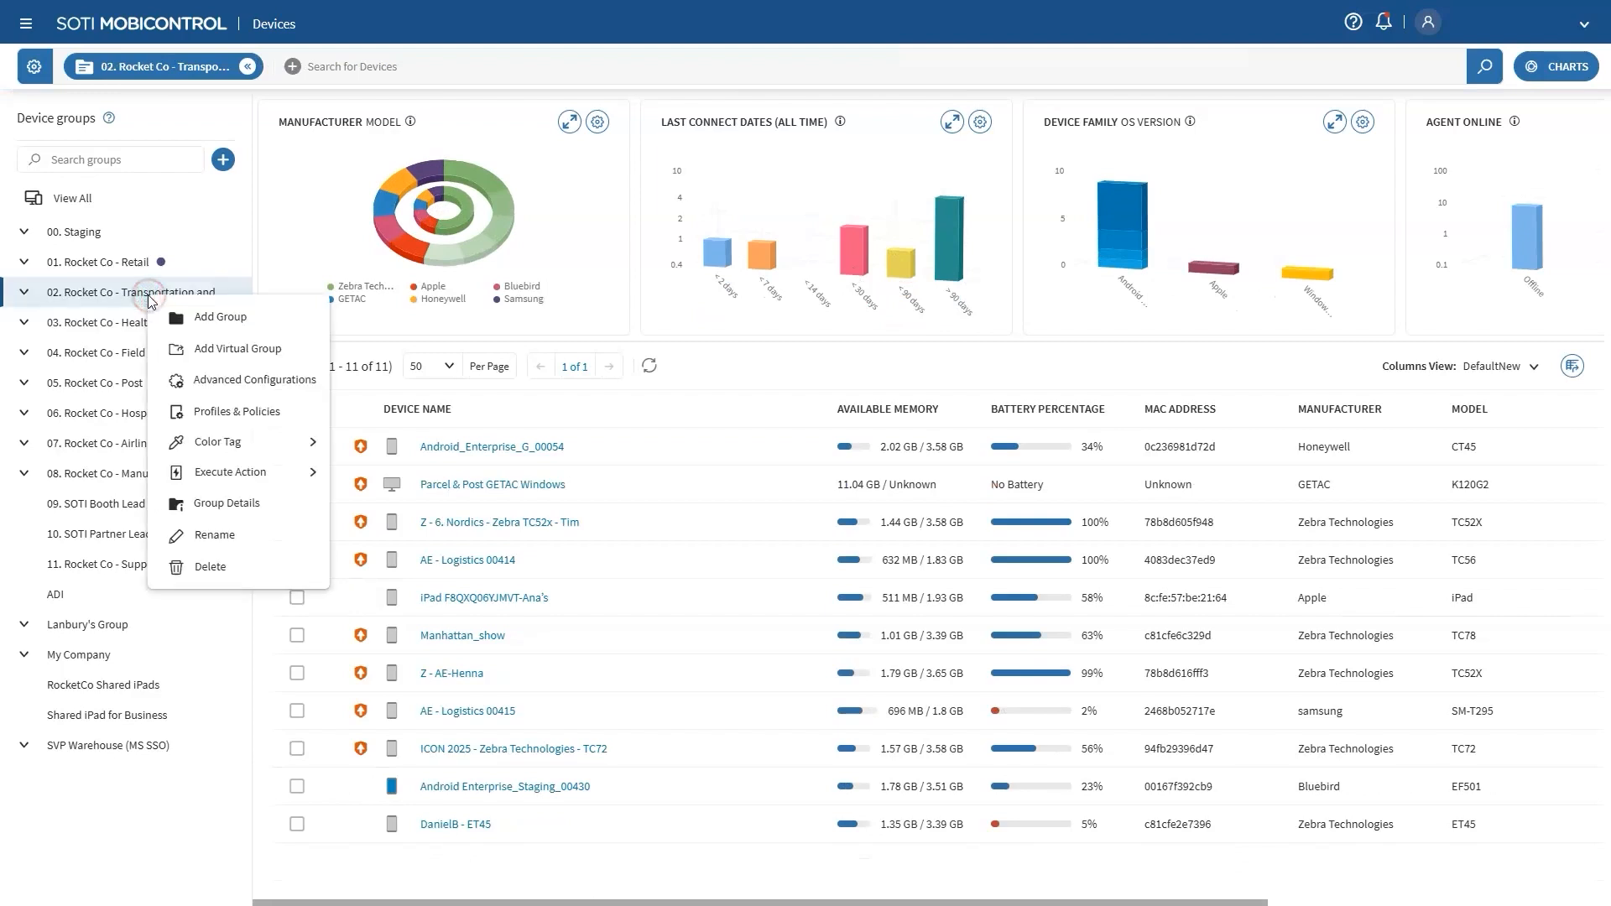
{"action": "left_click", "coordinate": [254, 381]}
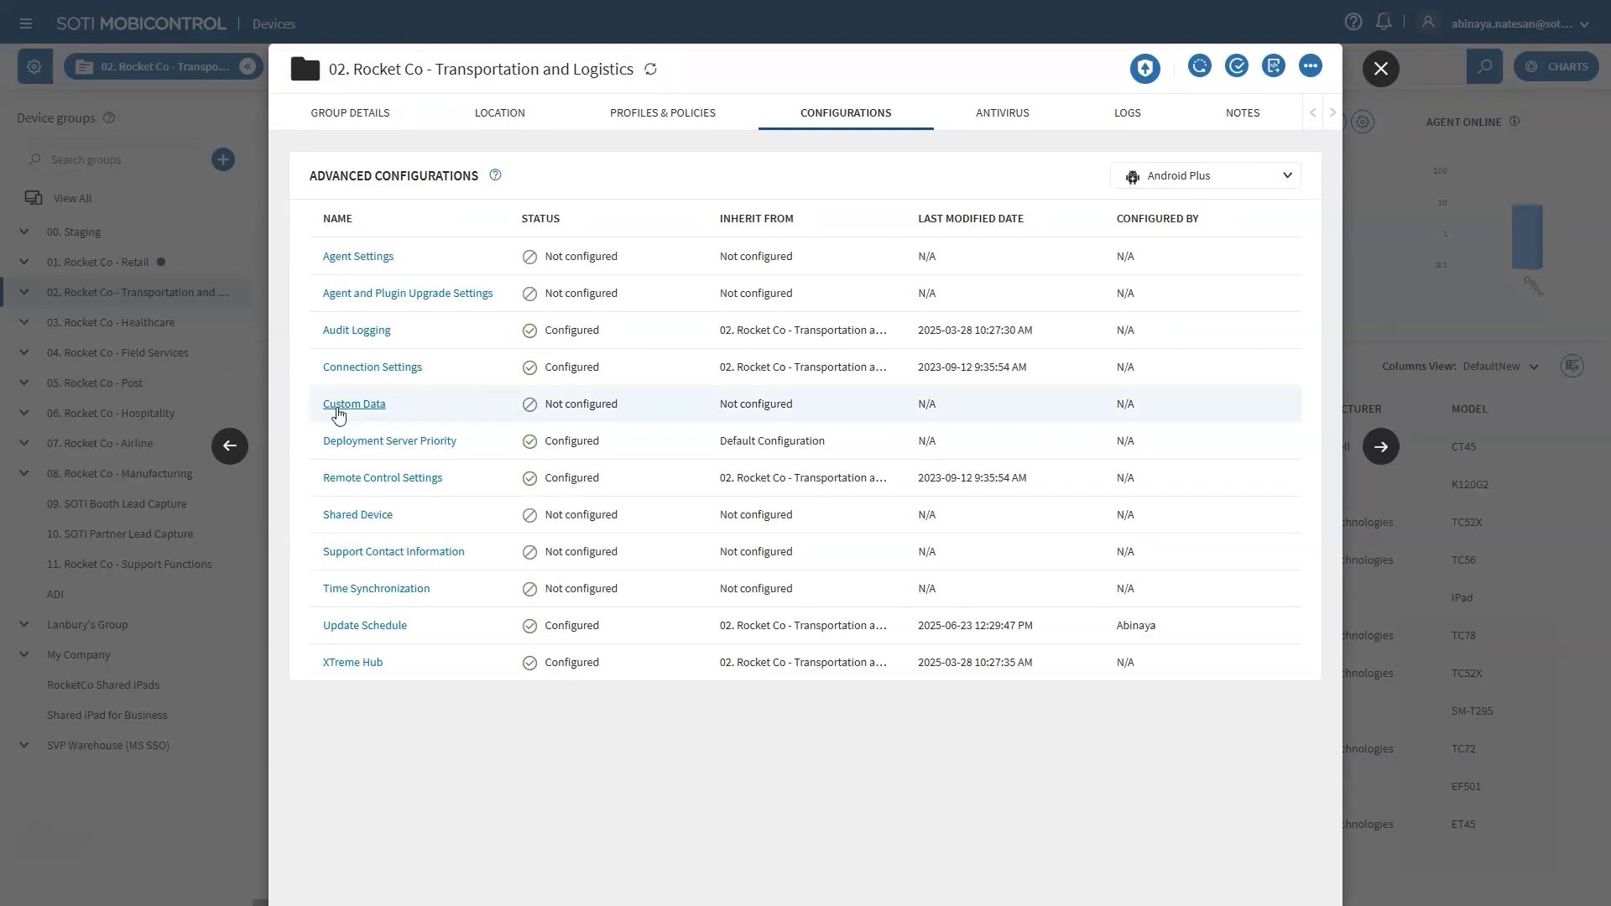
{"action": "left_click", "coordinate": [354, 403]}
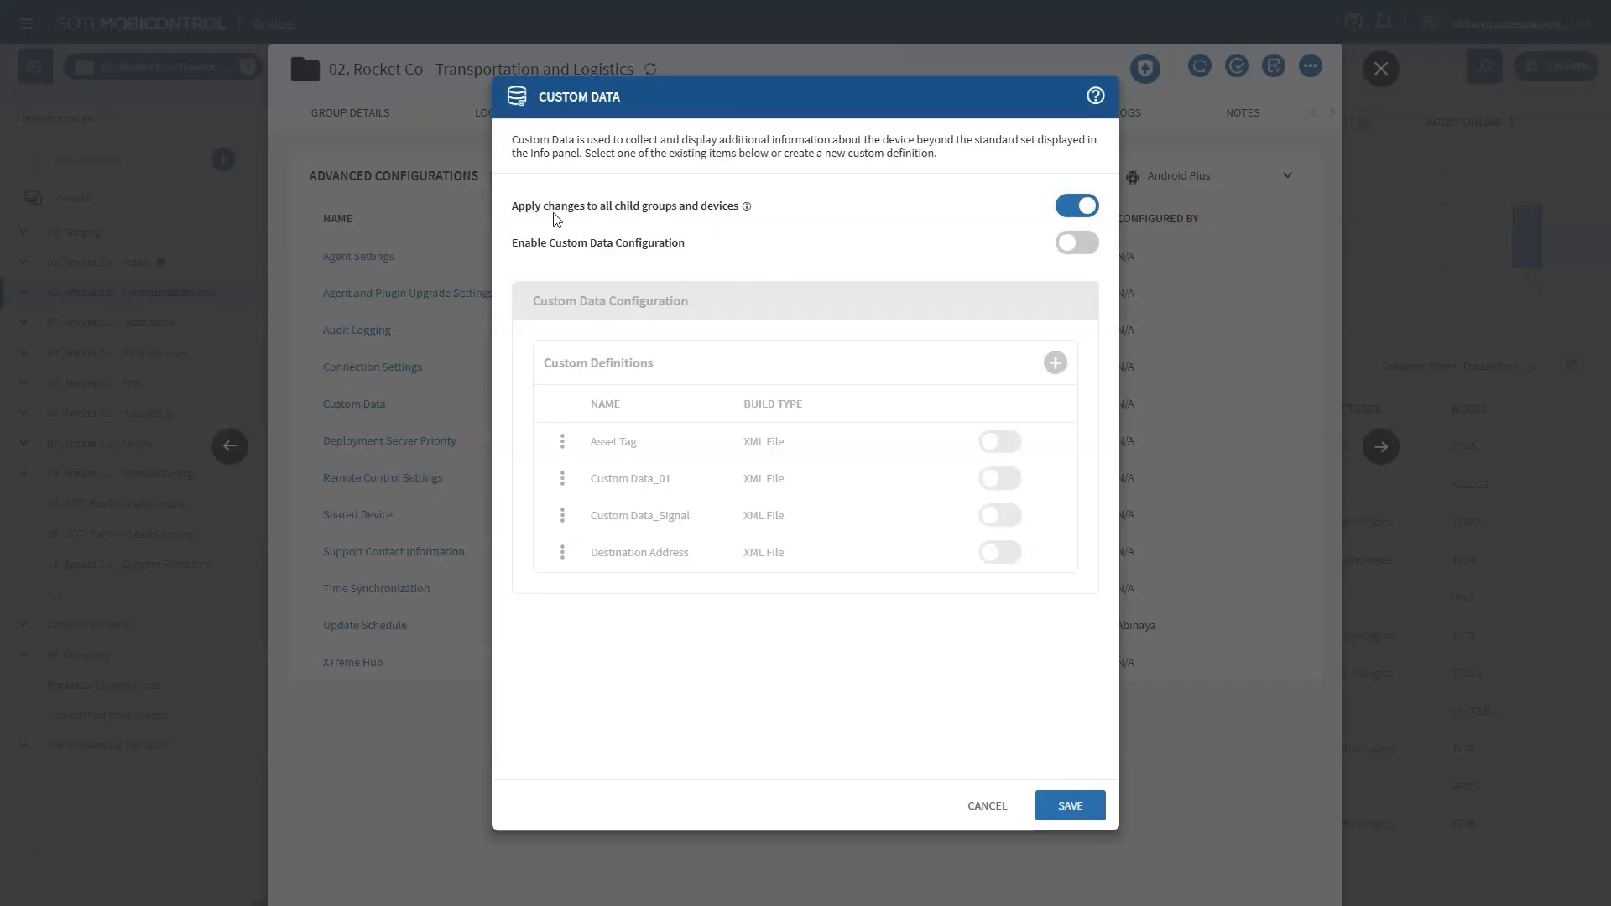
{"action": "mouse_move", "coordinate": [635, 213]}
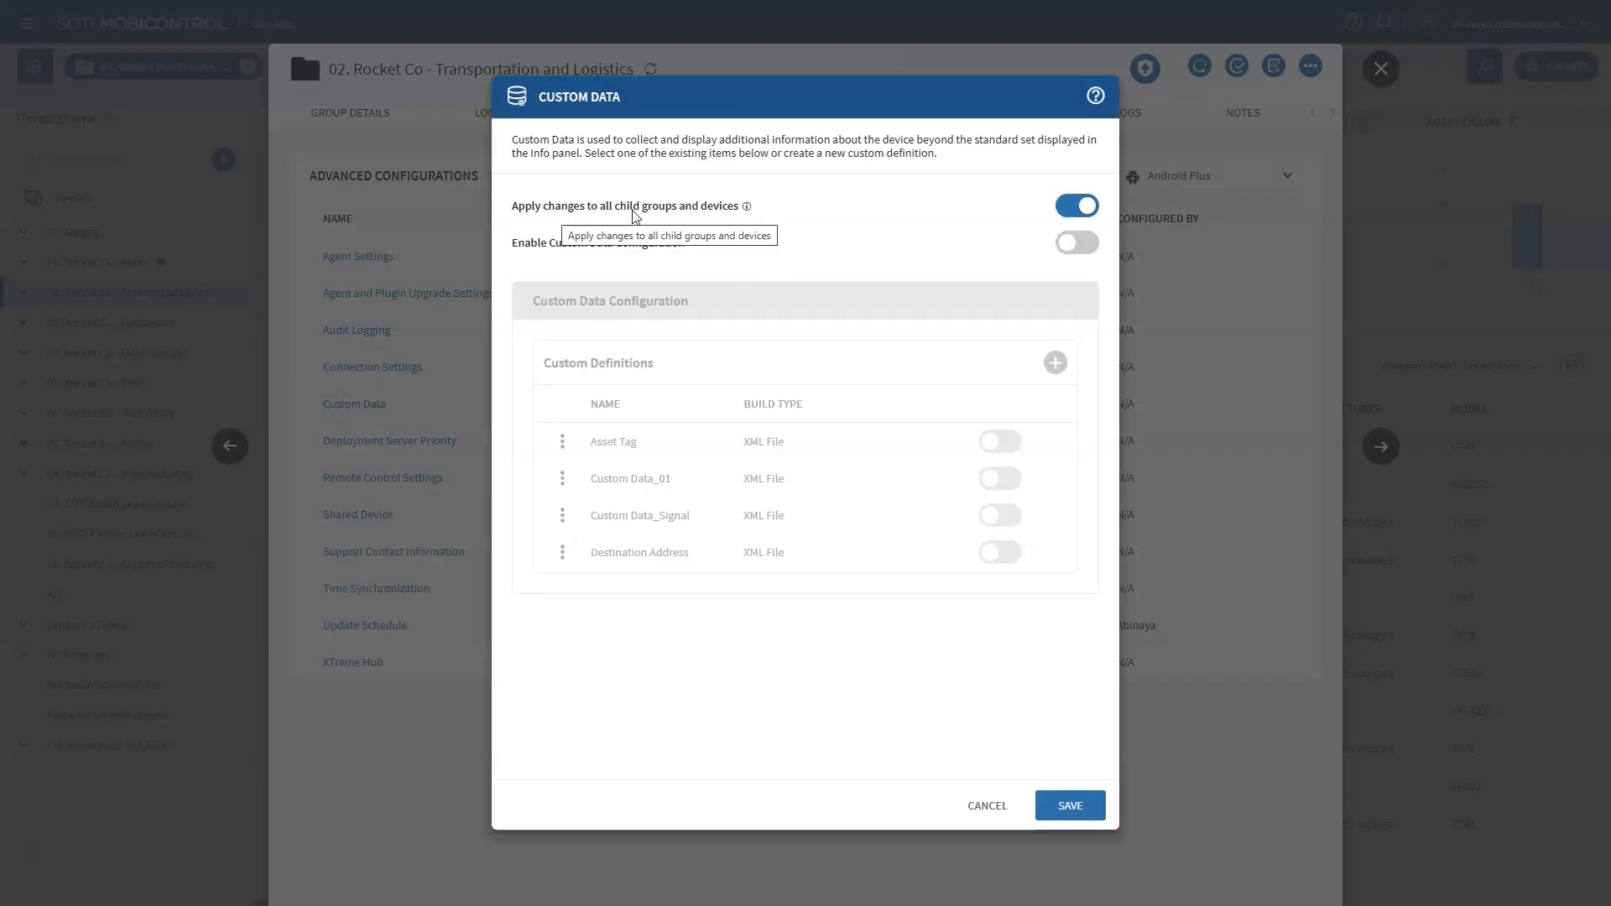
{"action": "mouse_move", "coordinate": [1054, 213]}
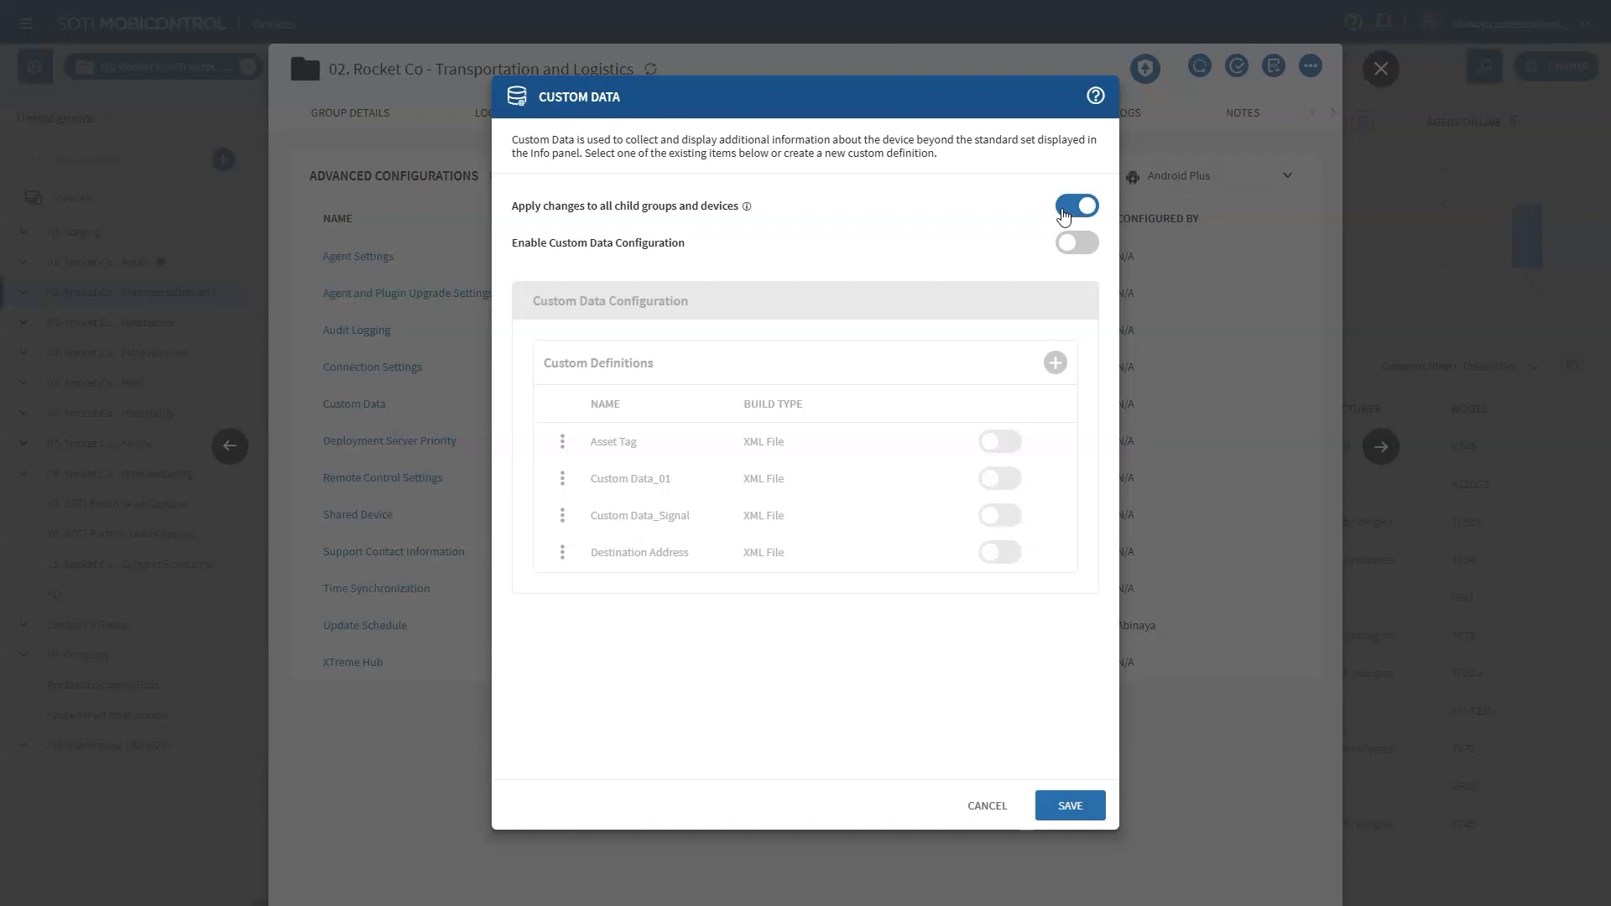
Enable Custom Data Configuration and start a new custom definition.
{"action": "left_click", "coordinate": [1076, 242]}
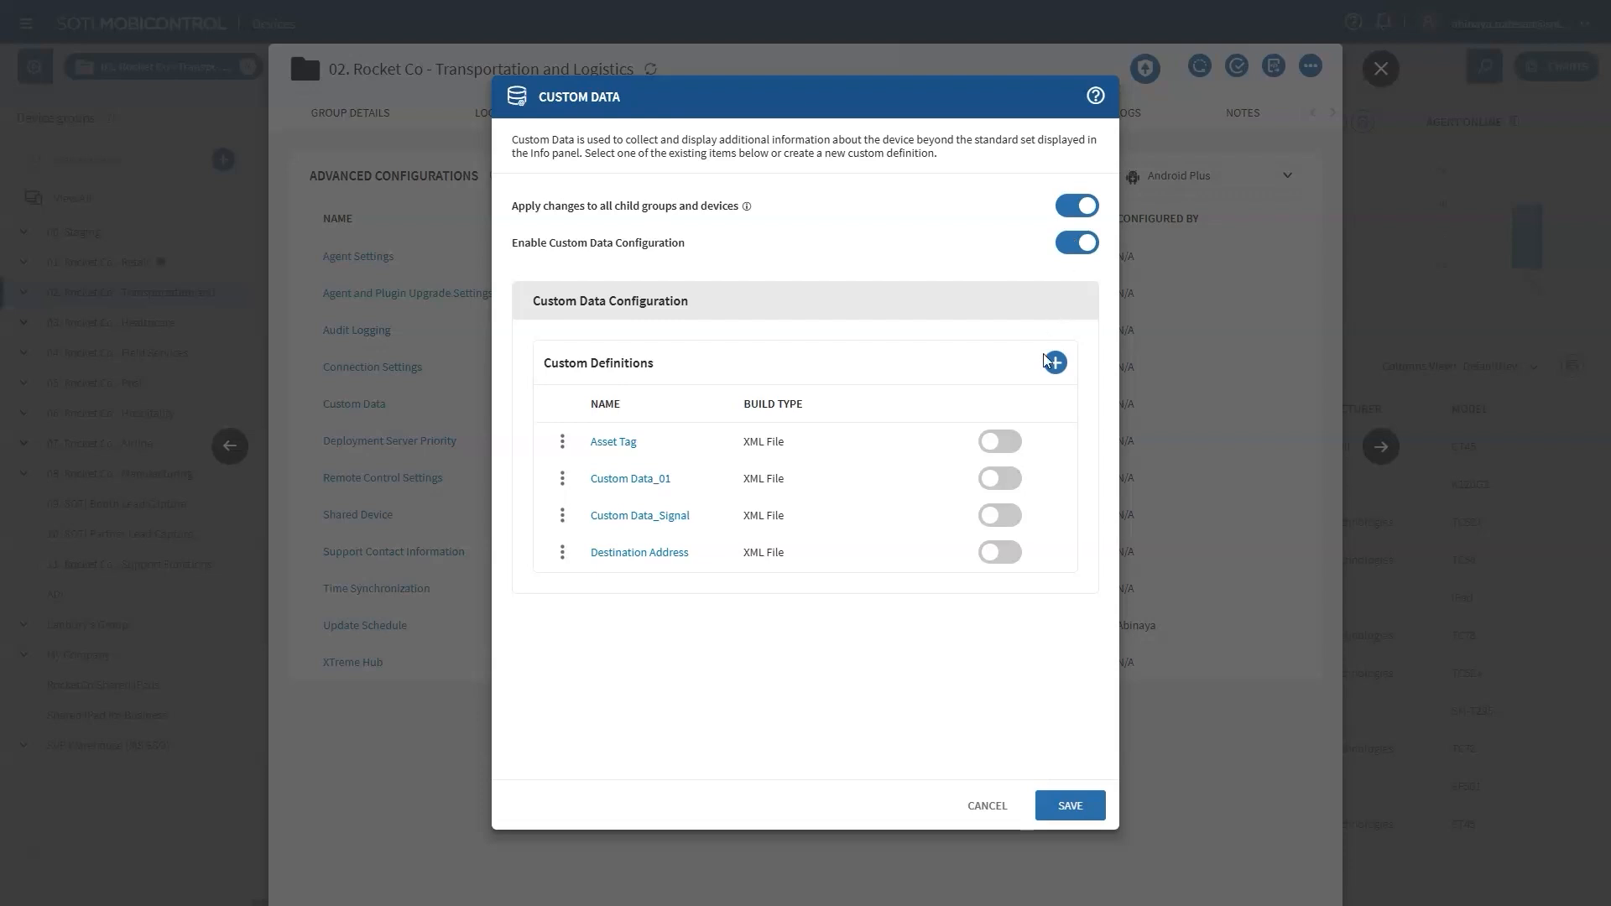
{"action": "left_click", "coordinate": [1053, 363]}
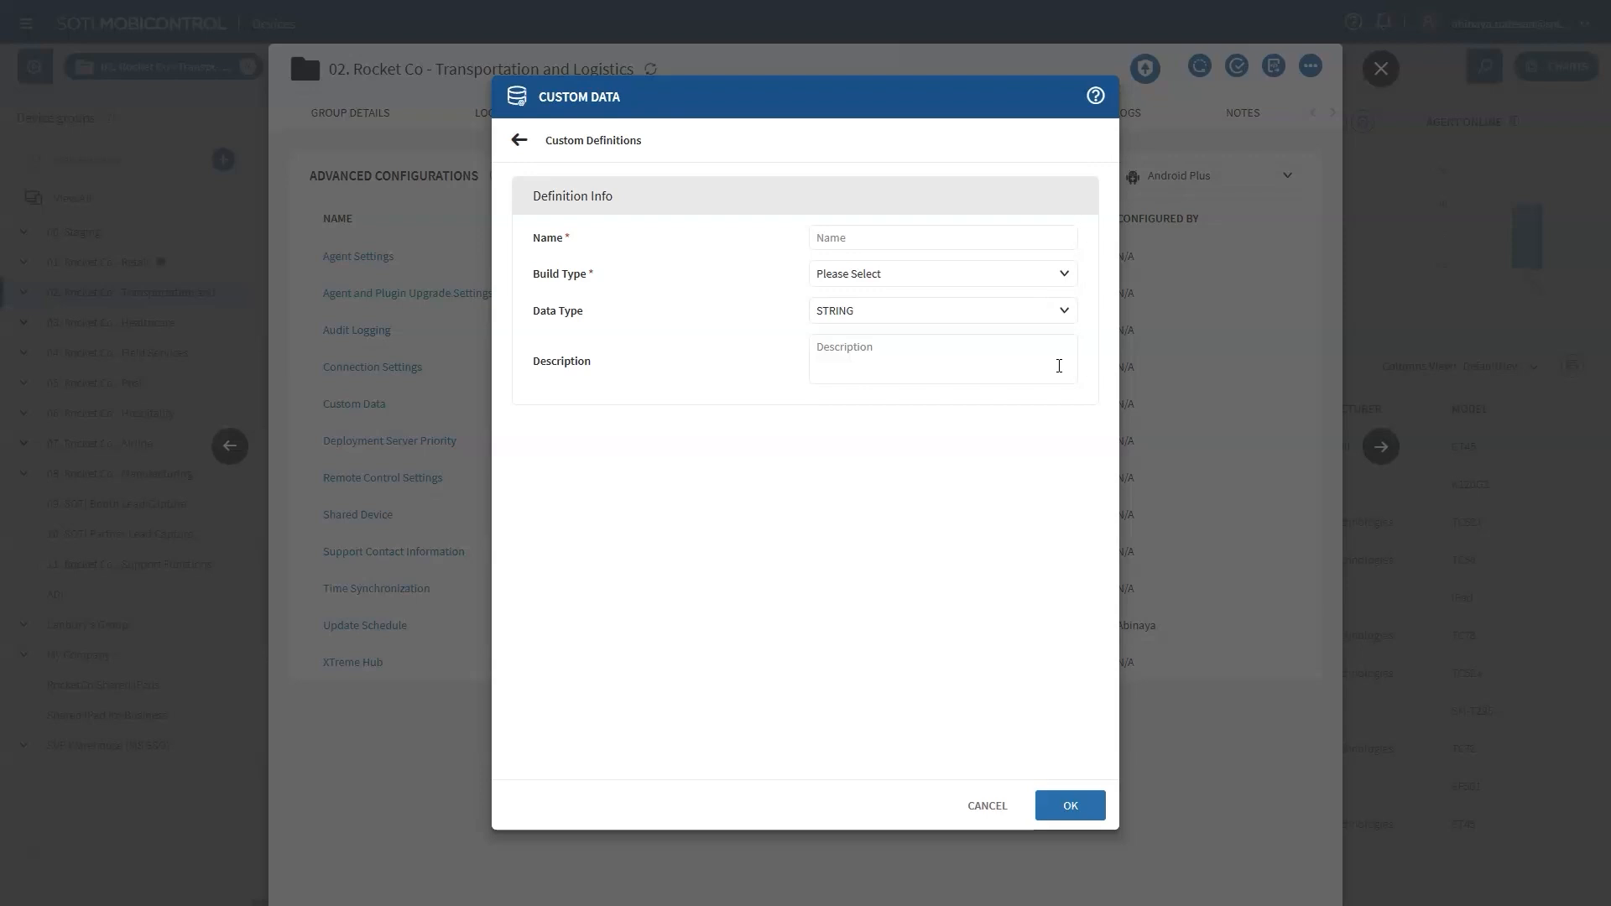
{"action": "mouse_move", "coordinate": [918, 280]}
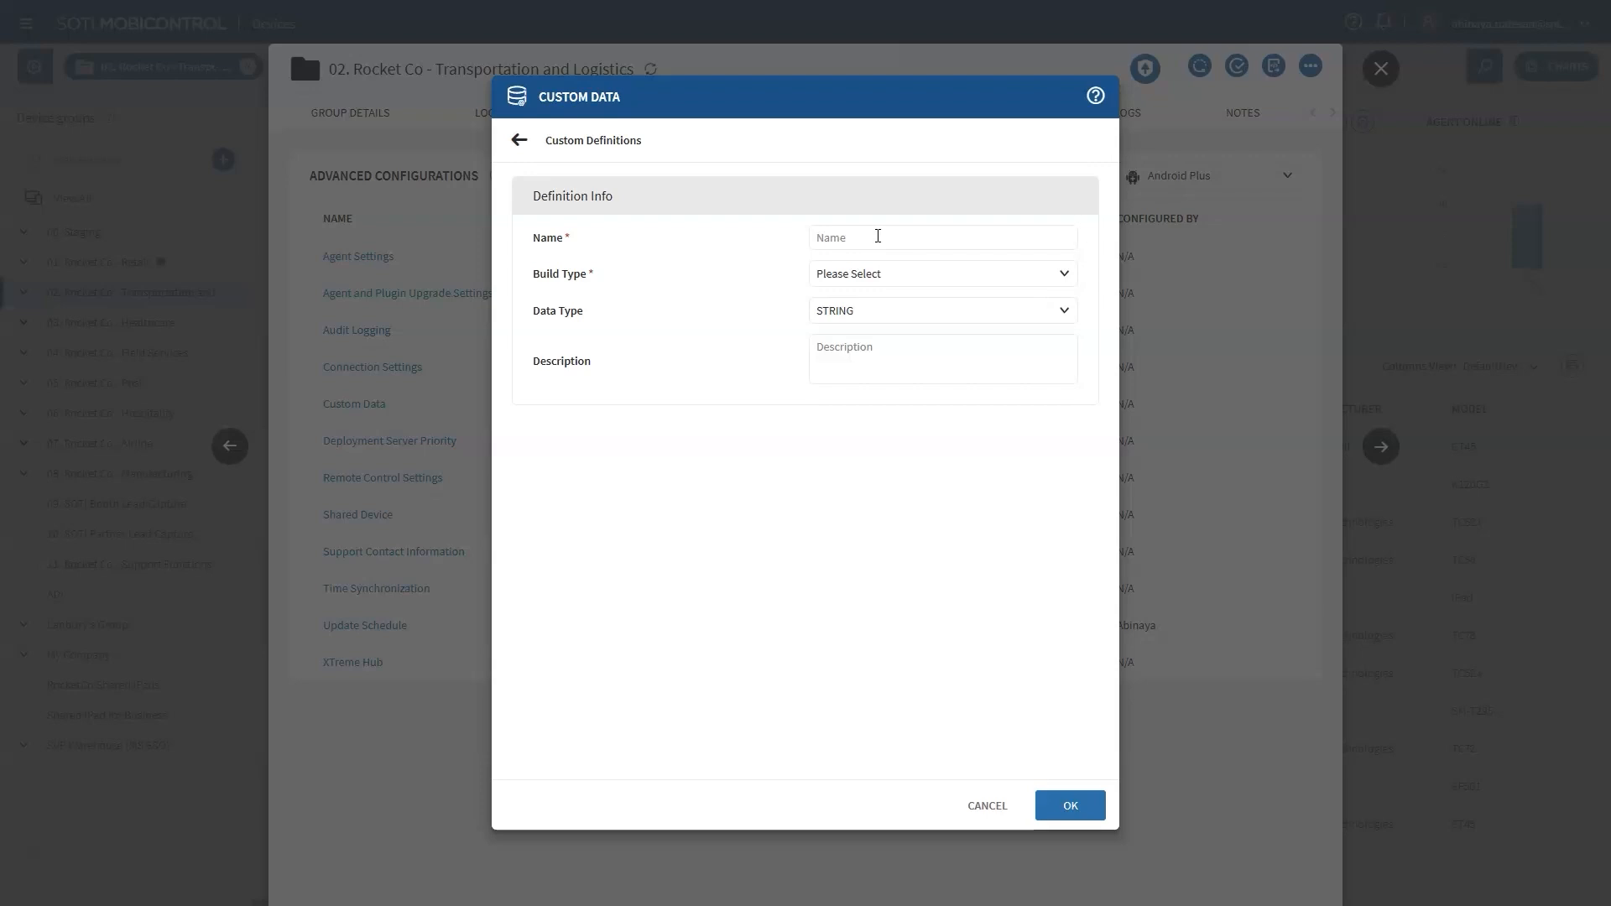
Name the definition 'Store Data' and set its build type to XML File.
{"action": "left_click", "coordinate": [941, 236]}
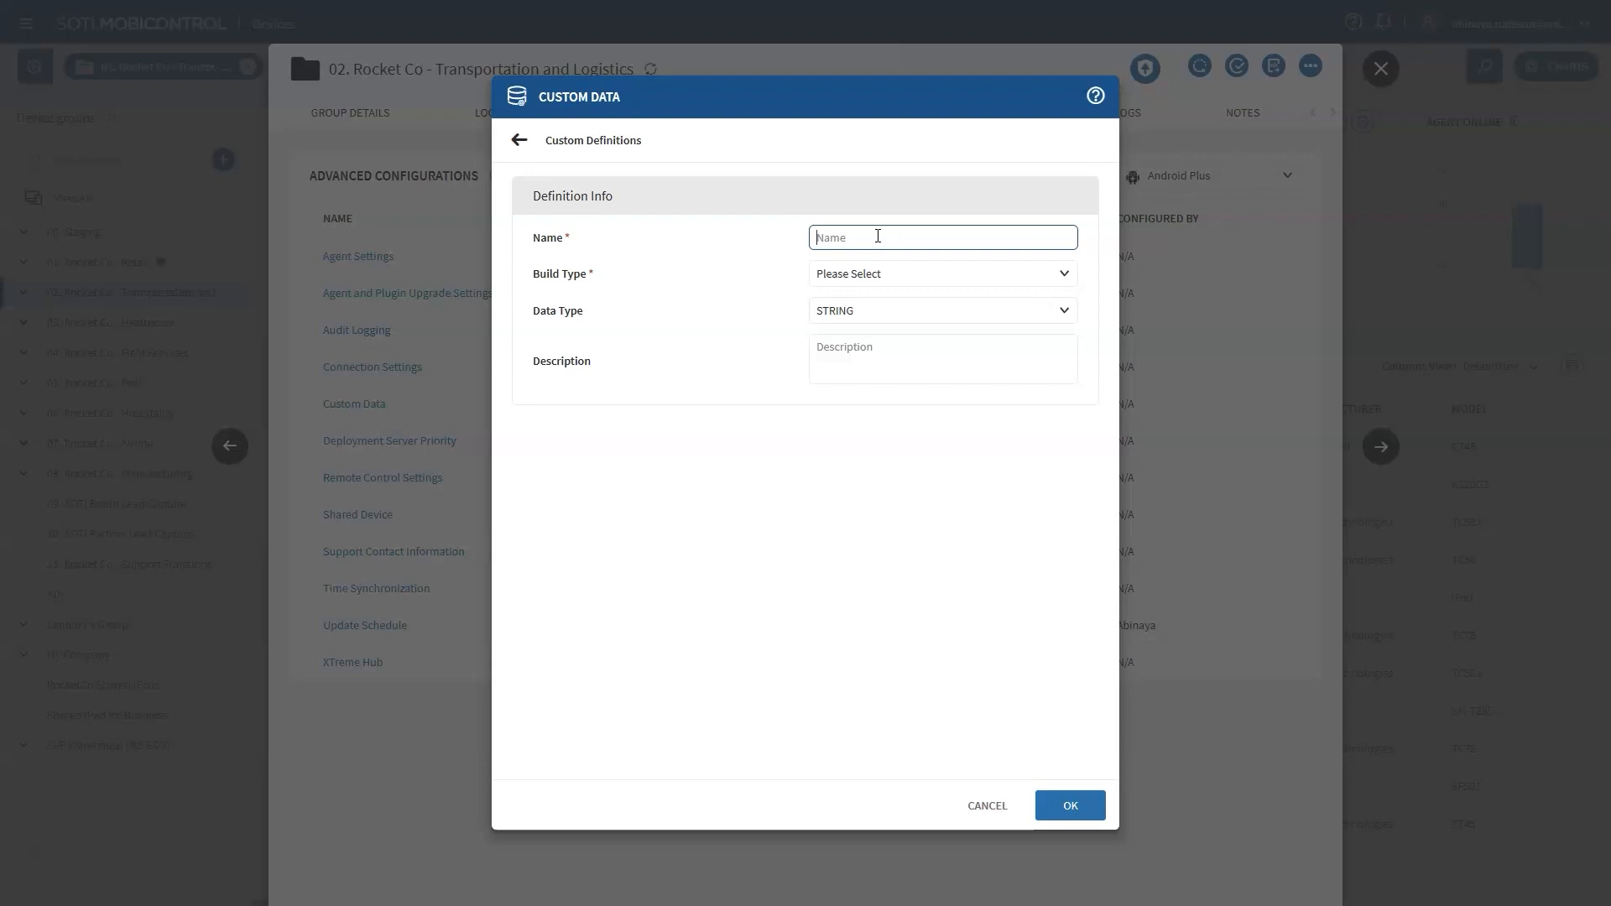
{"action": "type", "text": "s"}
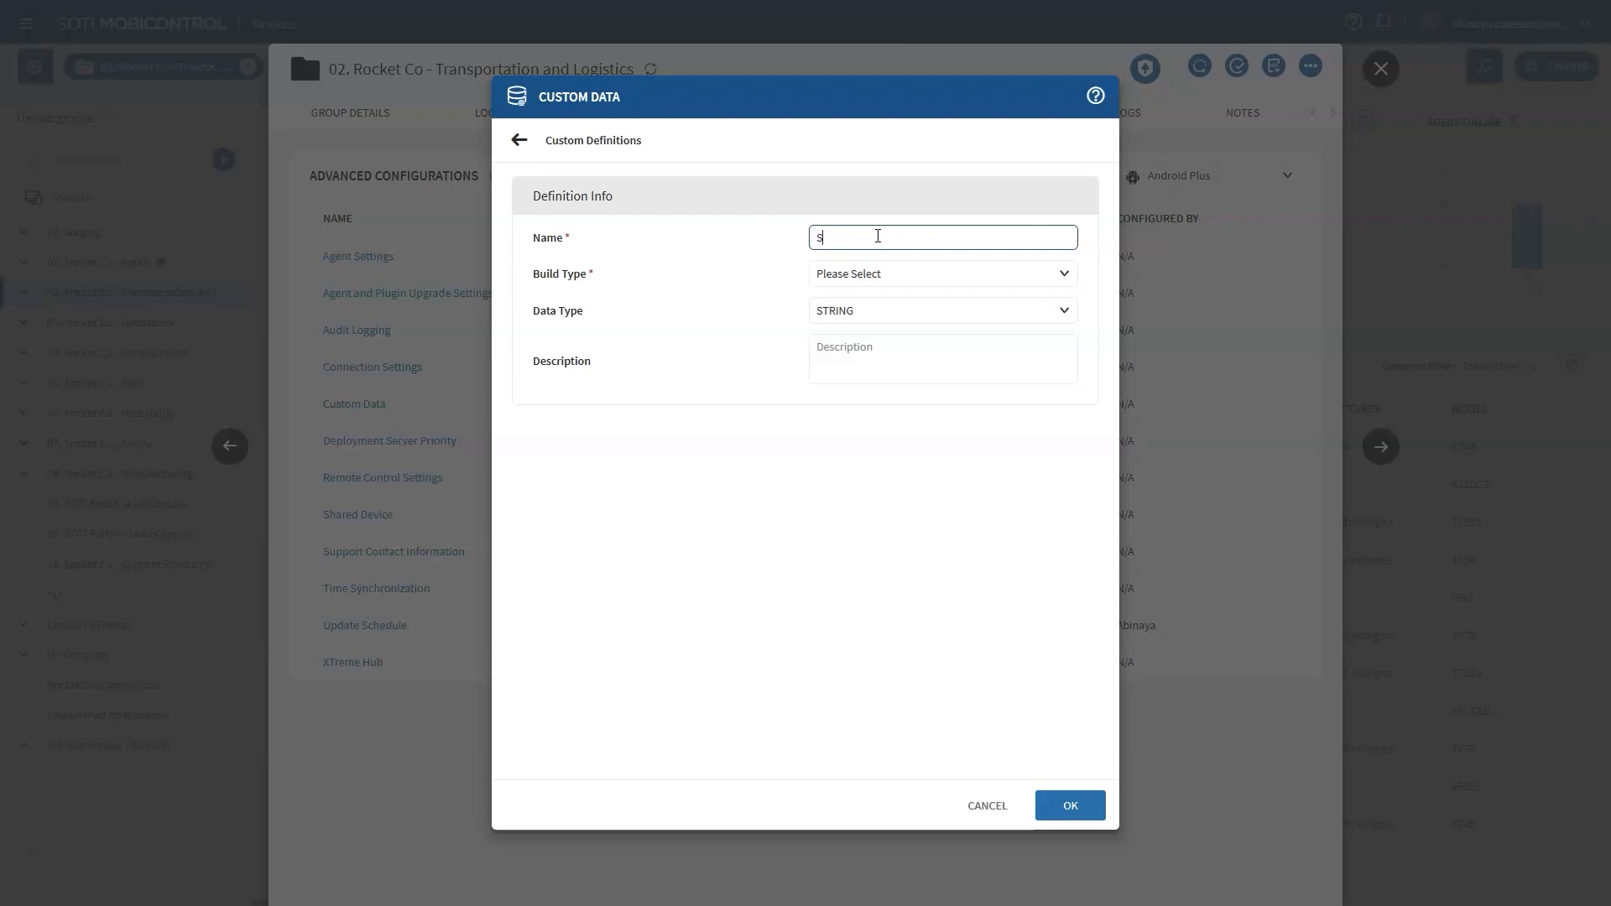
{"action": "type", "text": "tore Data"}
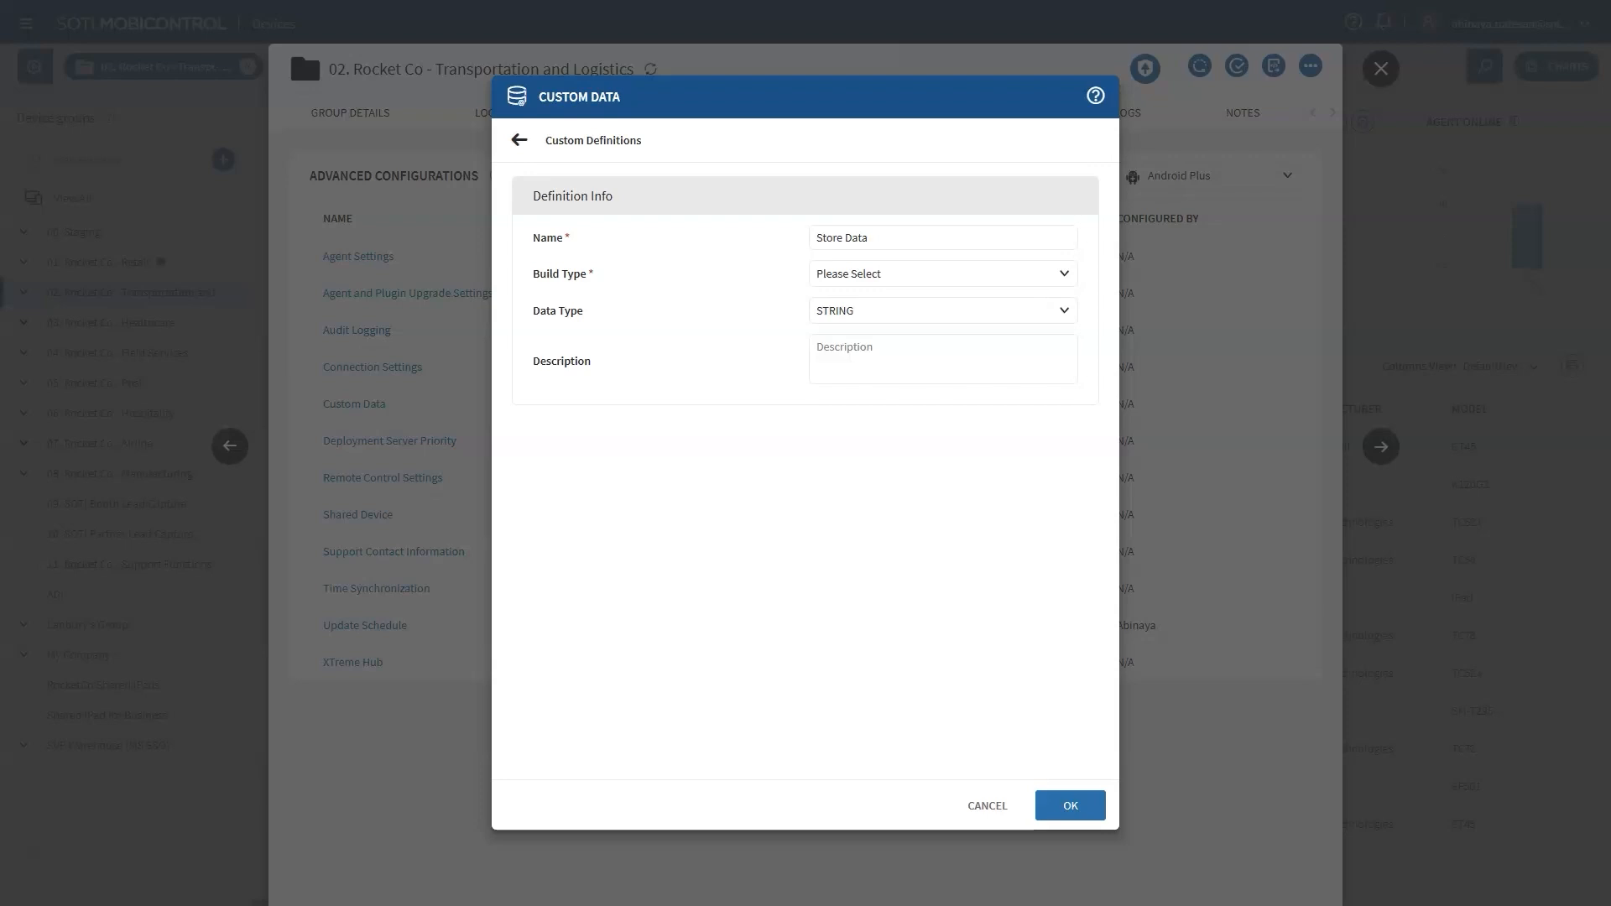
{"action": "left_click", "coordinate": [939, 273]}
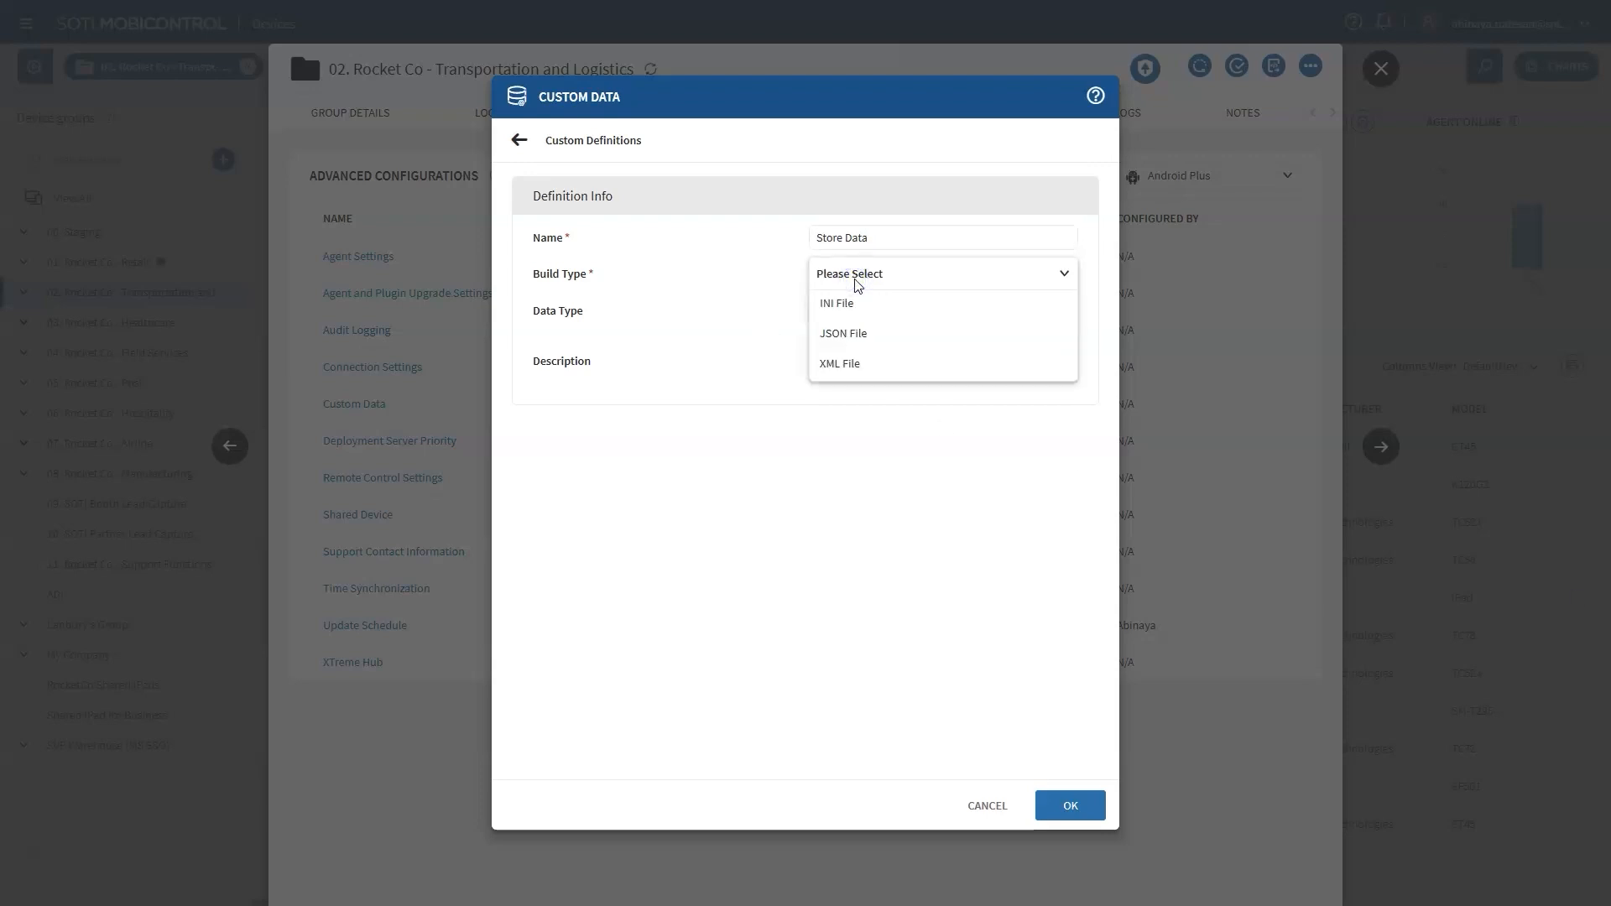
{"action": "mouse_move", "coordinate": [838, 304]}
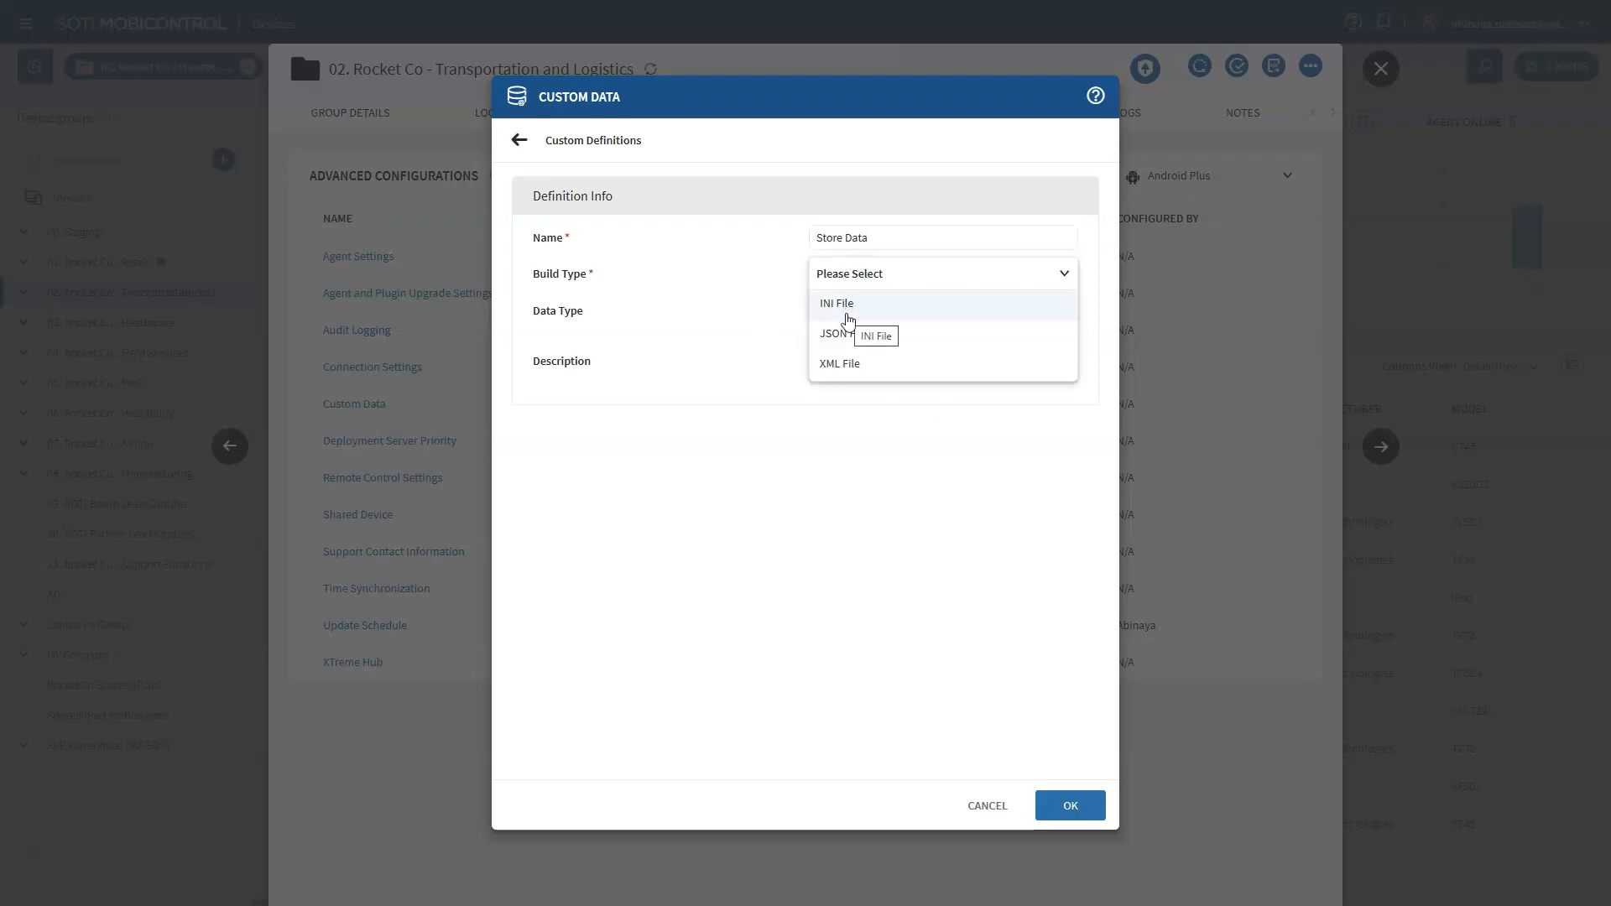
{"action": "mouse_move", "coordinate": [850, 366]}
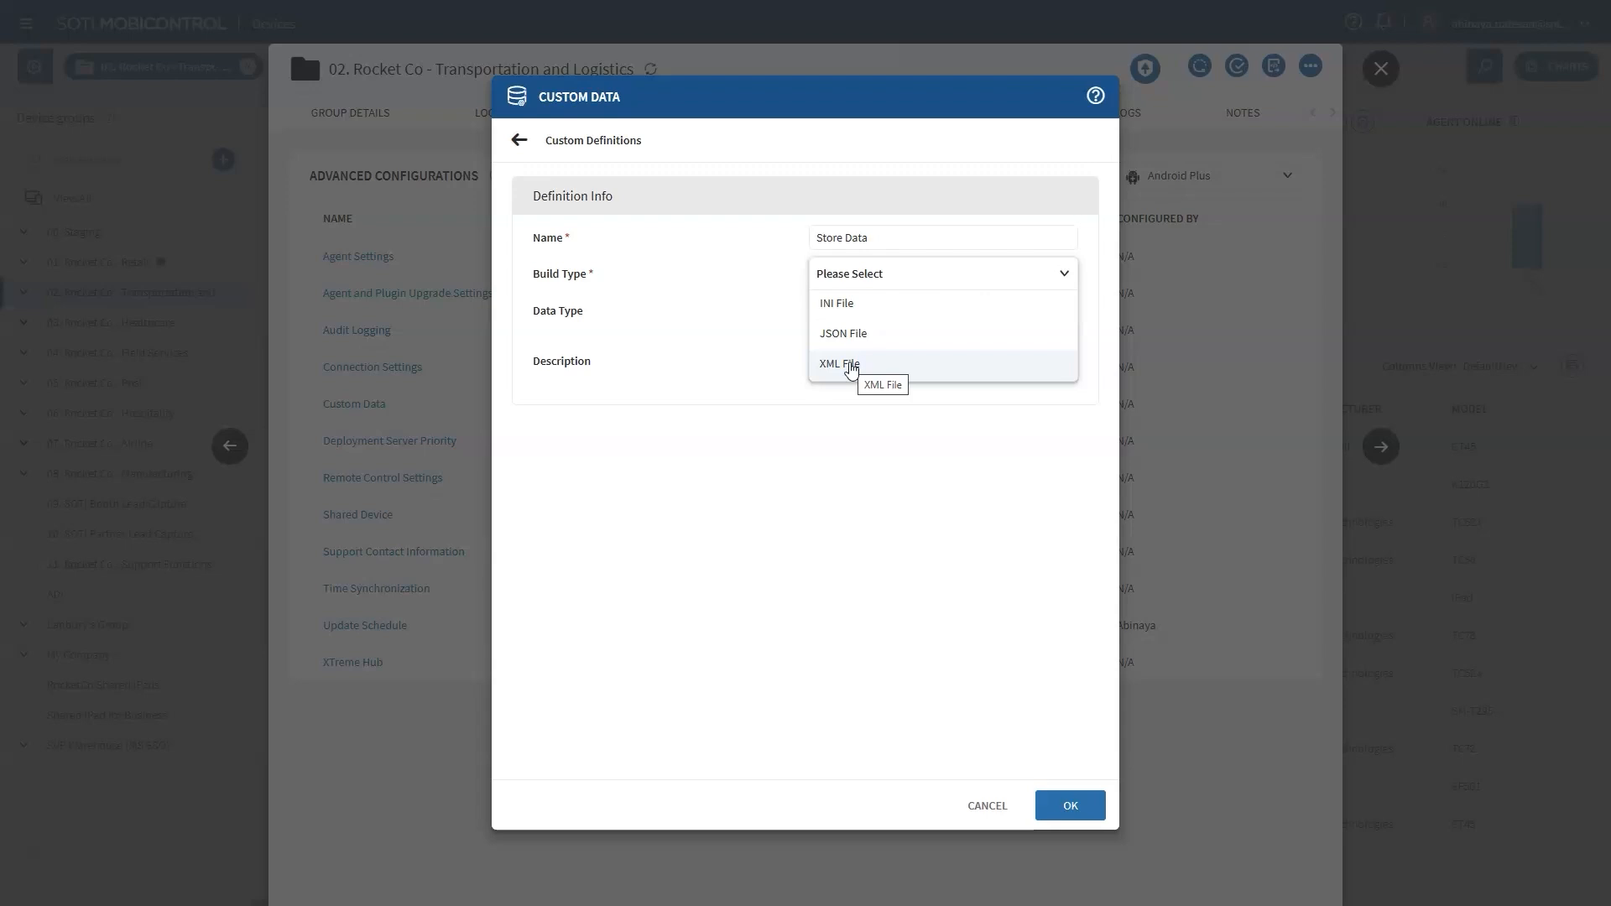
{"action": "left_click", "coordinate": [839, 365]}
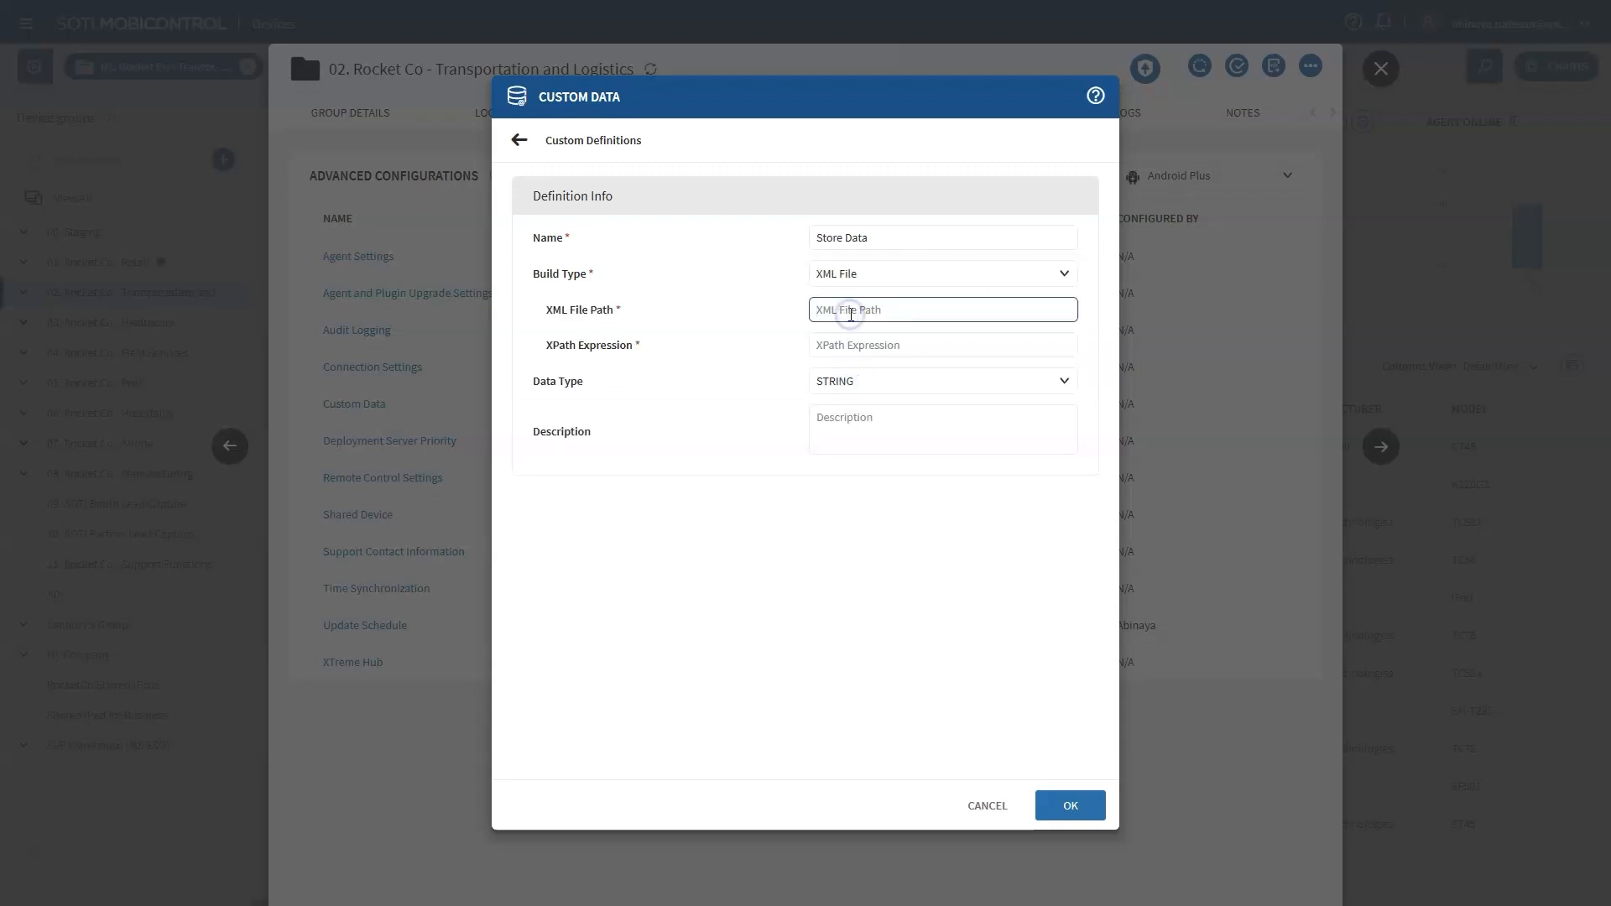
Set path %sdcard%/Download/storedata.xml, XPath /storedata/storeid/name, STRING type, and a store-identifying description.
{"action": "type", "text": "%sdcard%/Download/storedata.xml"}
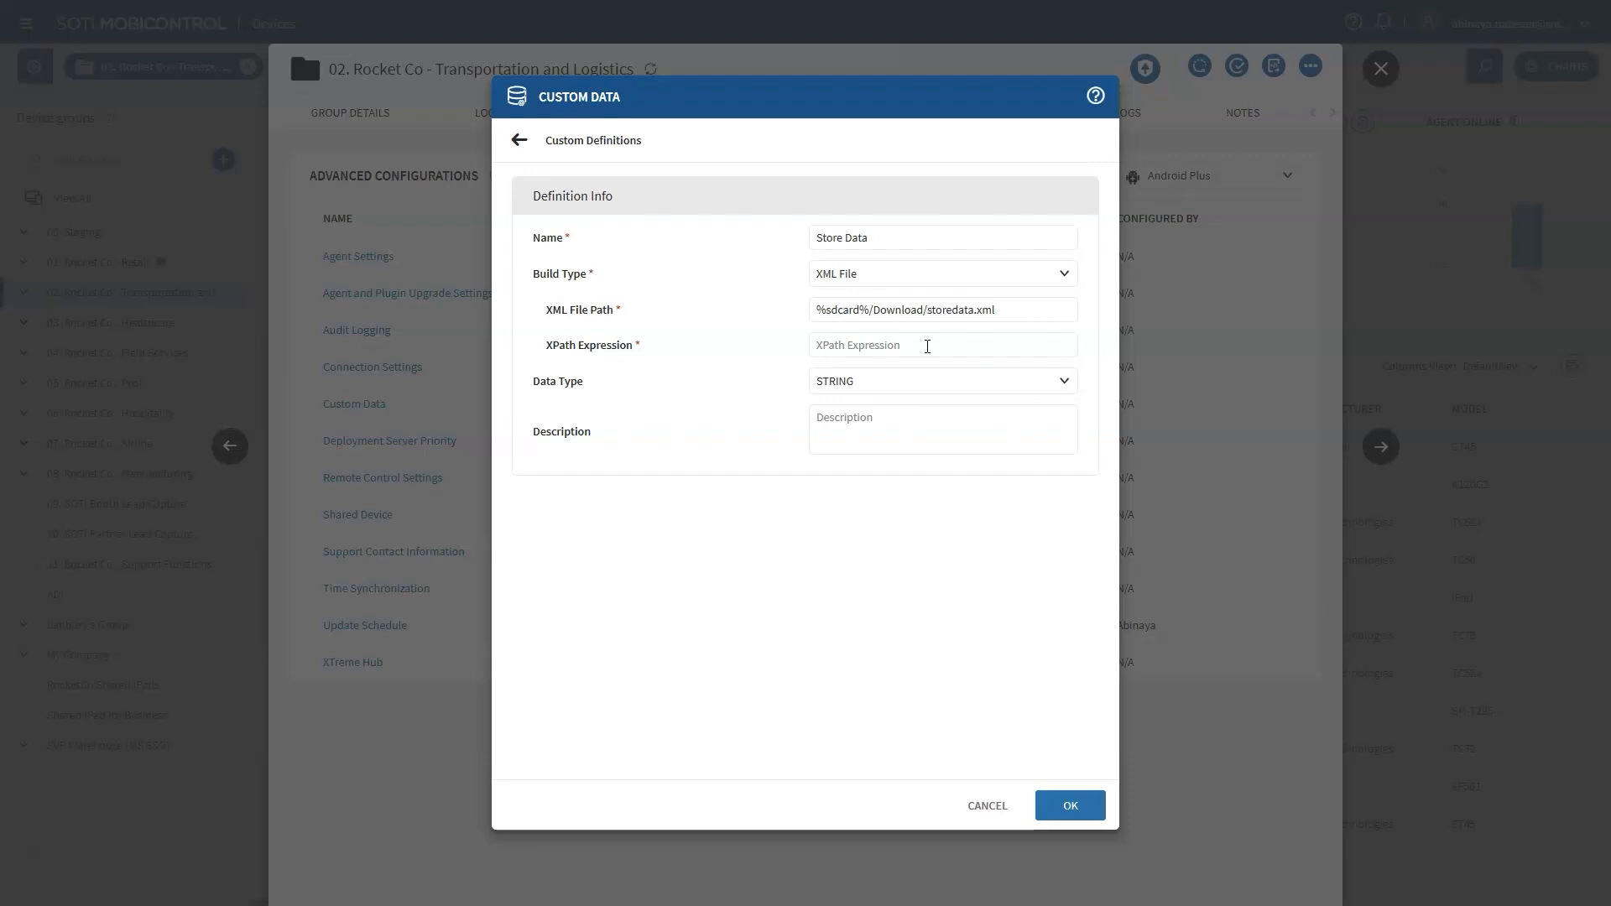
{"action": "type", "text": "/storedata/storeid/name"}
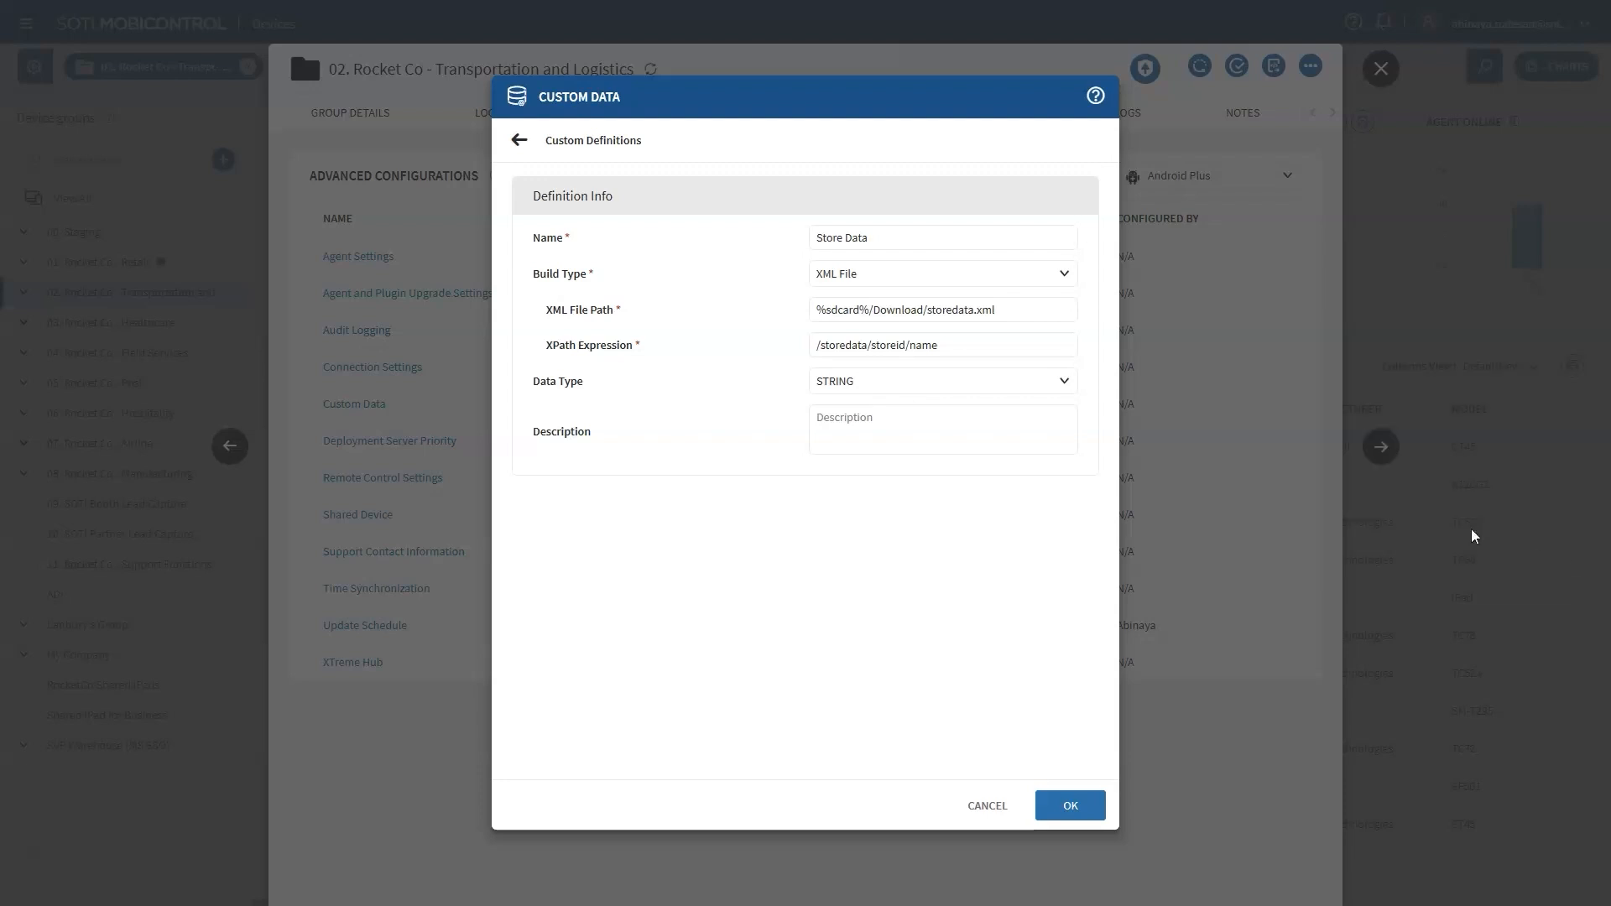
{"action": "left_click", "coordinate": [940, 381]}
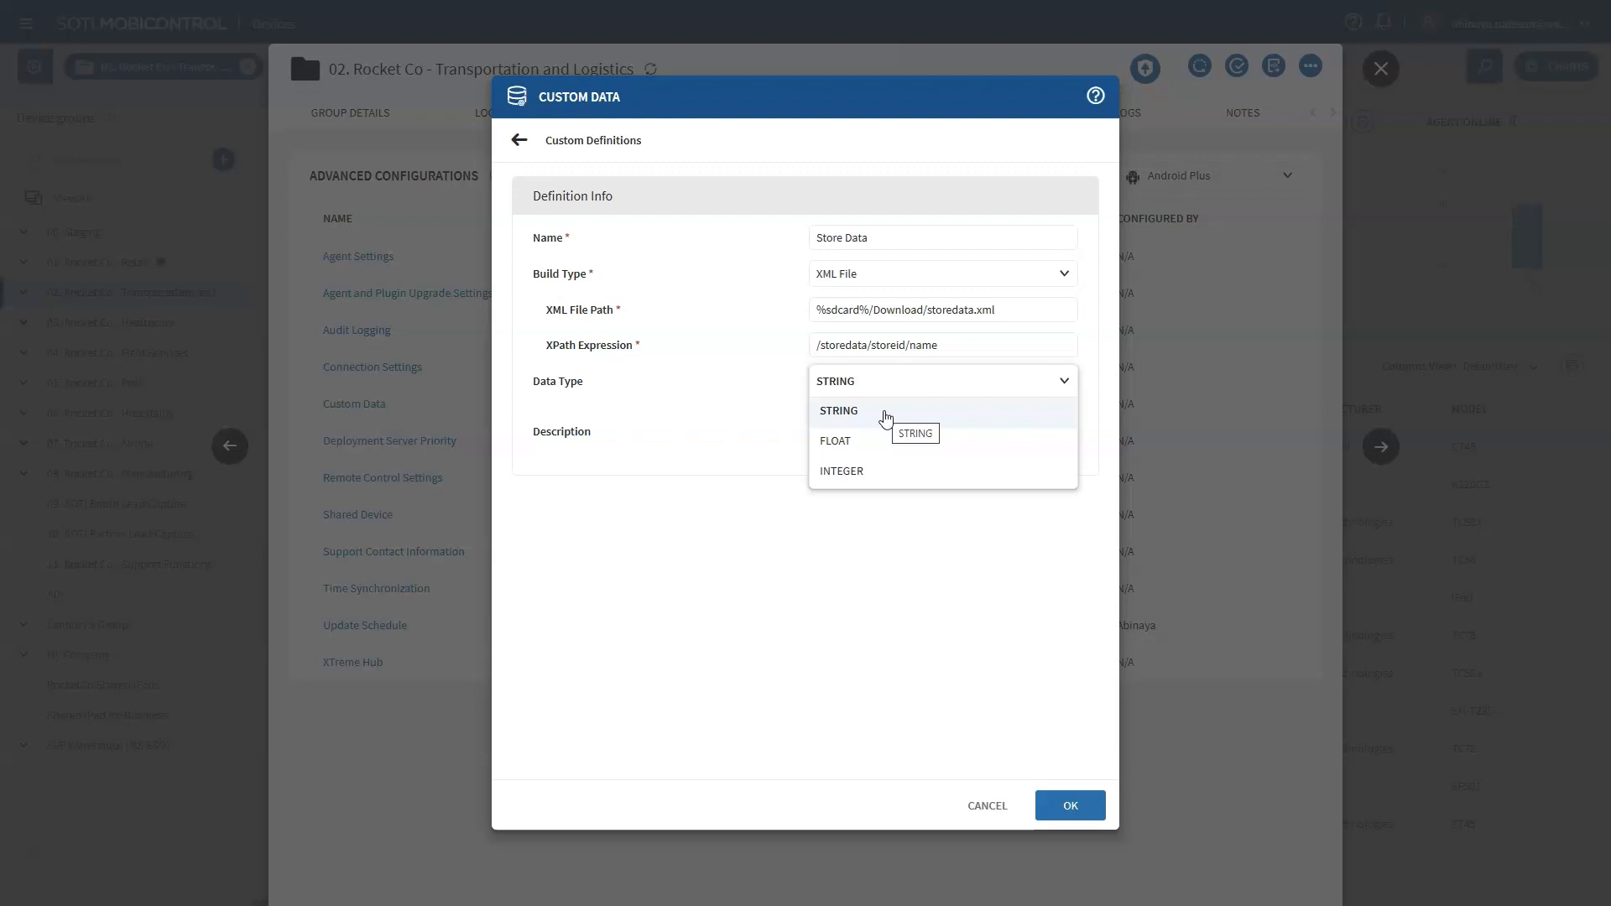
{"action": "left_click", "coordinate": [840, 409]}
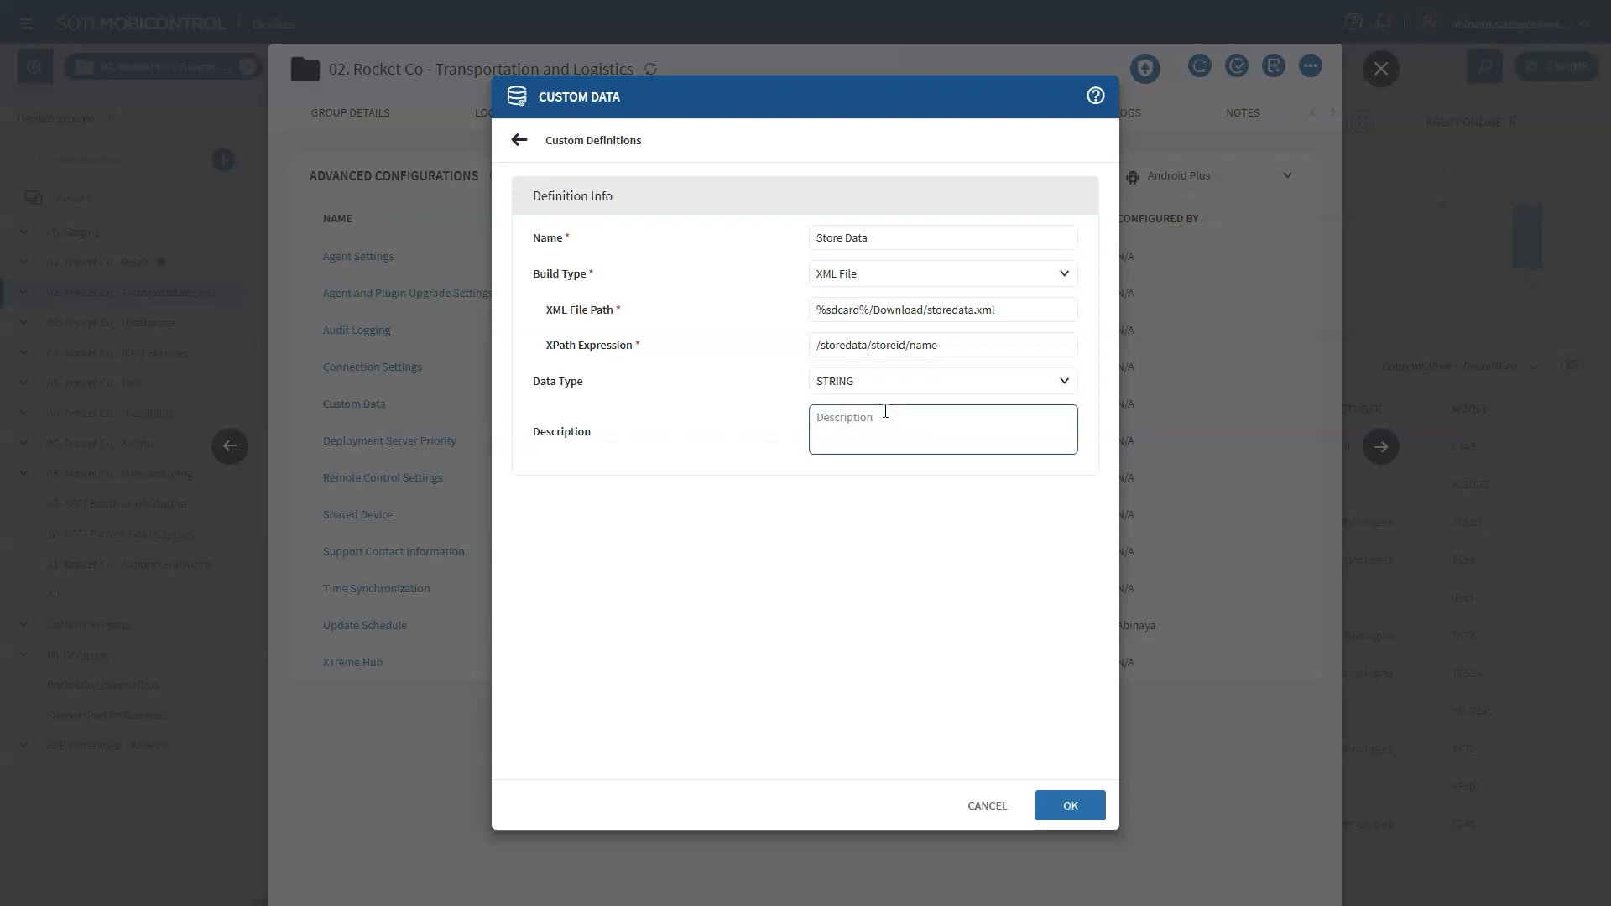
{"action": "type", "text": "Identifies the store to which this device belongs."}
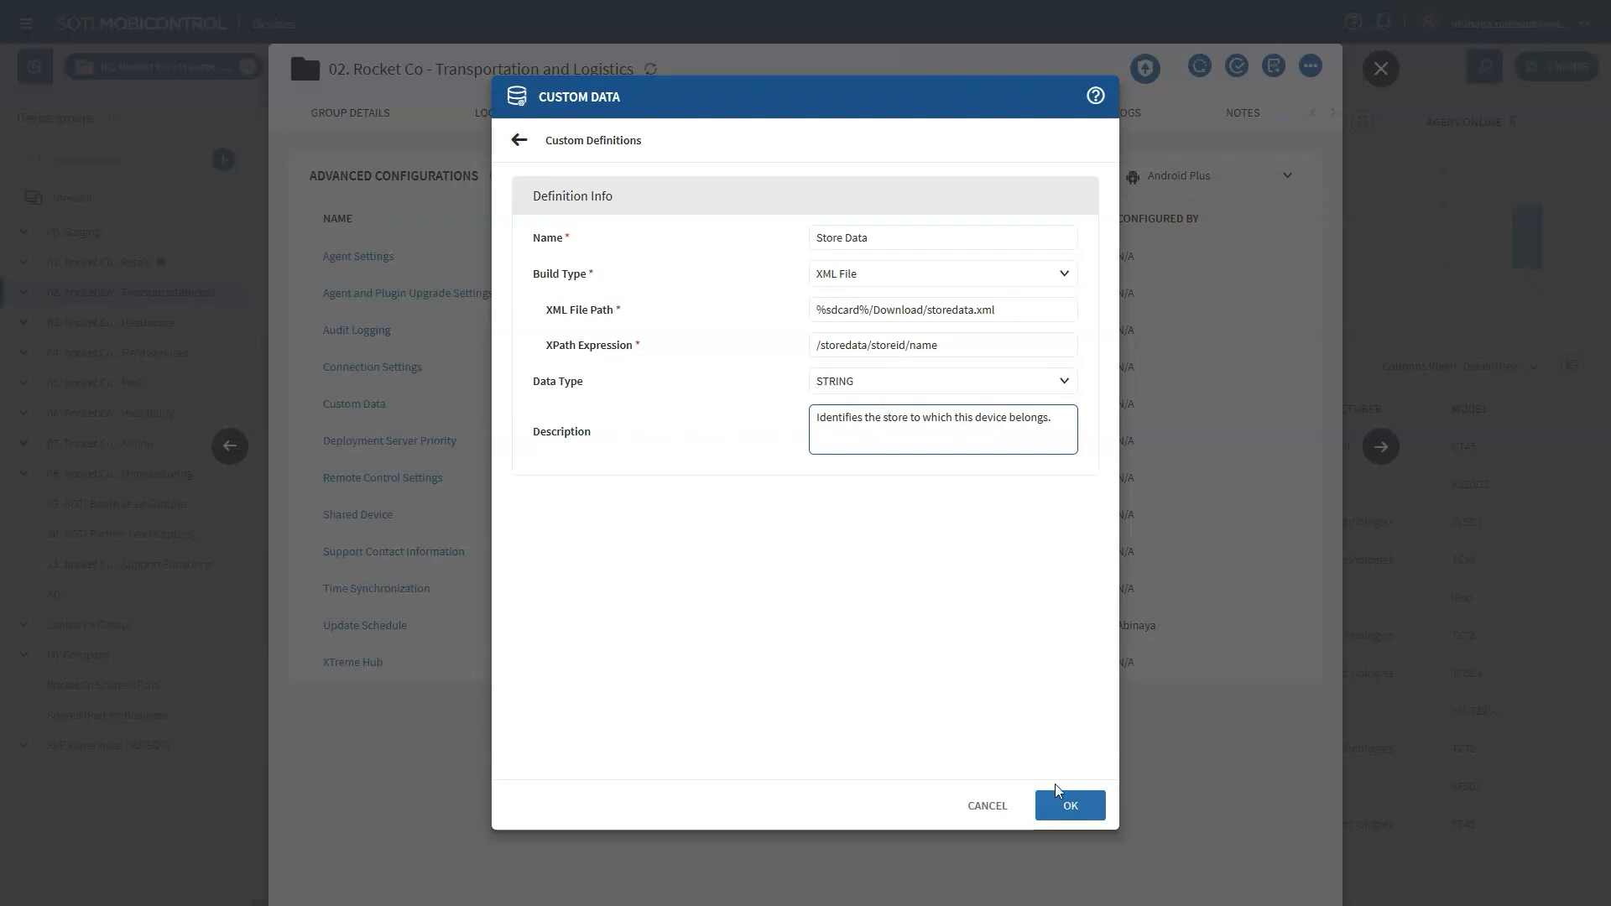
Confirm the Store Data definition, save the custom data configuration and move on to Policies.
{"action": "left_click", "coordinate": [1069, 804]}
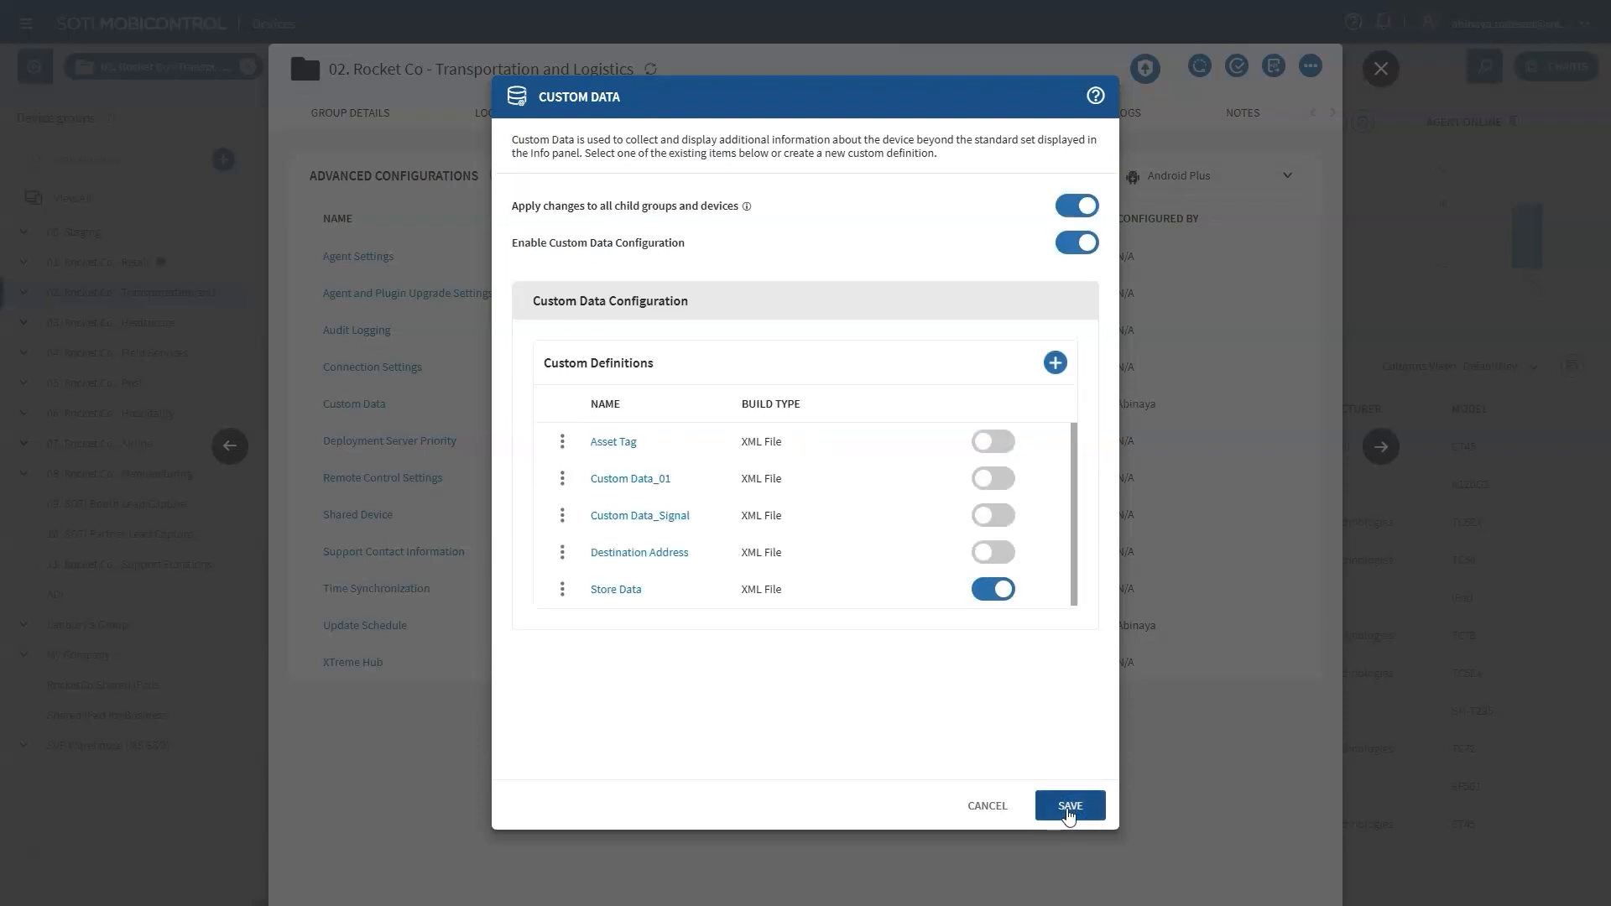
{"action": "left_click", "coordinate": [1070, 804]}
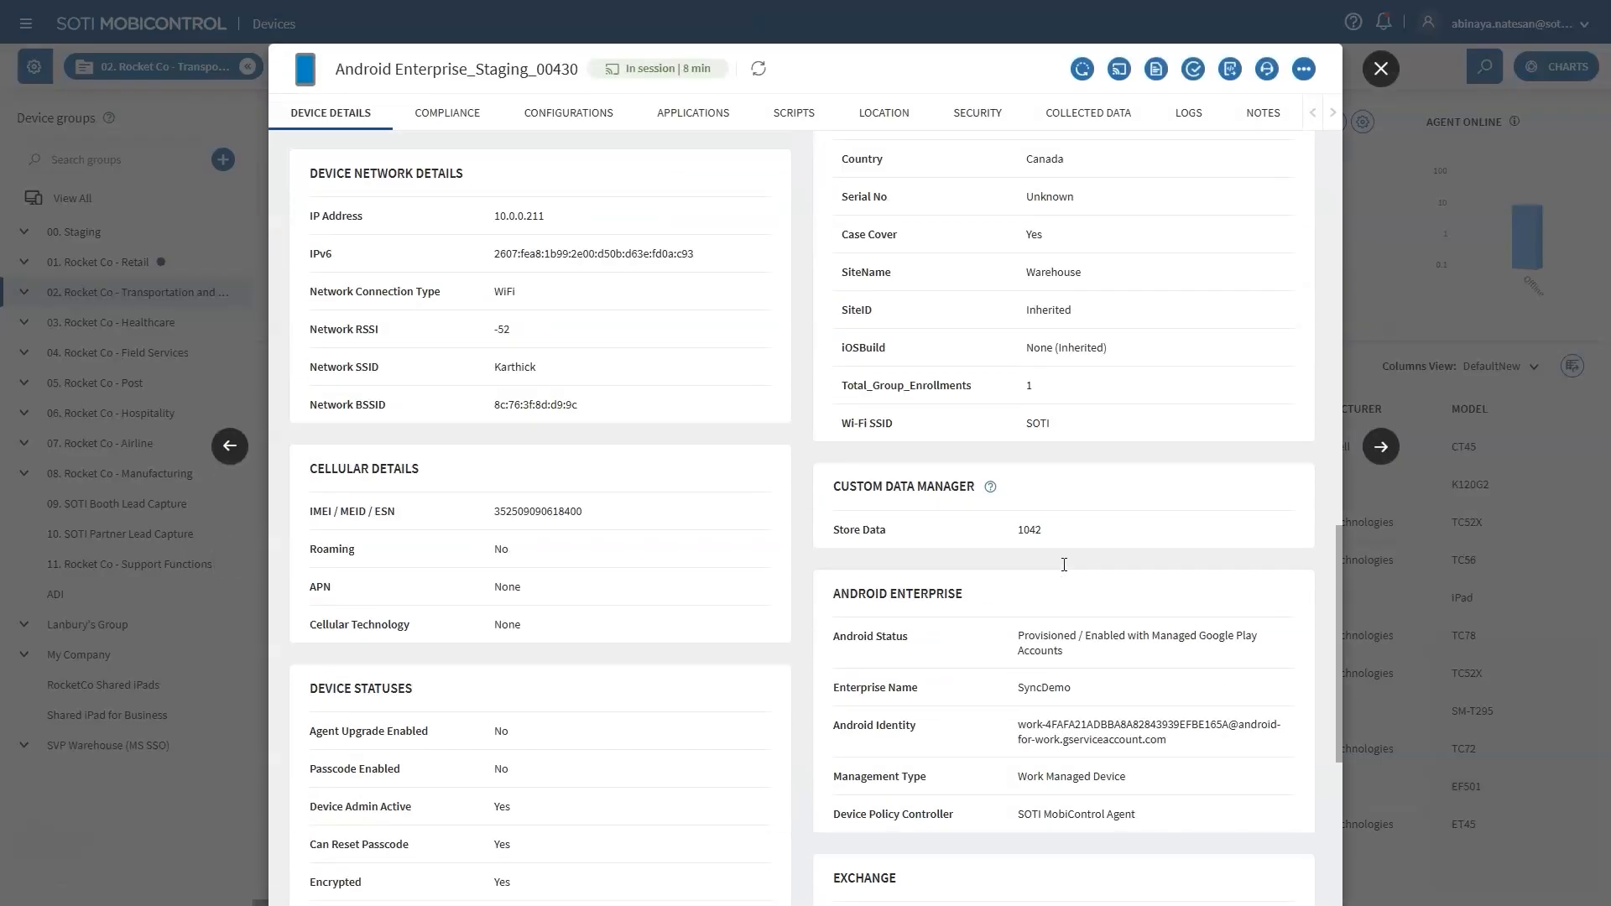
{"action": "left_click", "coordinate": [1382, 67]}
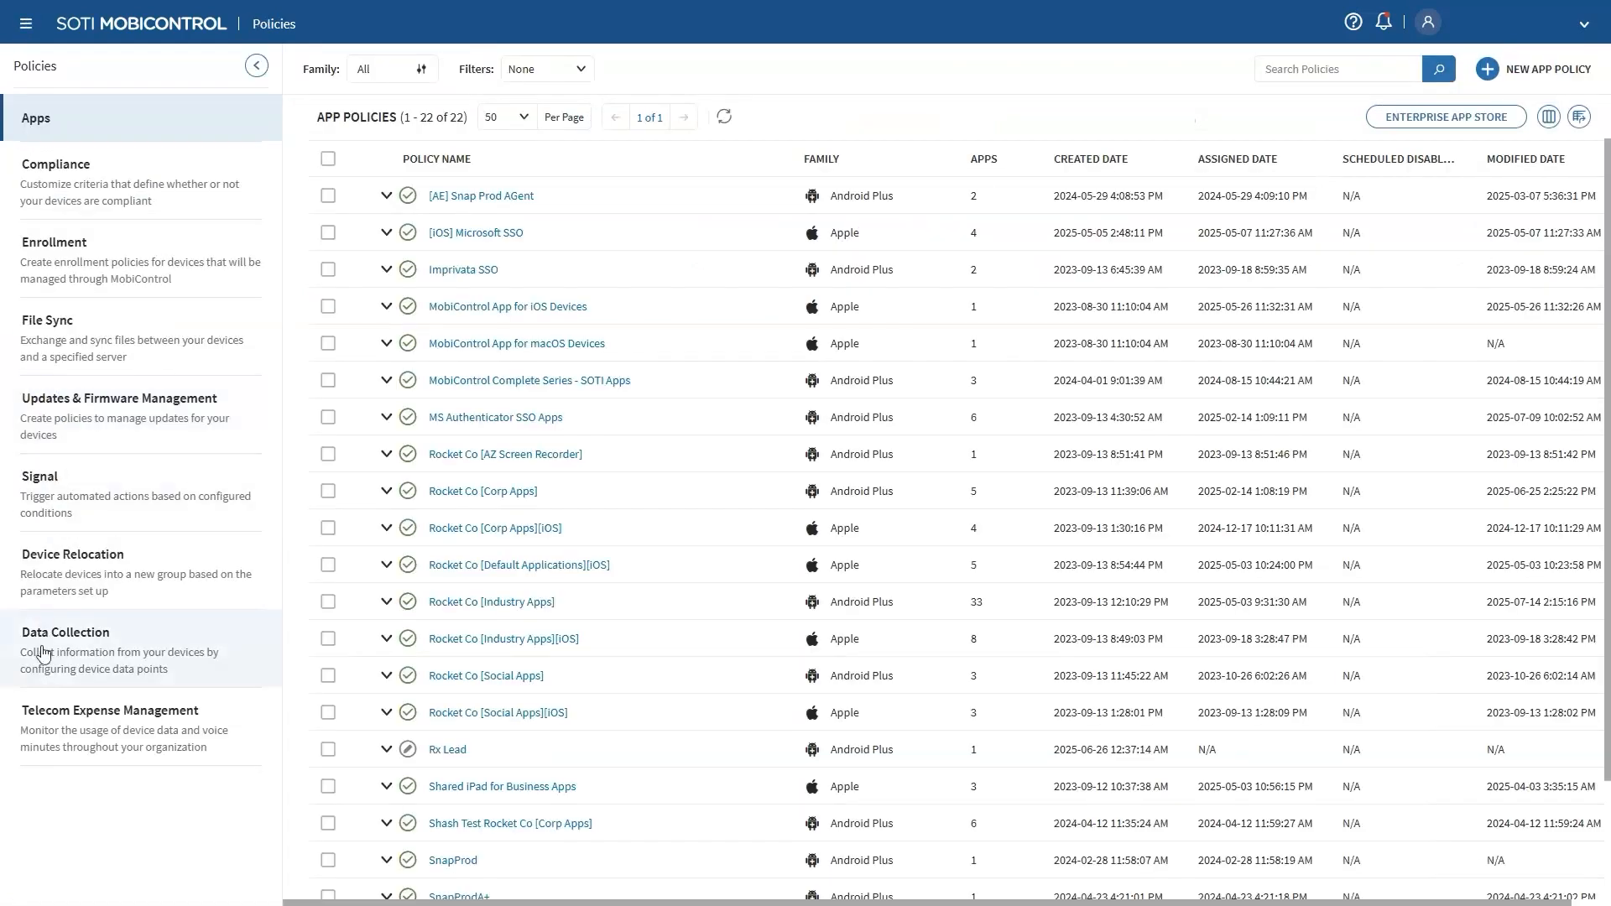
Create a new Android data collection policy that collects Store Data.
{"action": "left_click", "coordinate": [65, 639]}
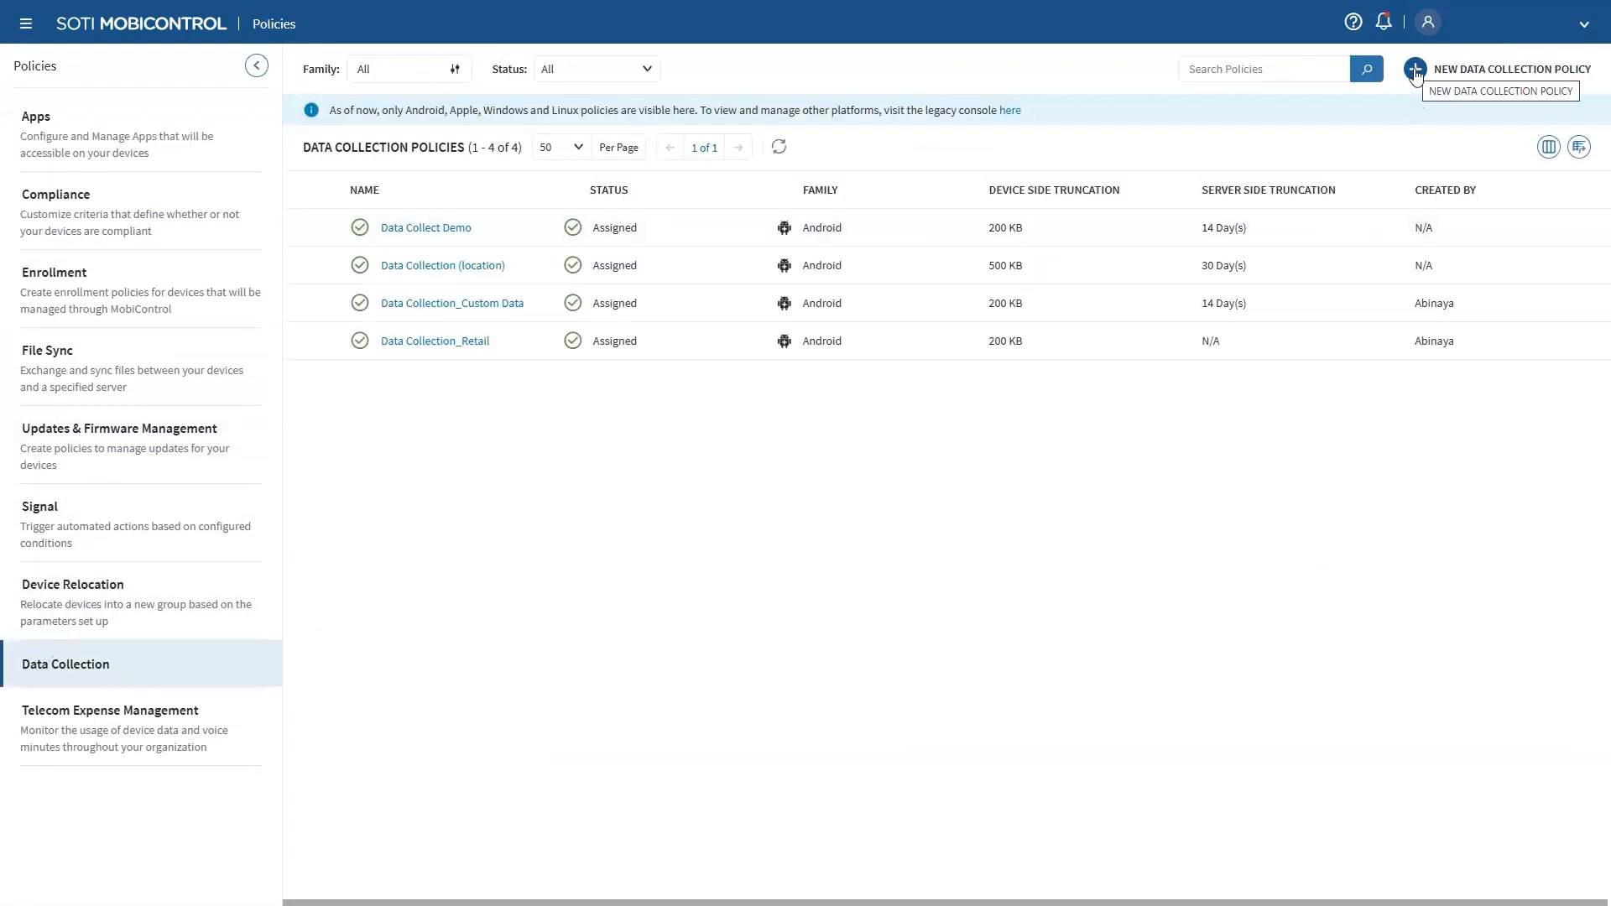
{"action": "left_click", "coordinate": [1416, 69]}
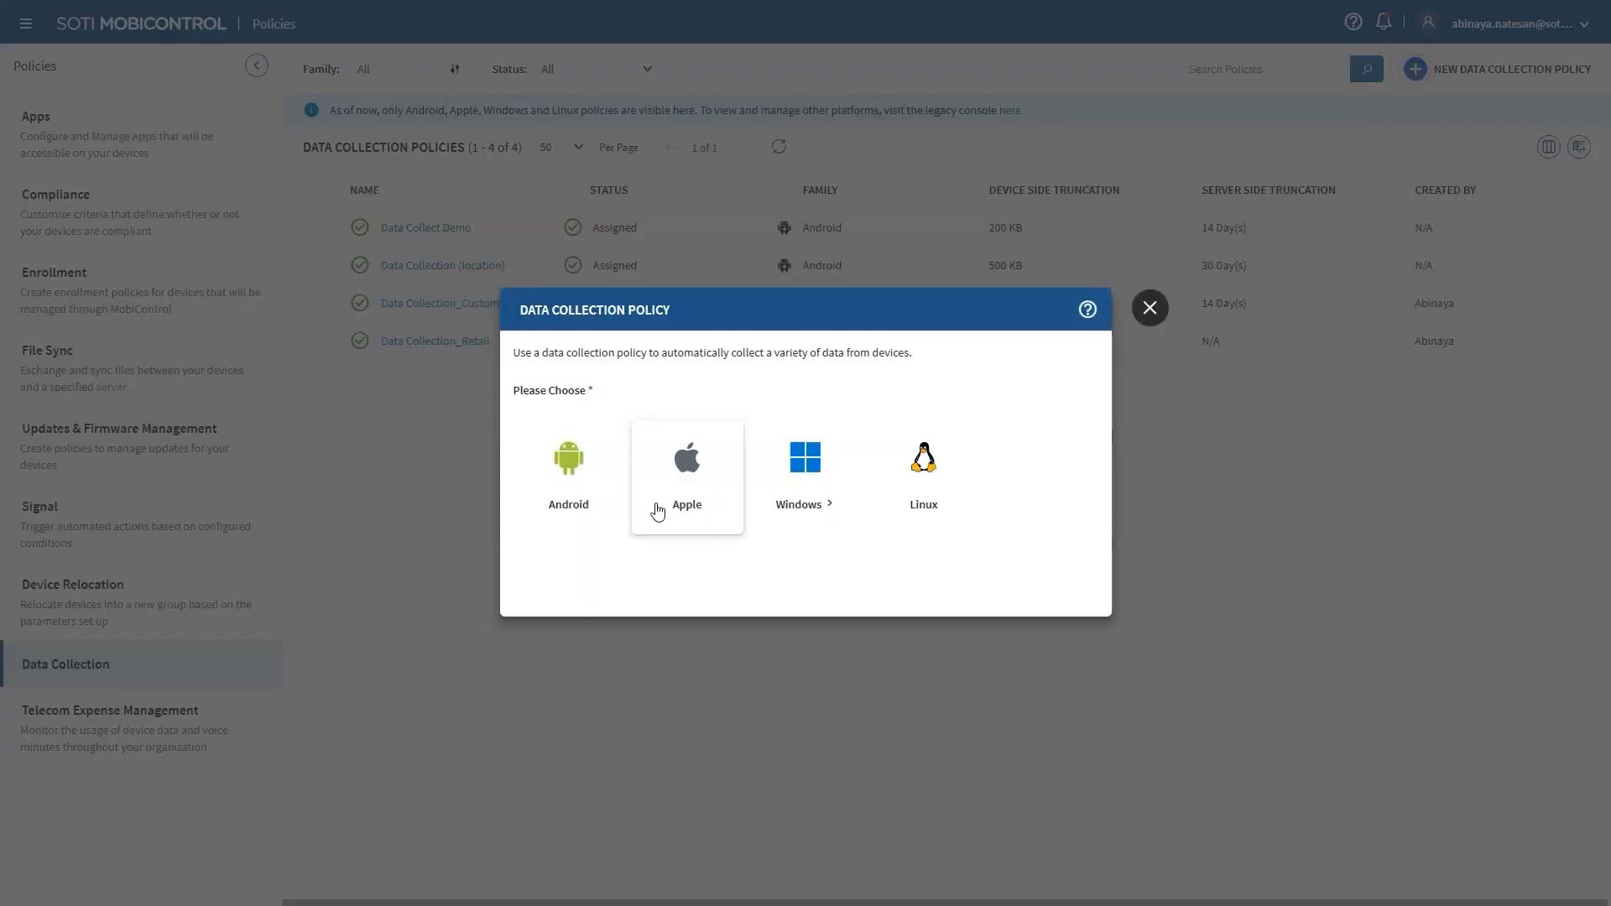
{"action": "left_click", "coordinate": [569, 468]}
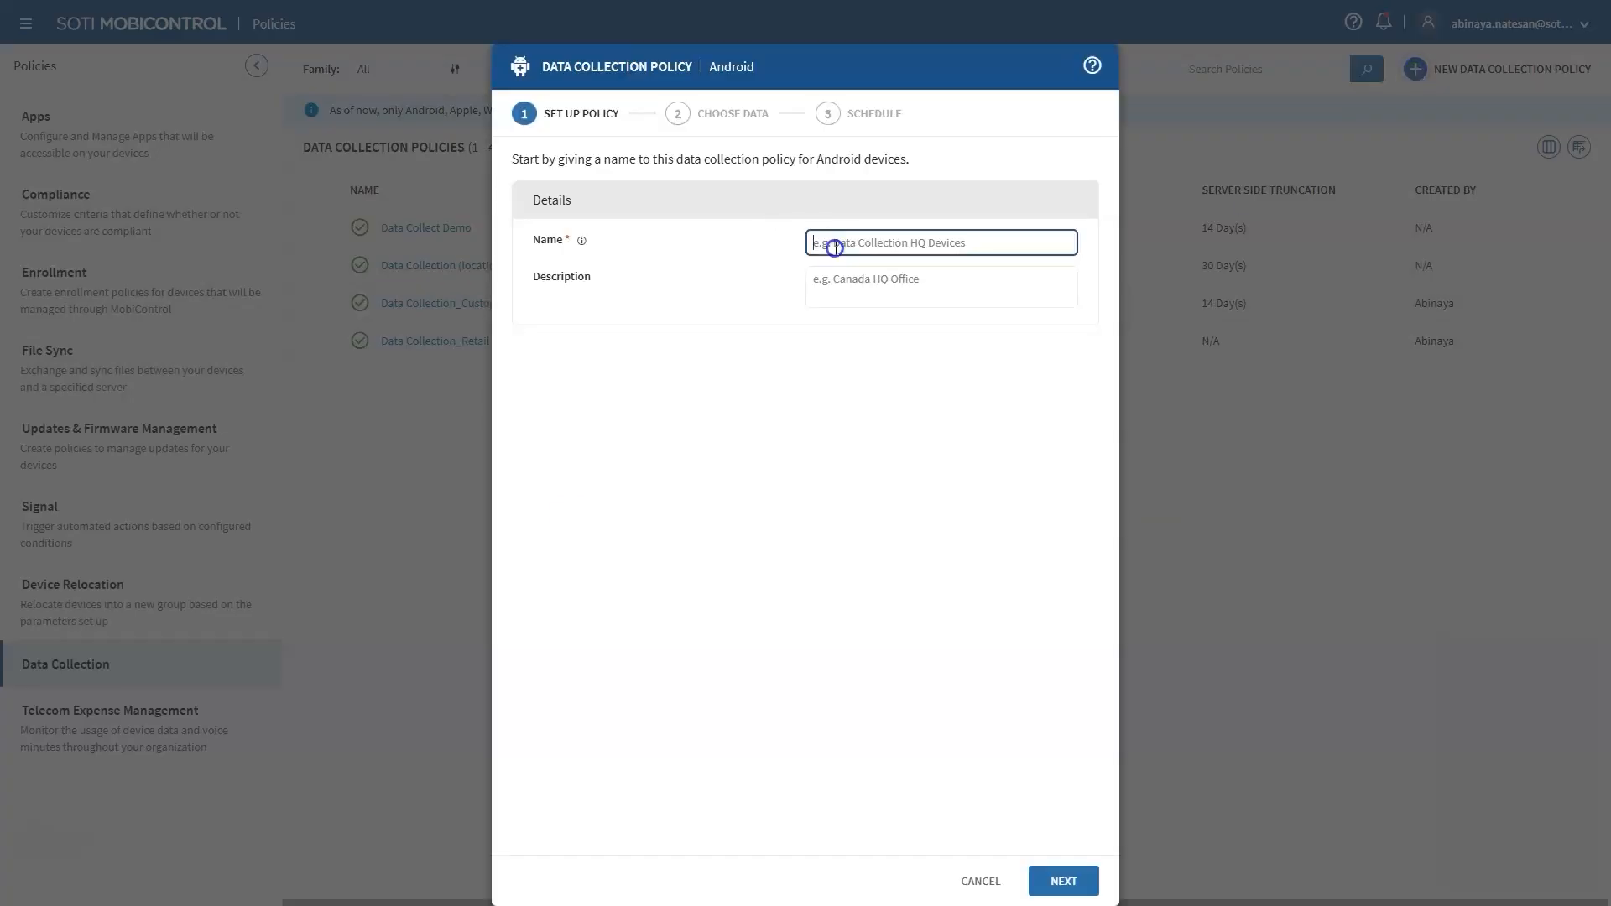
{"action": "left_click", "coordinate": [1063, 881]}
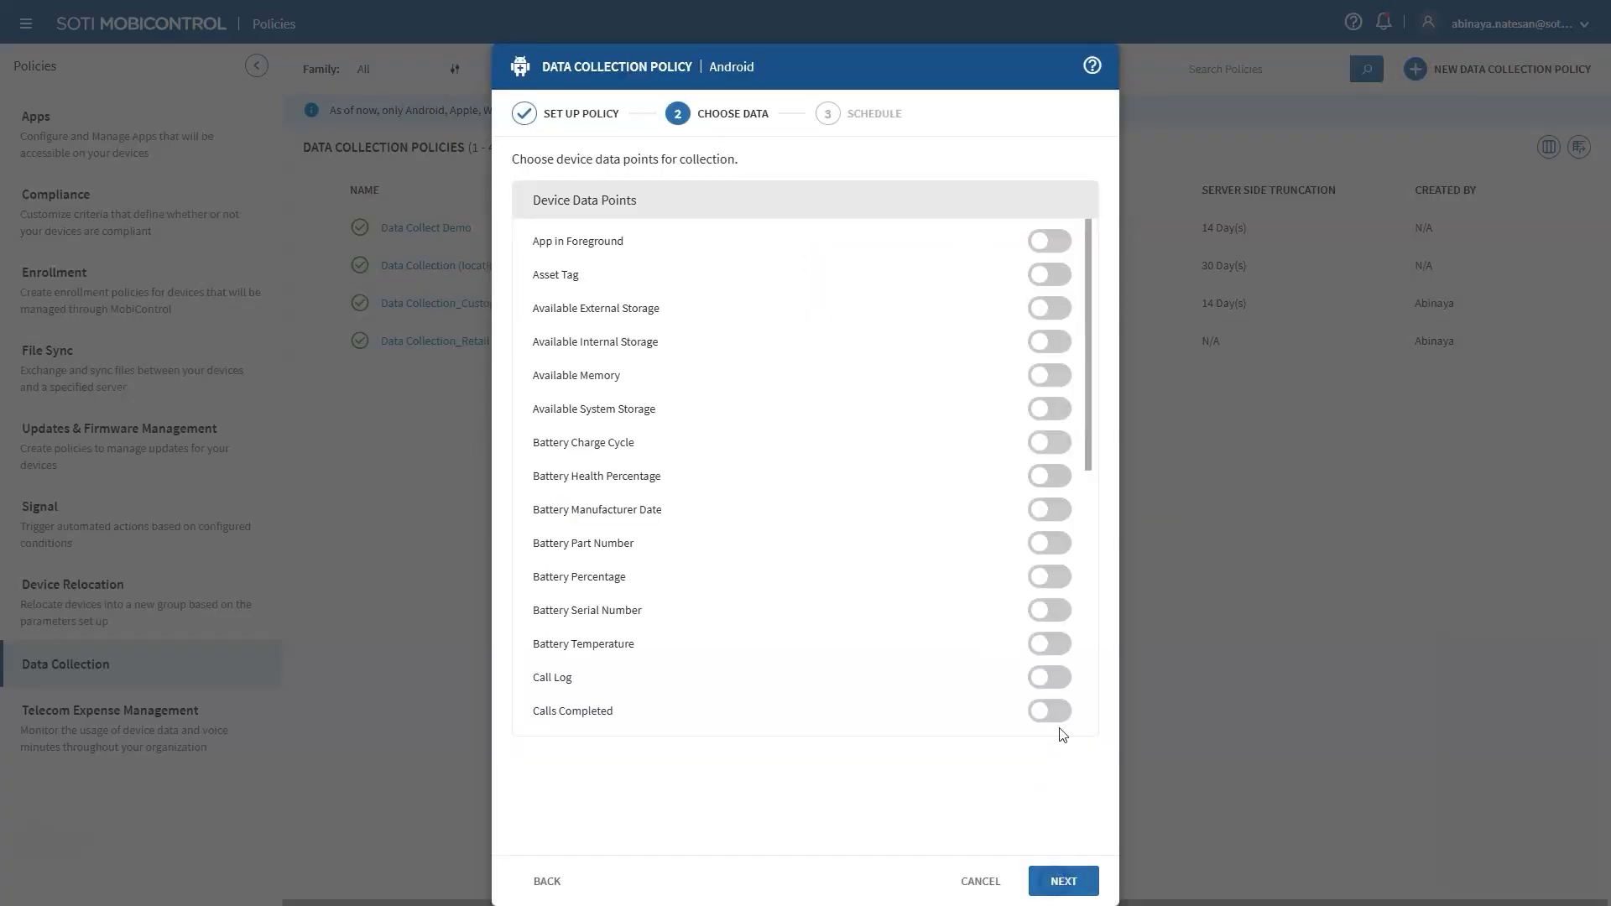
{"action": "scroll", "scroll_direction": "down", "scroll_amount": 3}
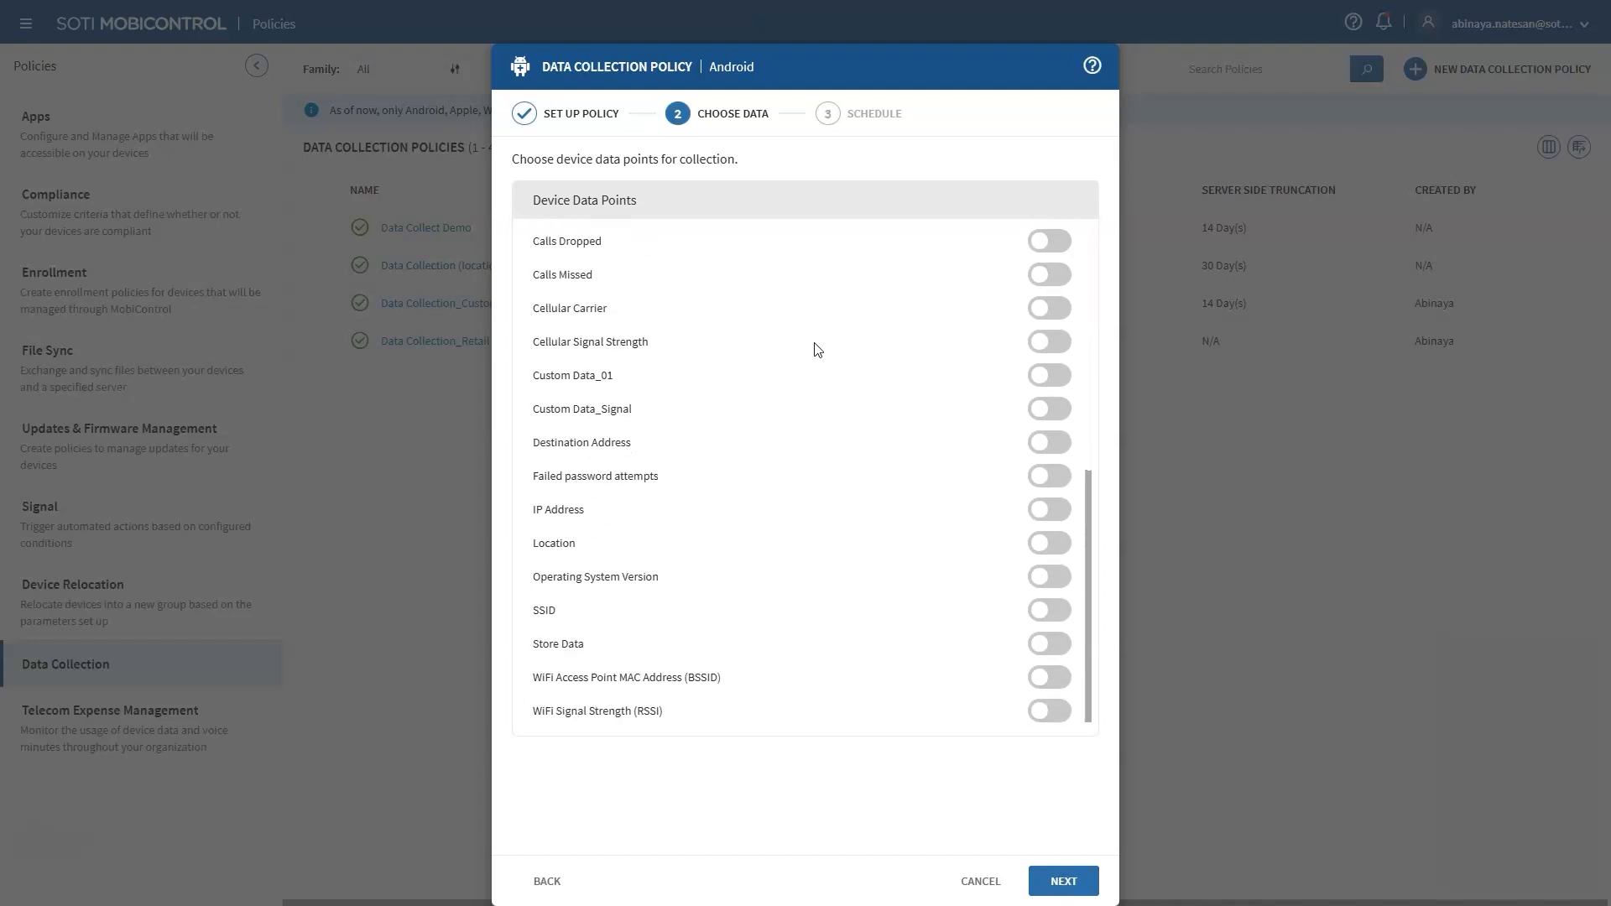
{"action": "left_click", "coordinate": [1047, 642]}
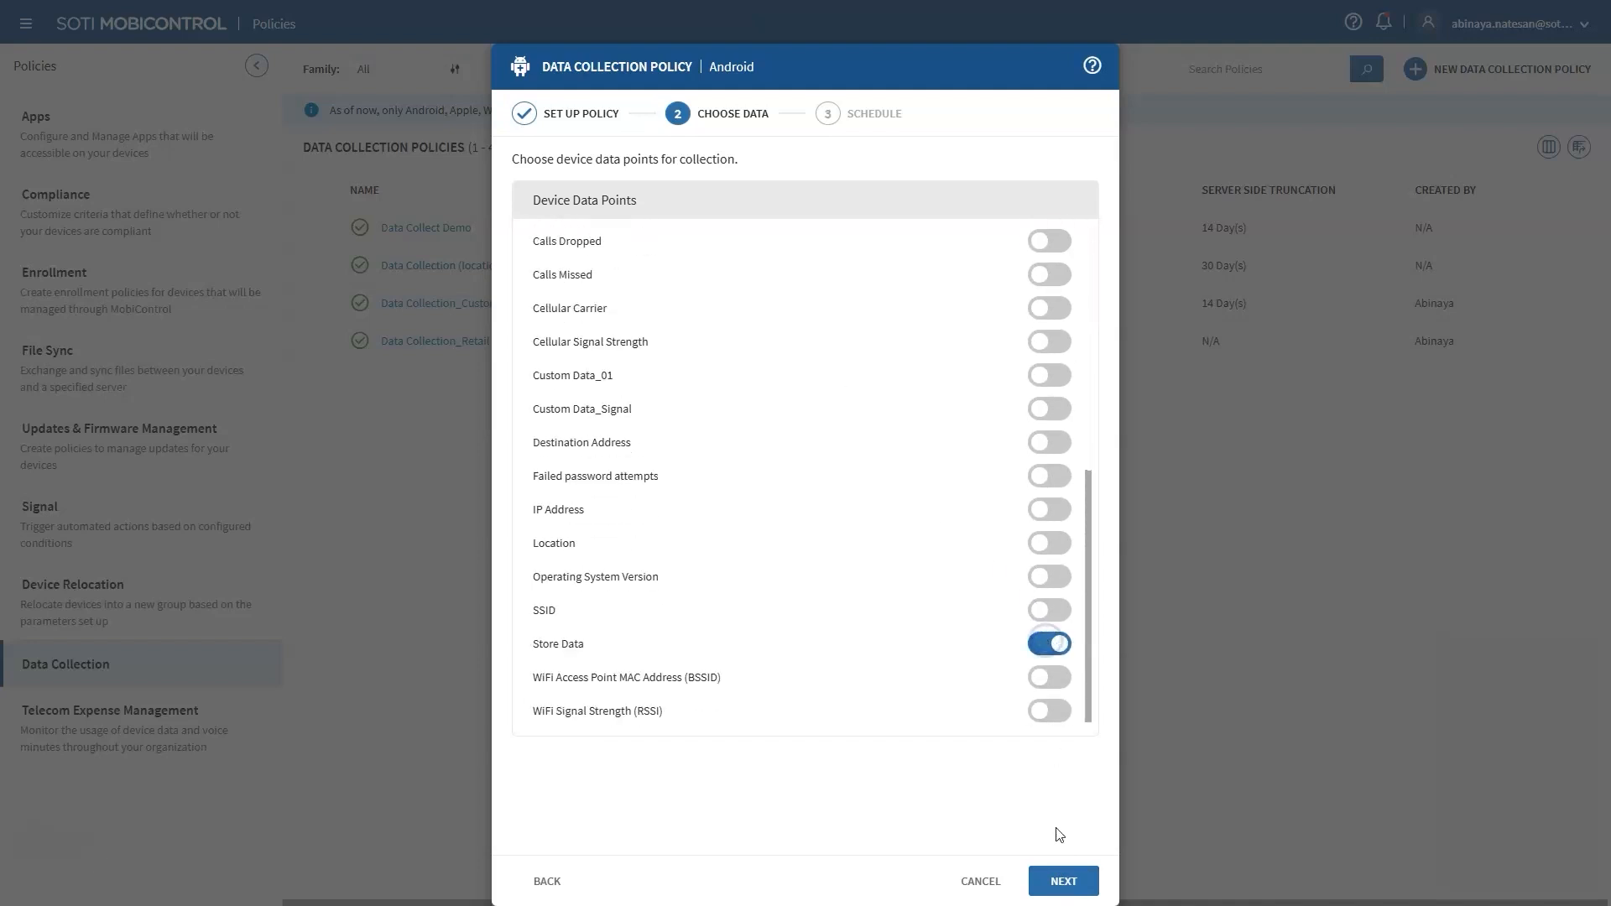
{"action": "left_click", "coordinate": [1062, 881]}
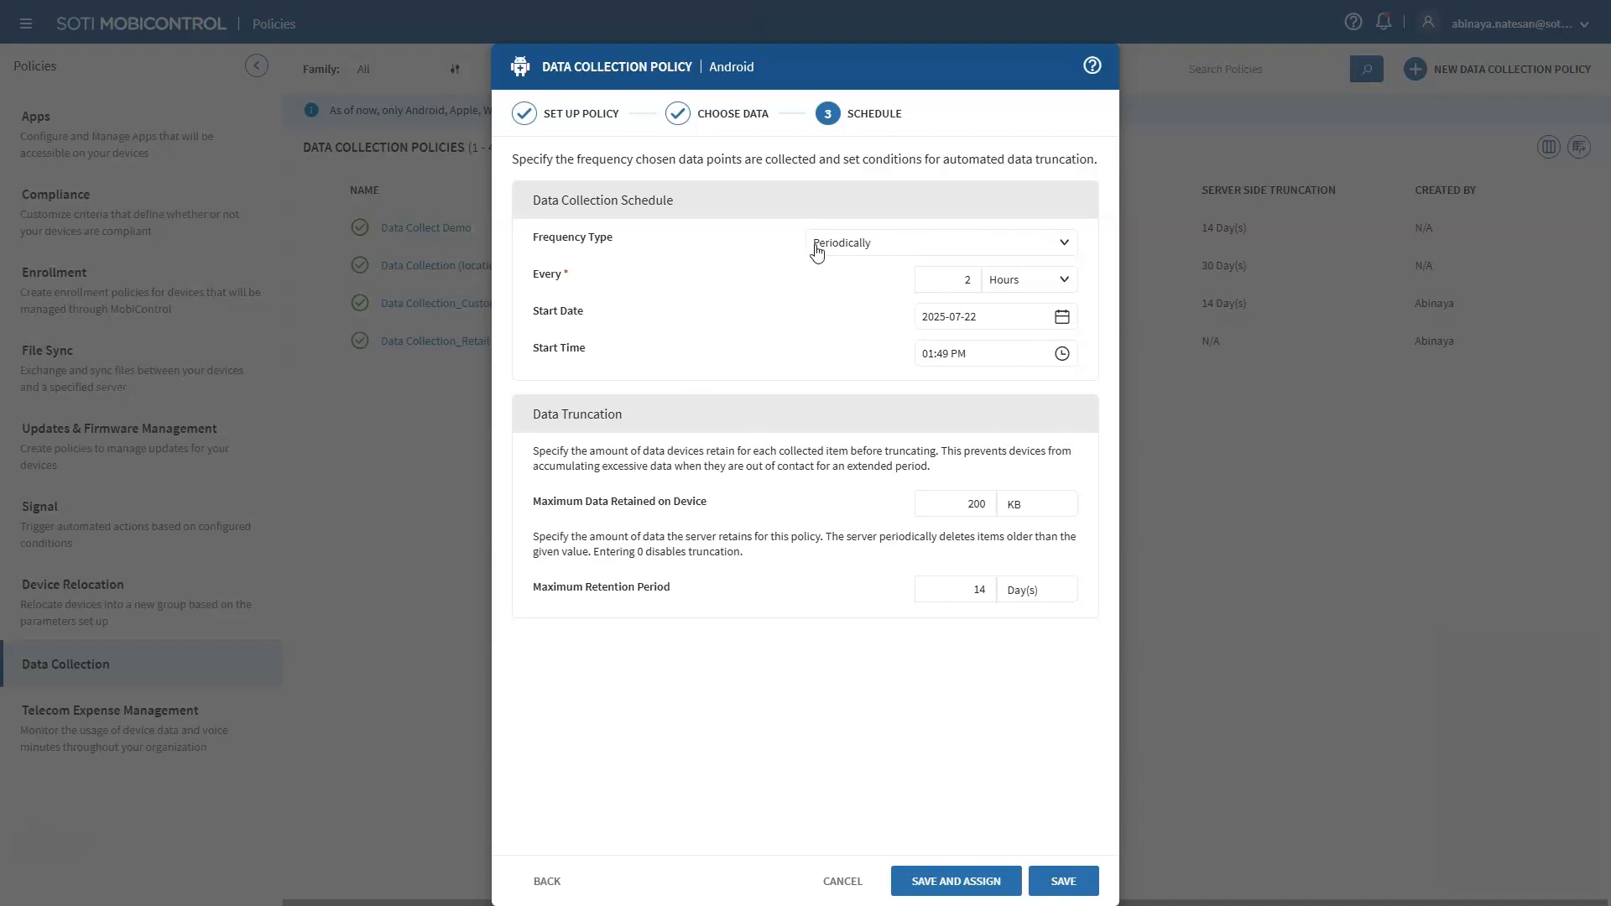
Set the collection frequency to Weekly, save the policy and assign it to the Canada group.
{"action": "left_click", "coordinate": [938, 241]}
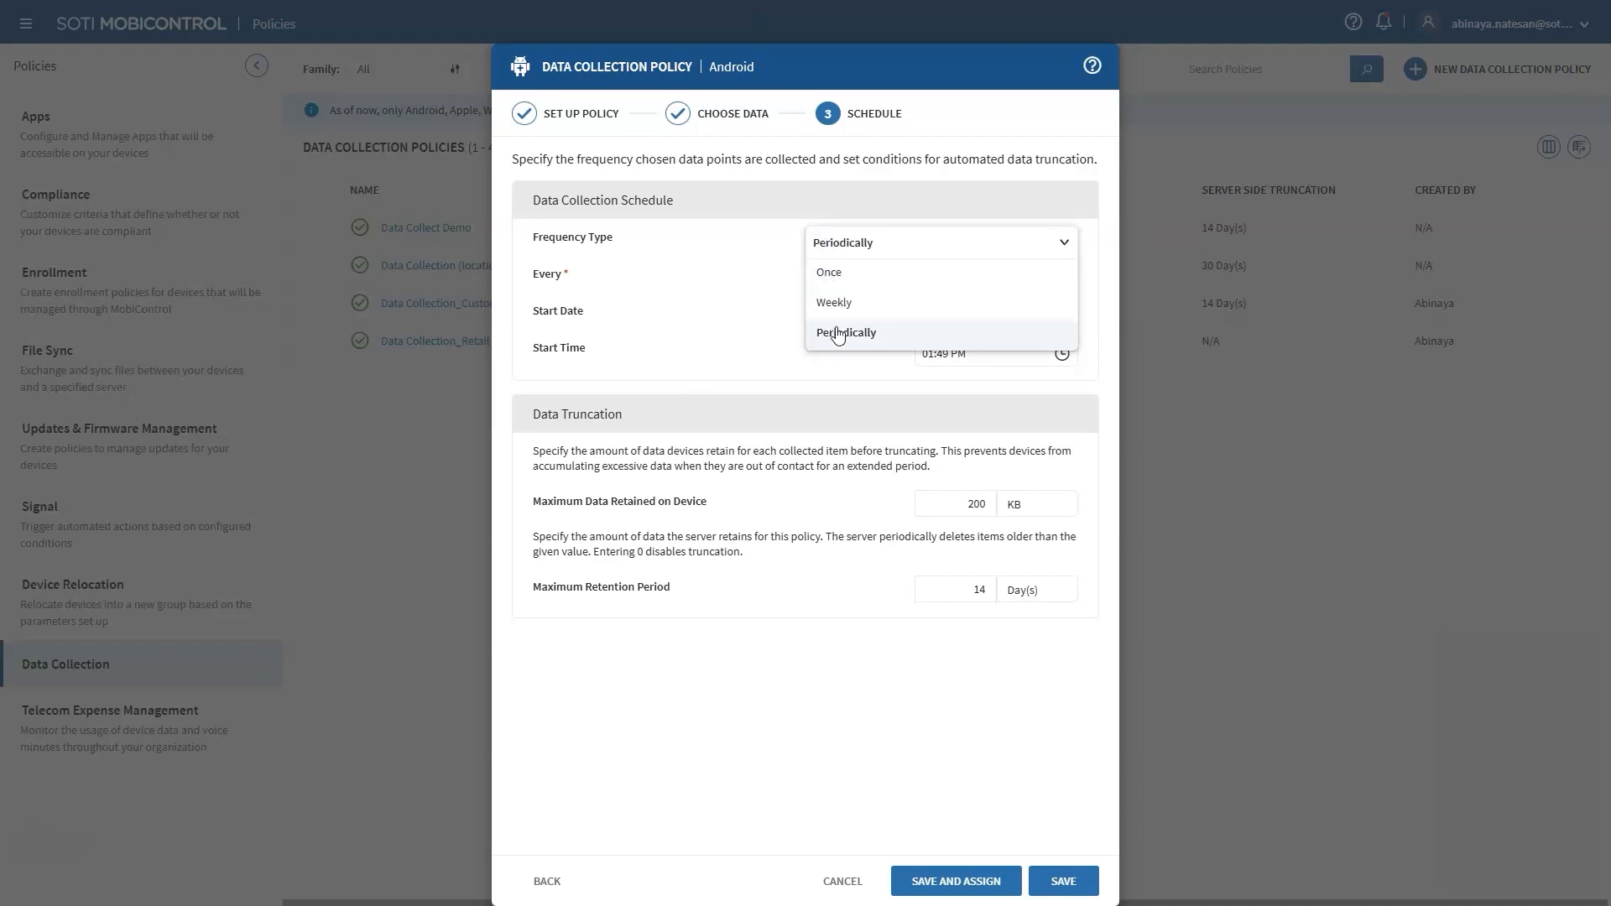
{"action": "left_click", "coordinate": [827, 272]}
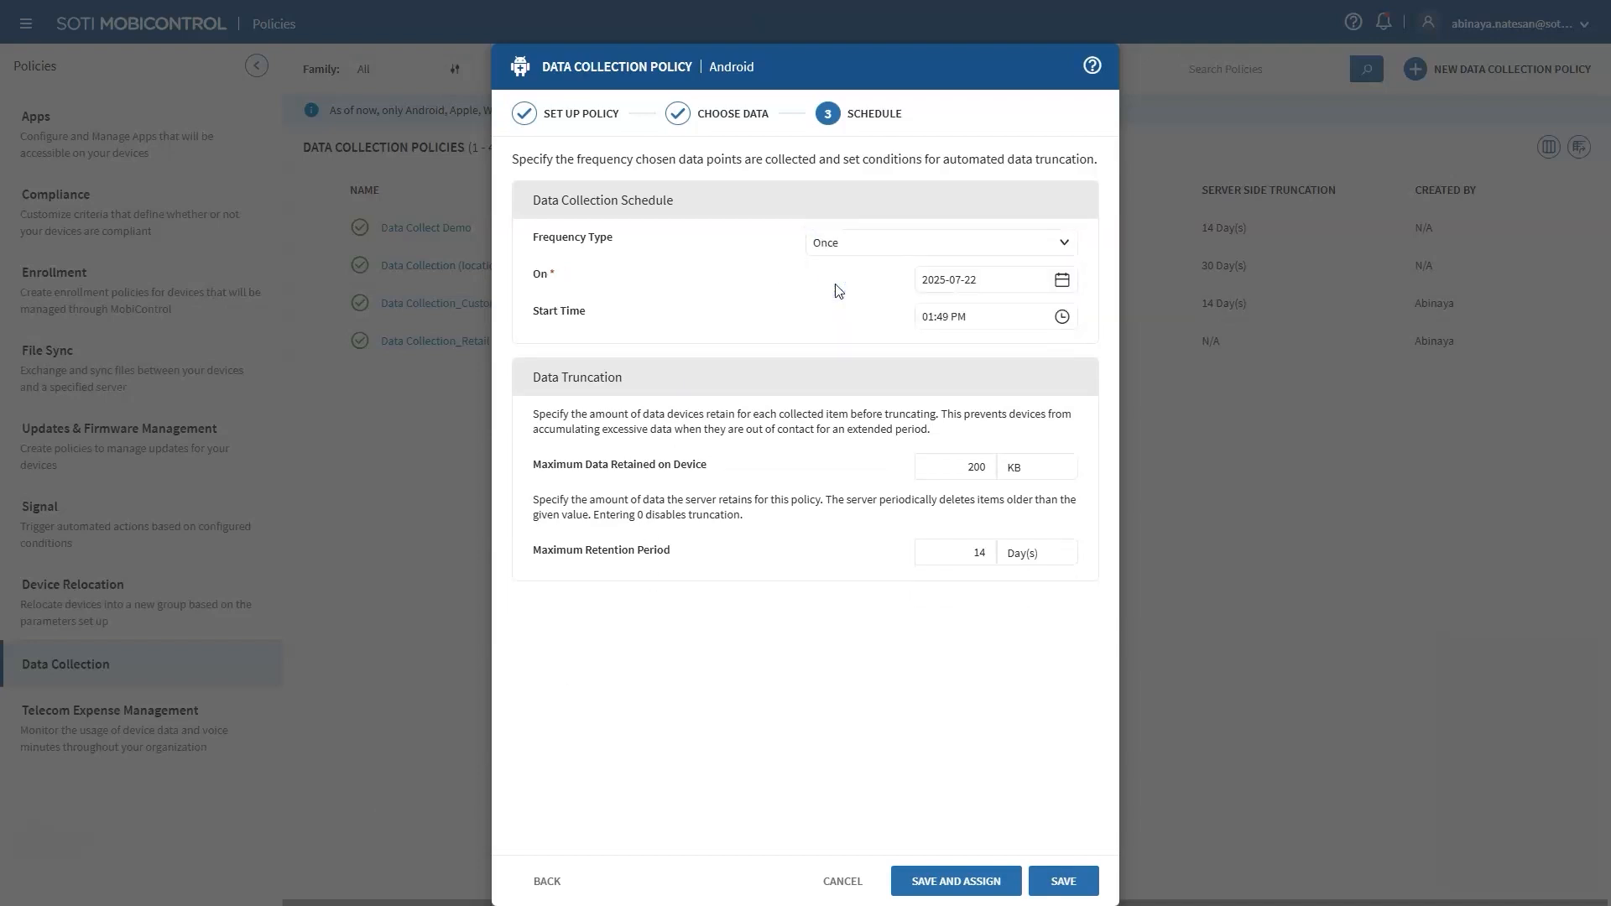
{"action": "left_click", "coordinate": [936, 241]}
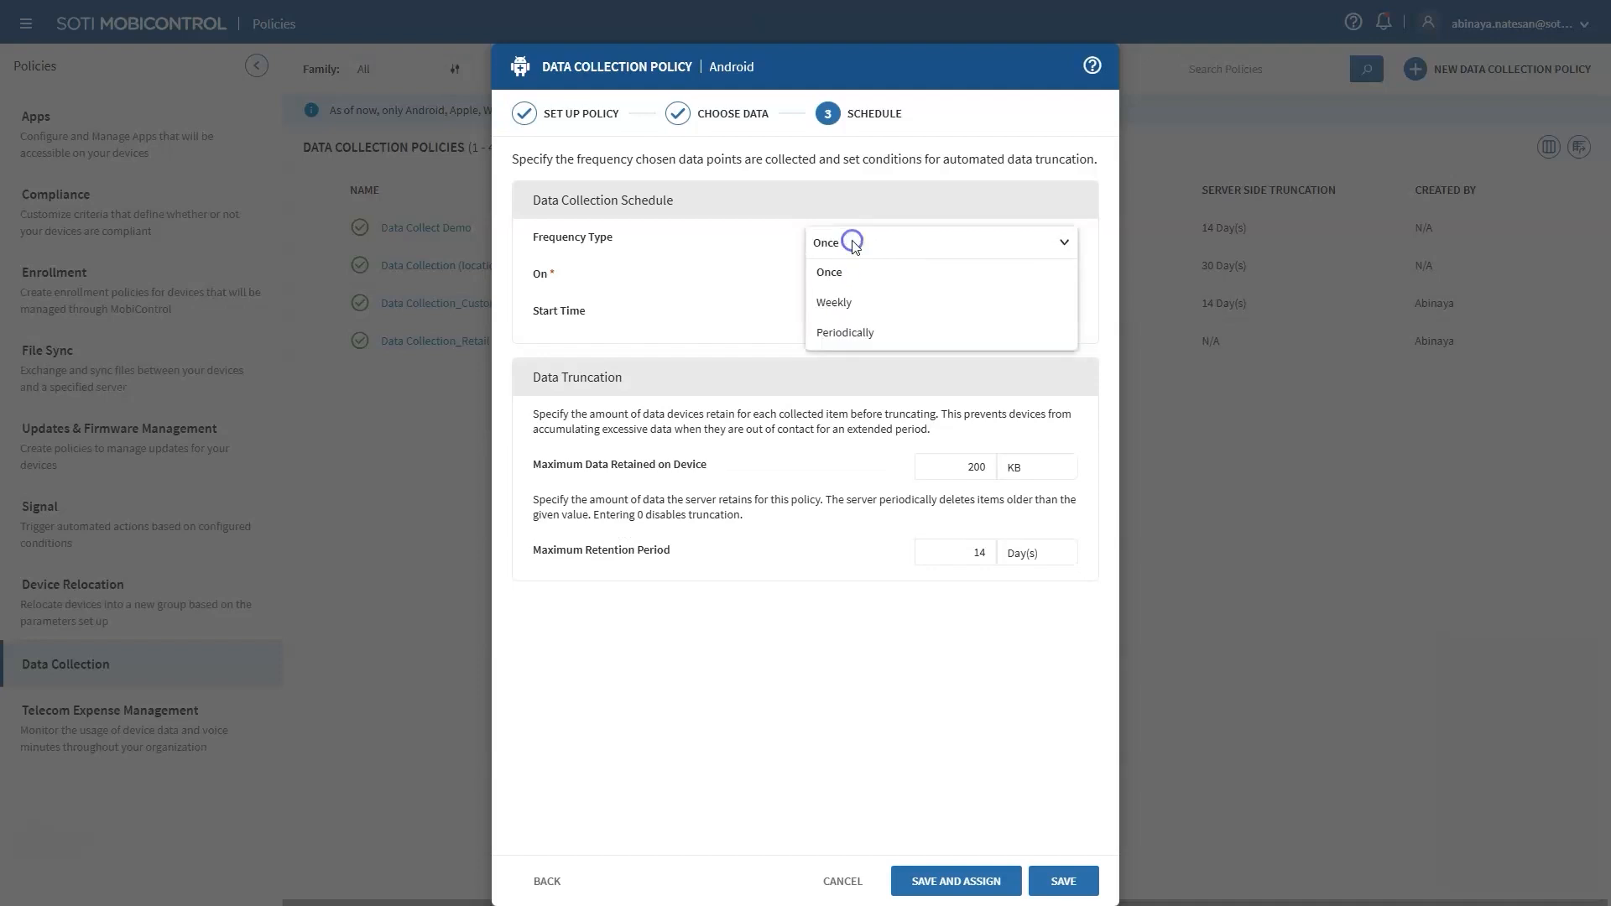
{"action": "left_click", "coordinate": [834, 300]}
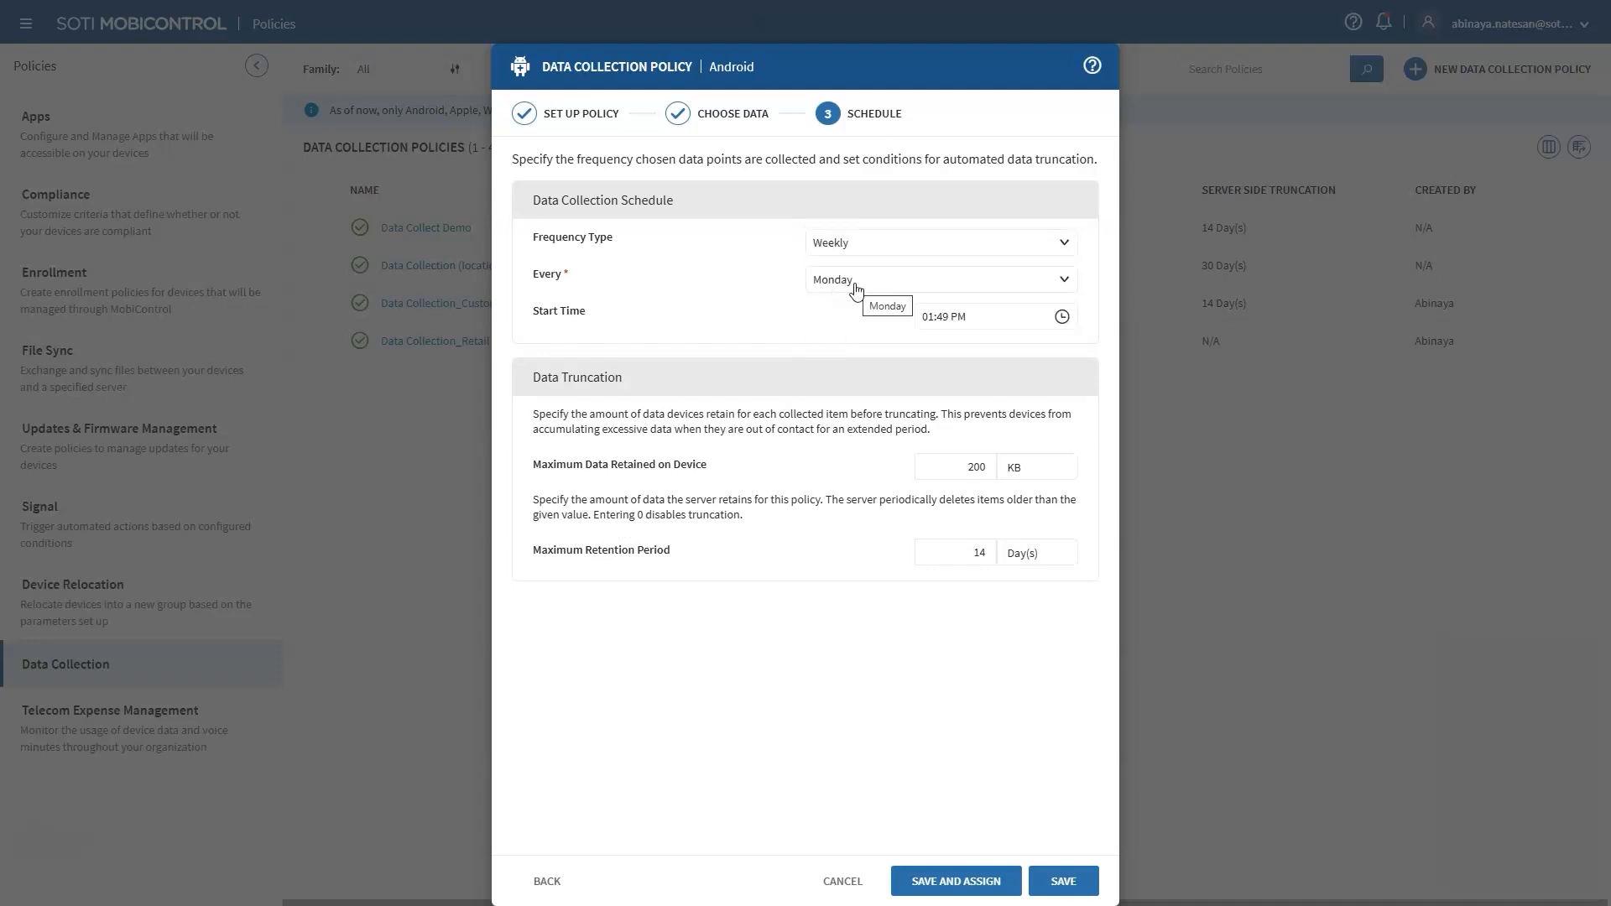
{"action": "mouse_move", "coordinate": [873, 405]}
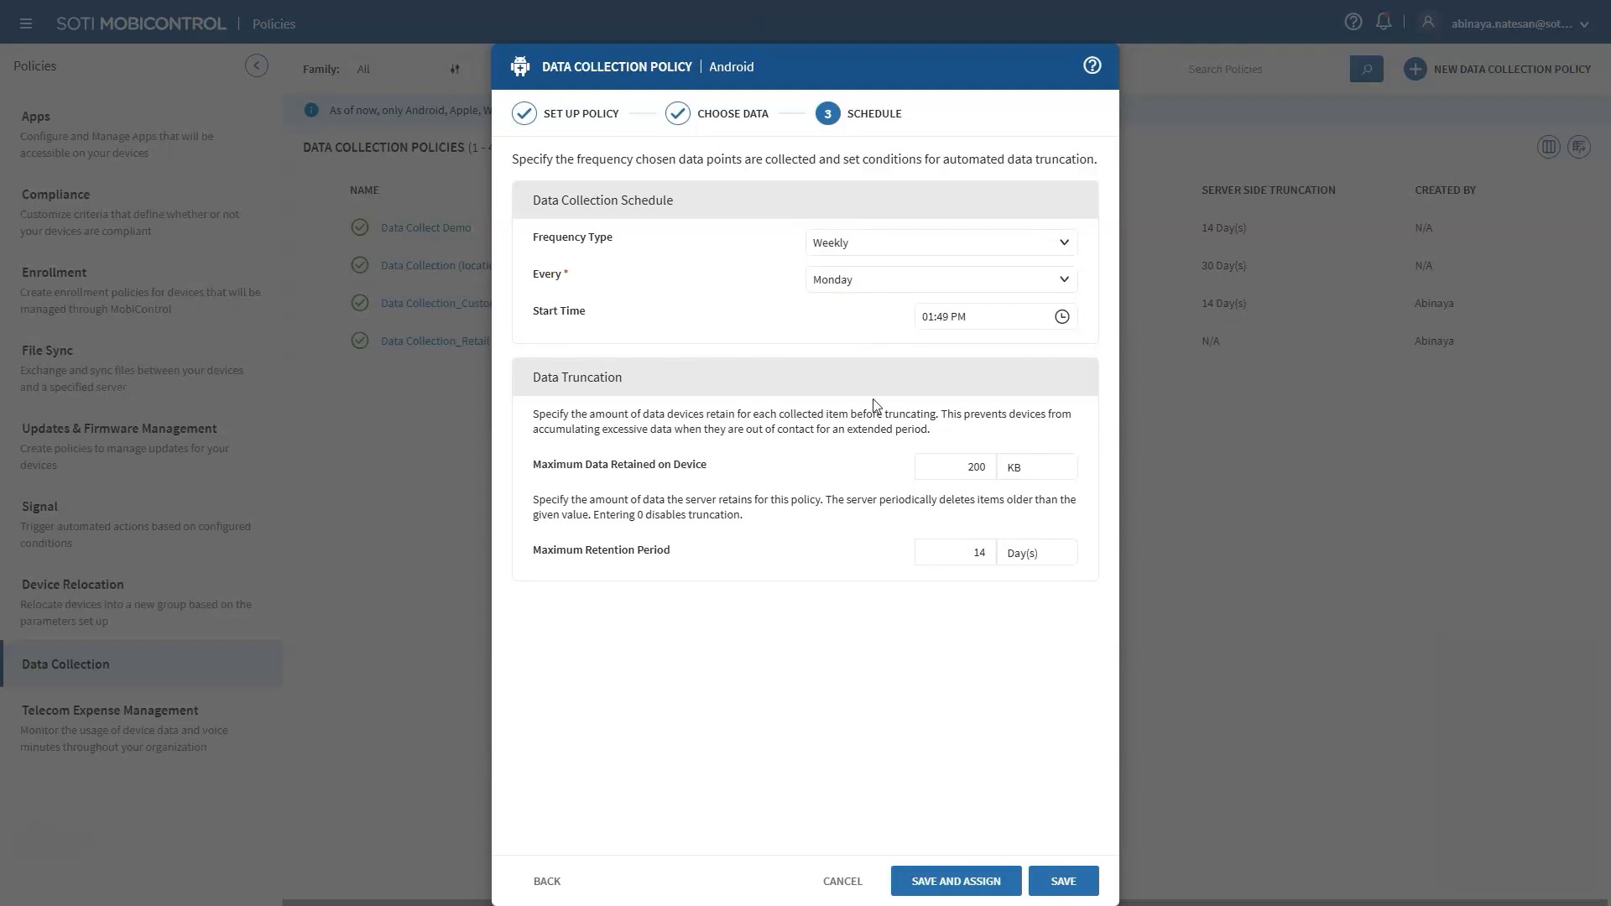
{"action": "left_click", "coordinate": [953, 882]}
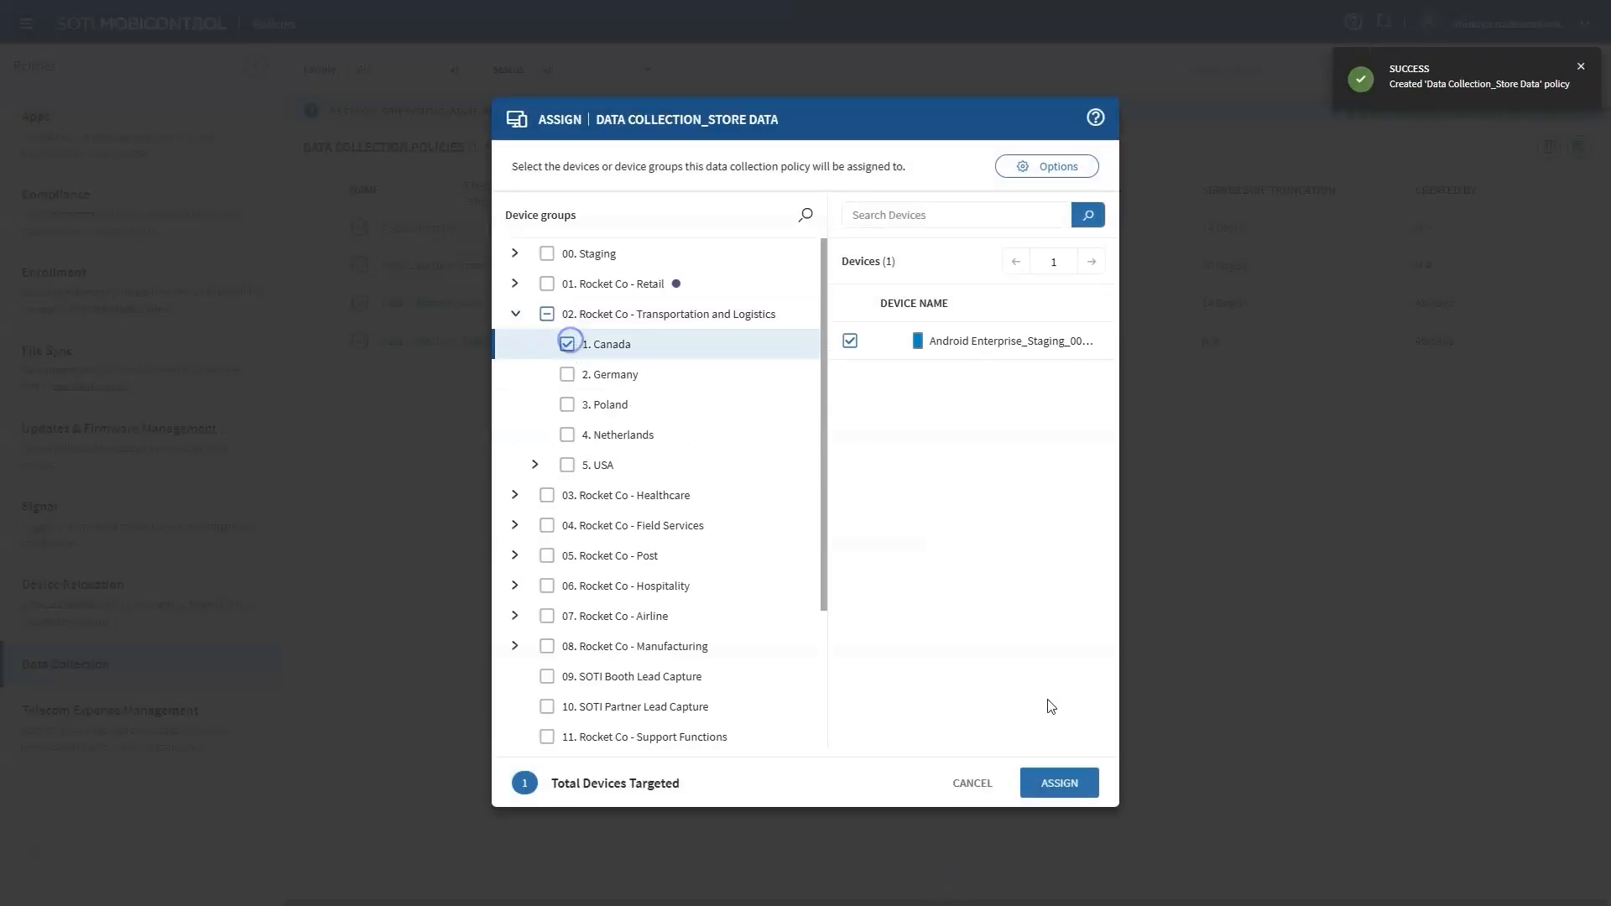
{"action": "left_click", "coordinate": [1057, 782]}
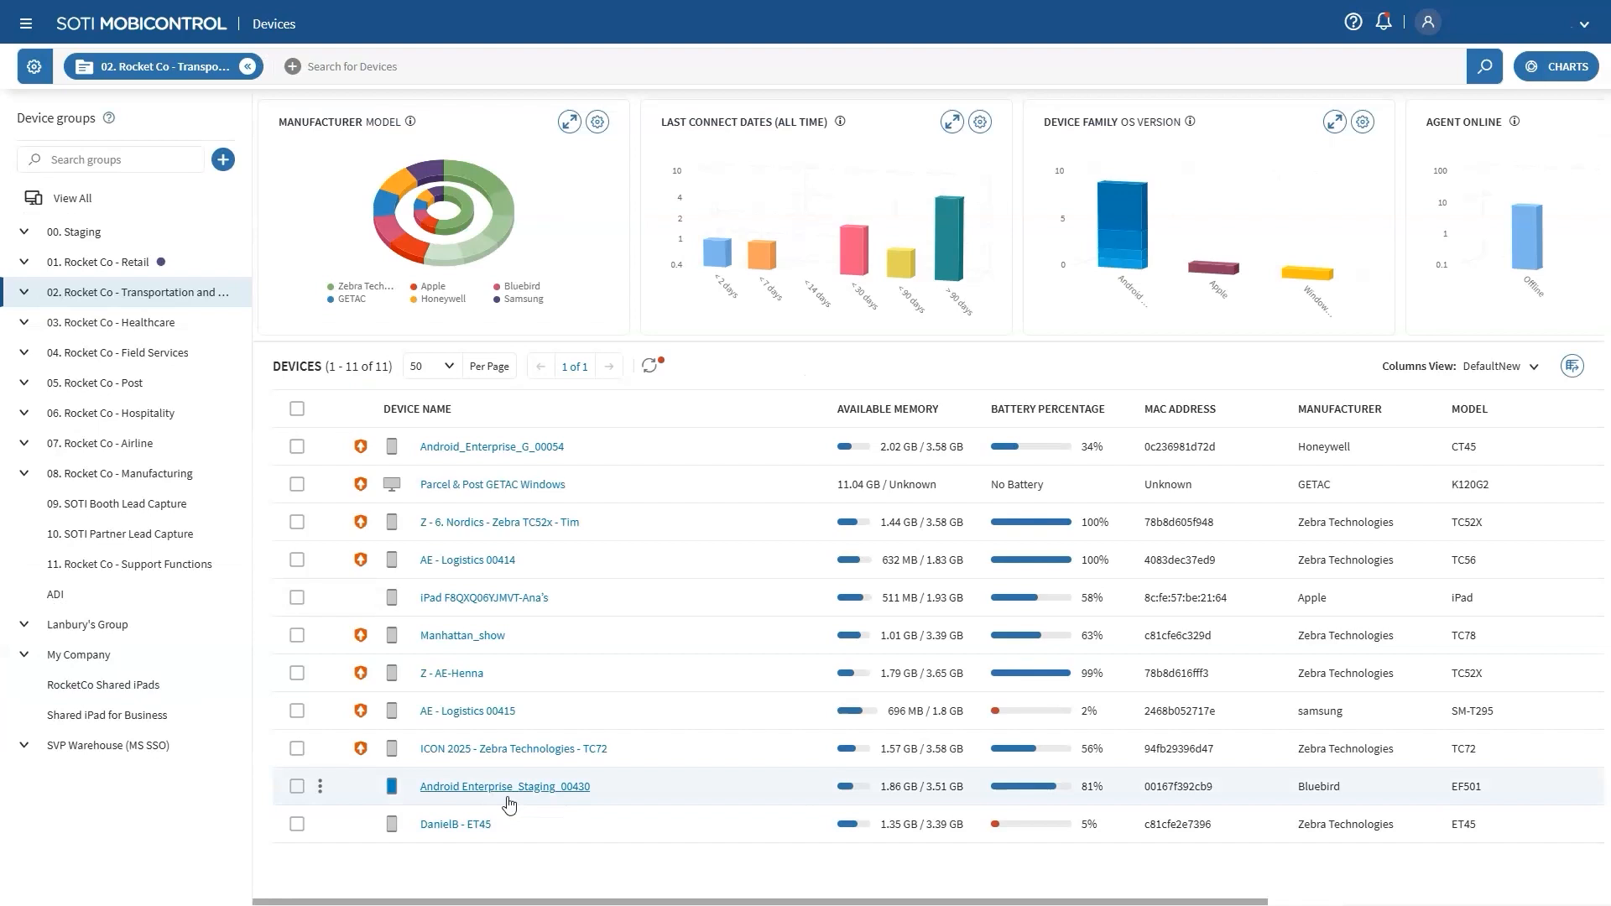
View the collected Store Data values (1042) for device Android Enterprise_Staging_00430.
{"action": "left_click", "coordinate": [505, 786]}
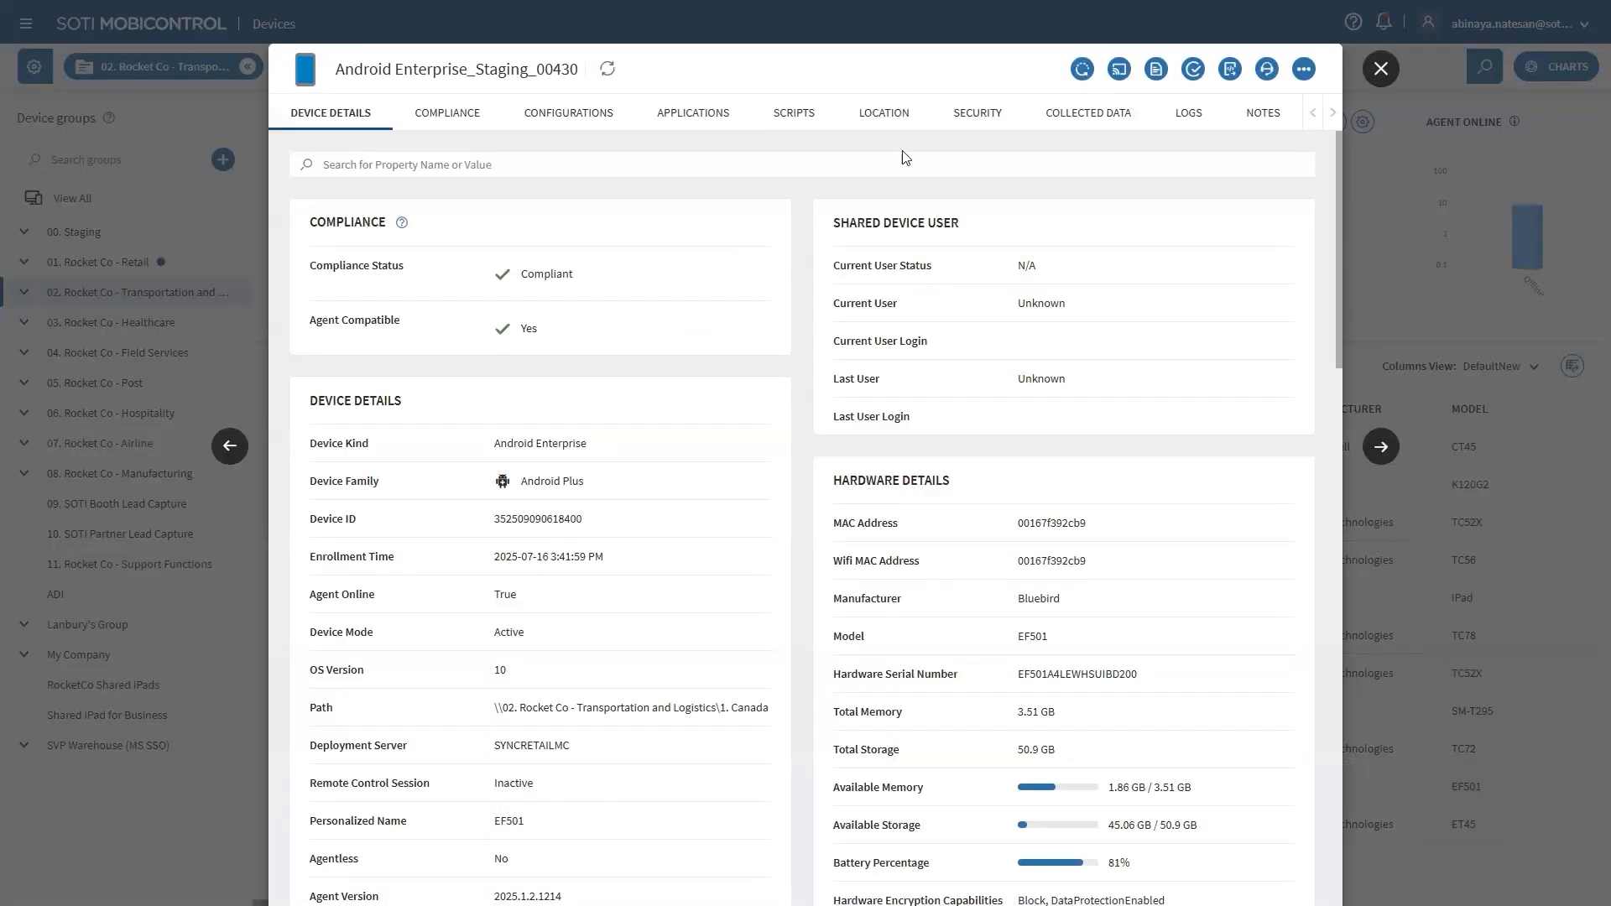
{"action": "left_click", "coordinate": [1086, 112]}
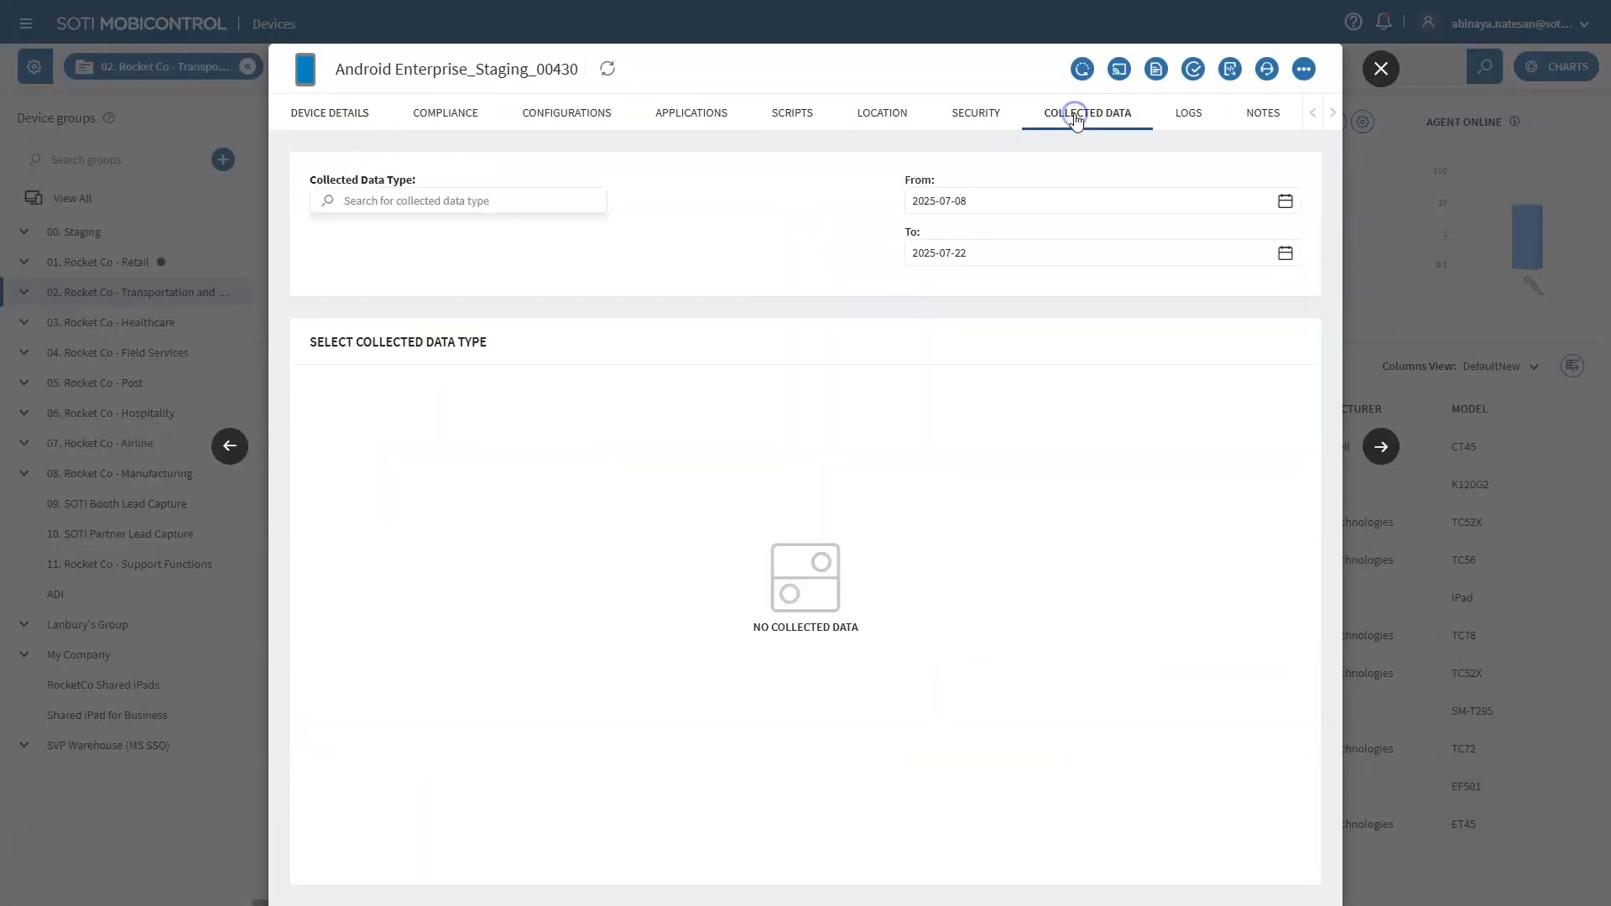
{"action": "left_click", "coordinate": [456, 200]}
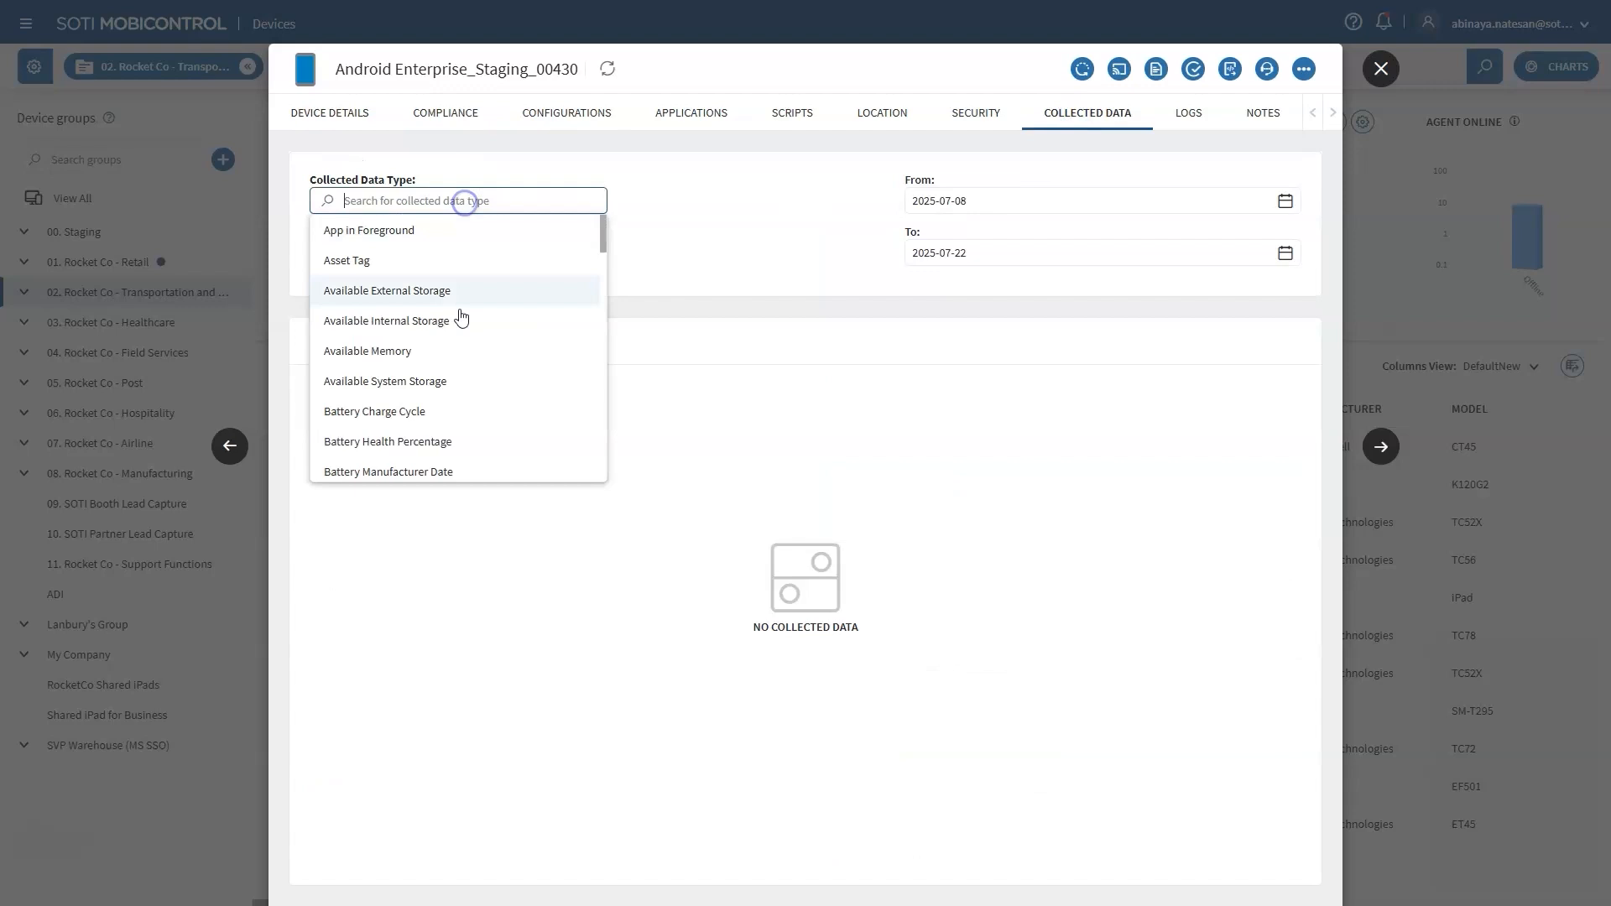
{"action": "scroll", "scroll_direction": "down", "scroll_amount": 3}
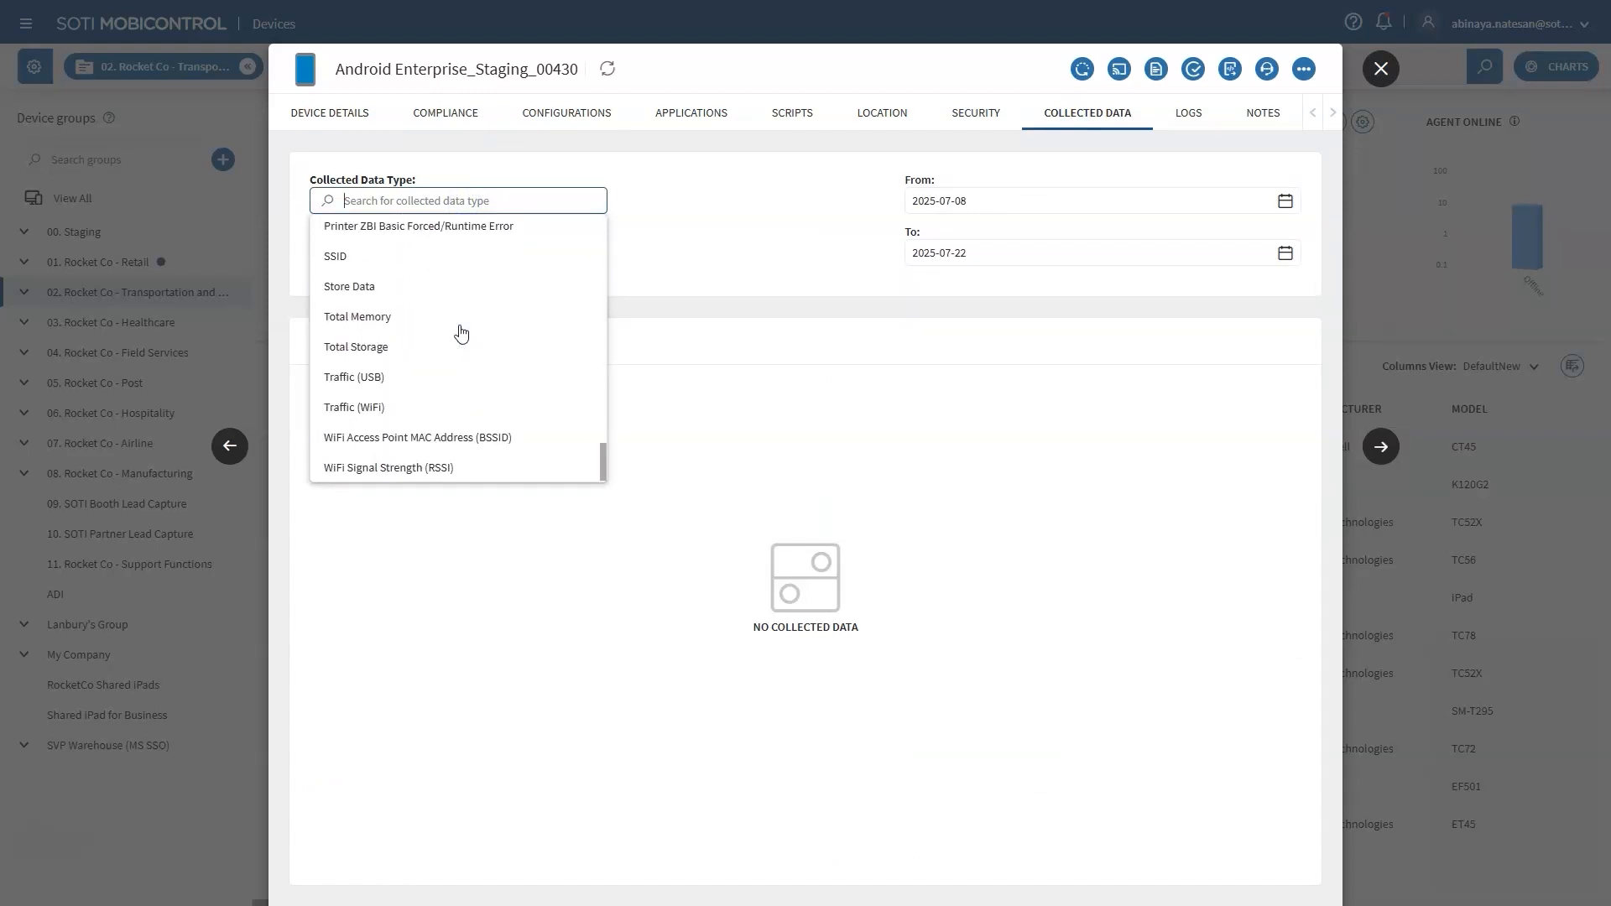
{"action": "left_click", "coordinate": [349, 285]}
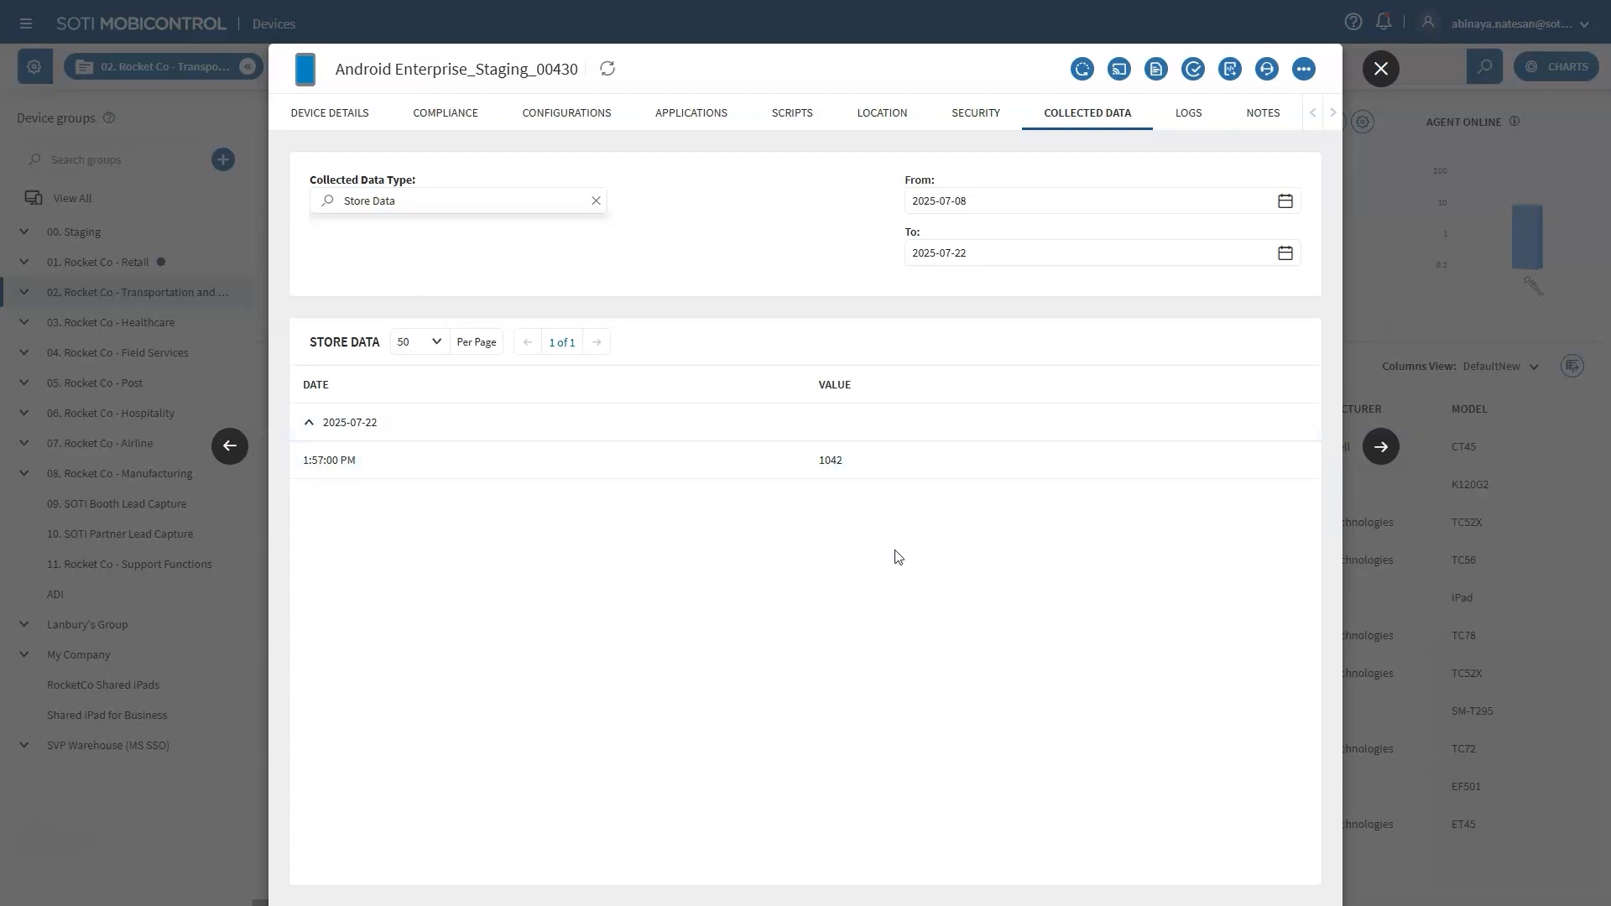
{"action": "left_click", "coordinate": [1382, 69]}
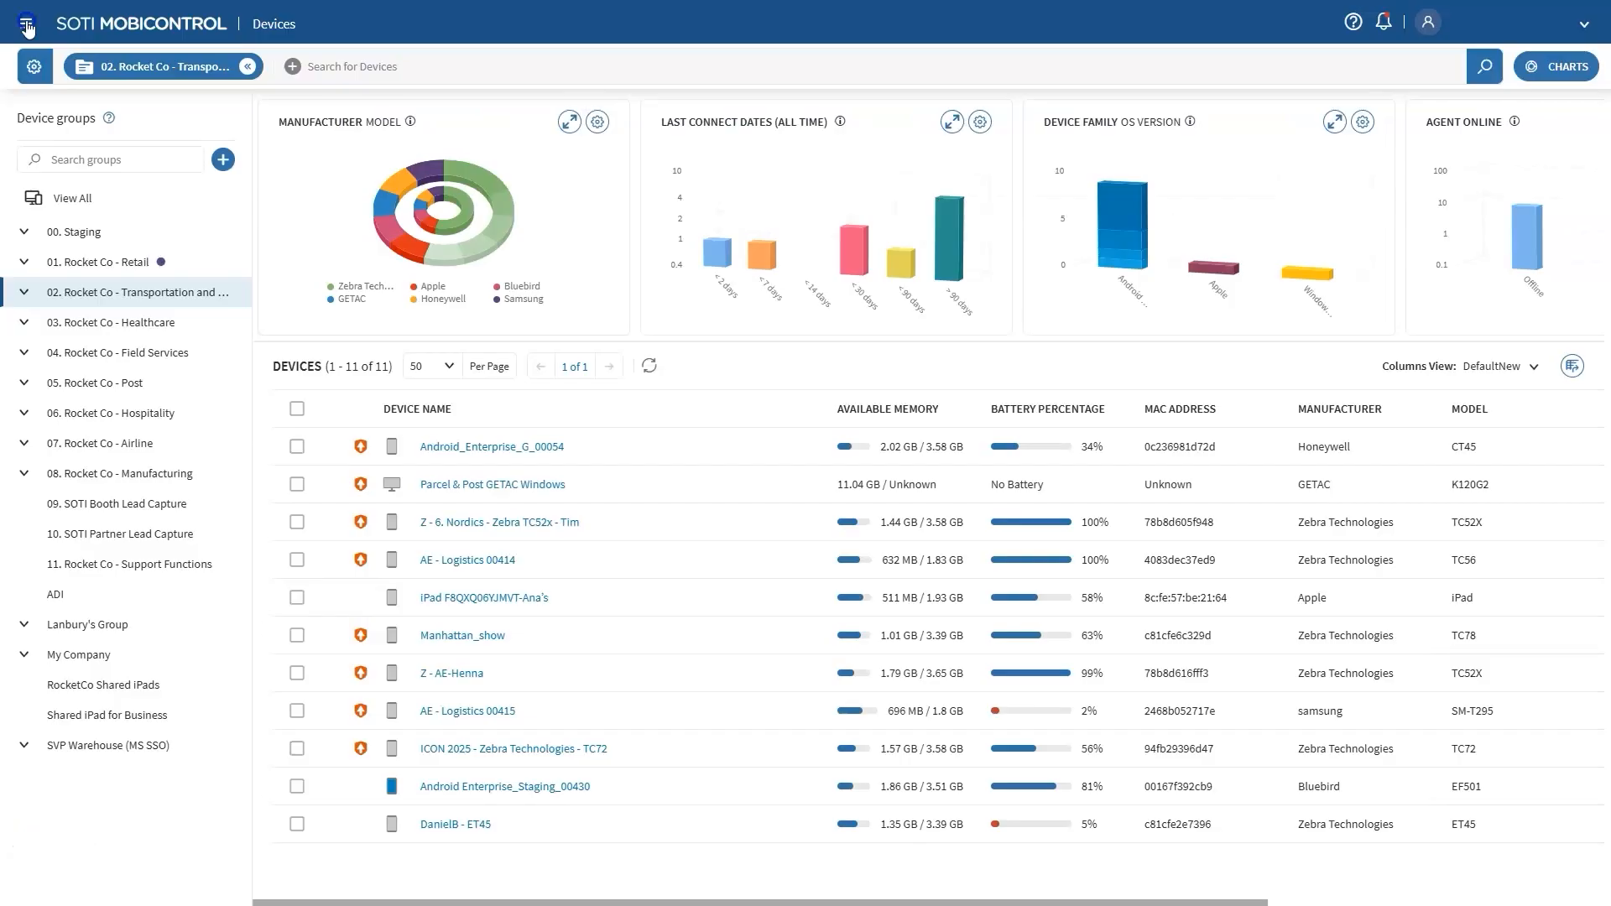
Navigate to the Signal policies list from the main menu.
{"action": "left_click", "coordinate": [25, 22]}
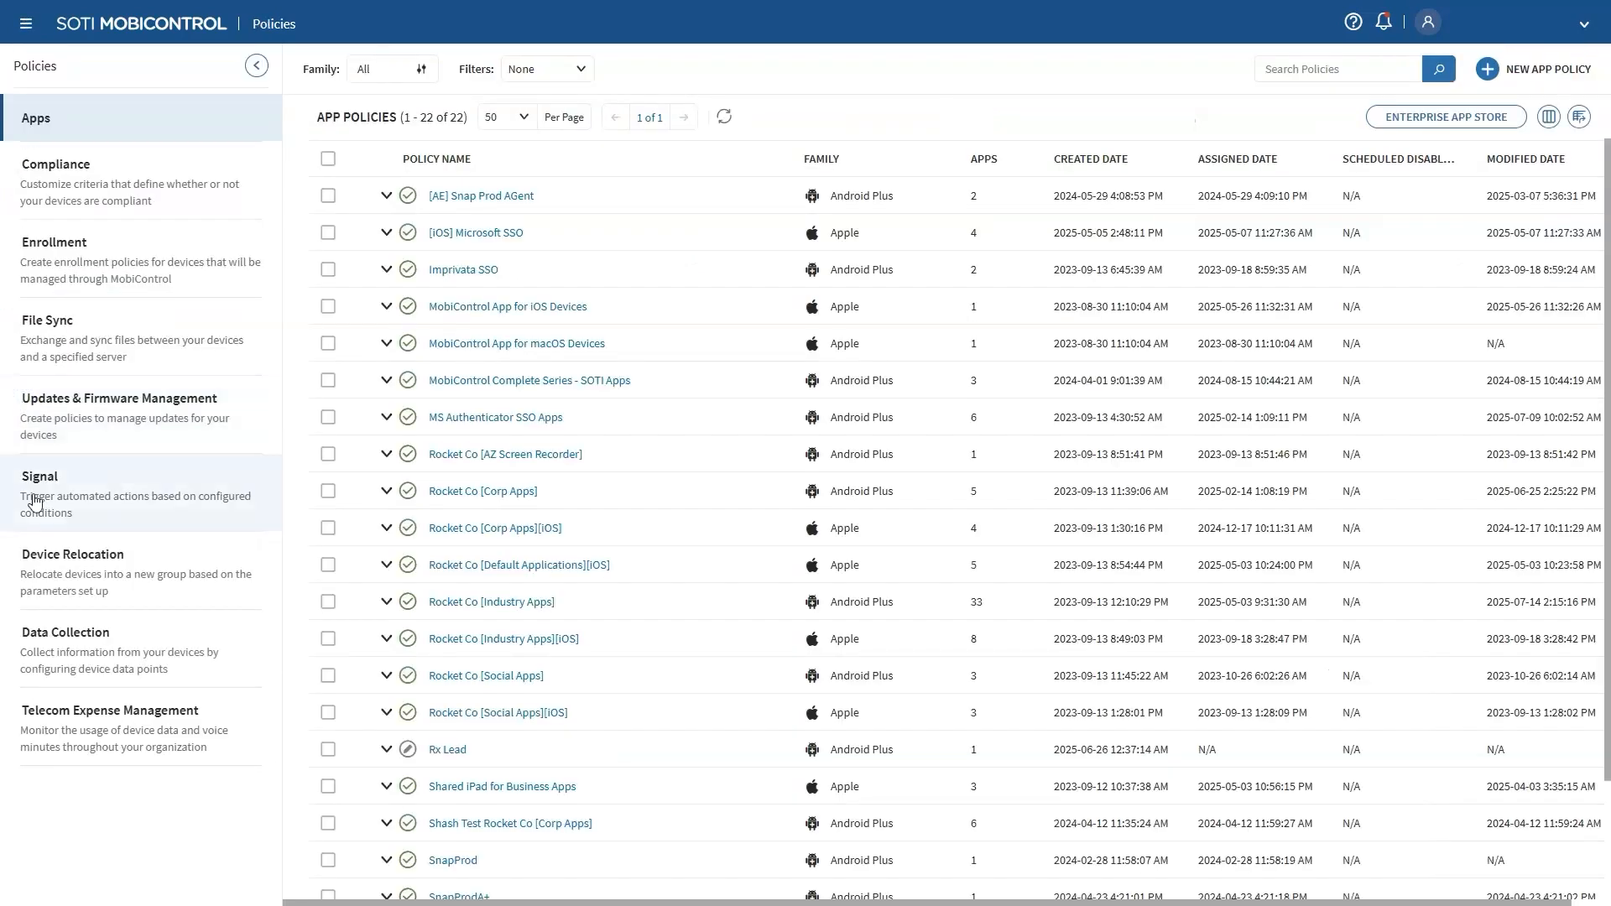
{"action": "left_click", "coordinate": [40, 475]}
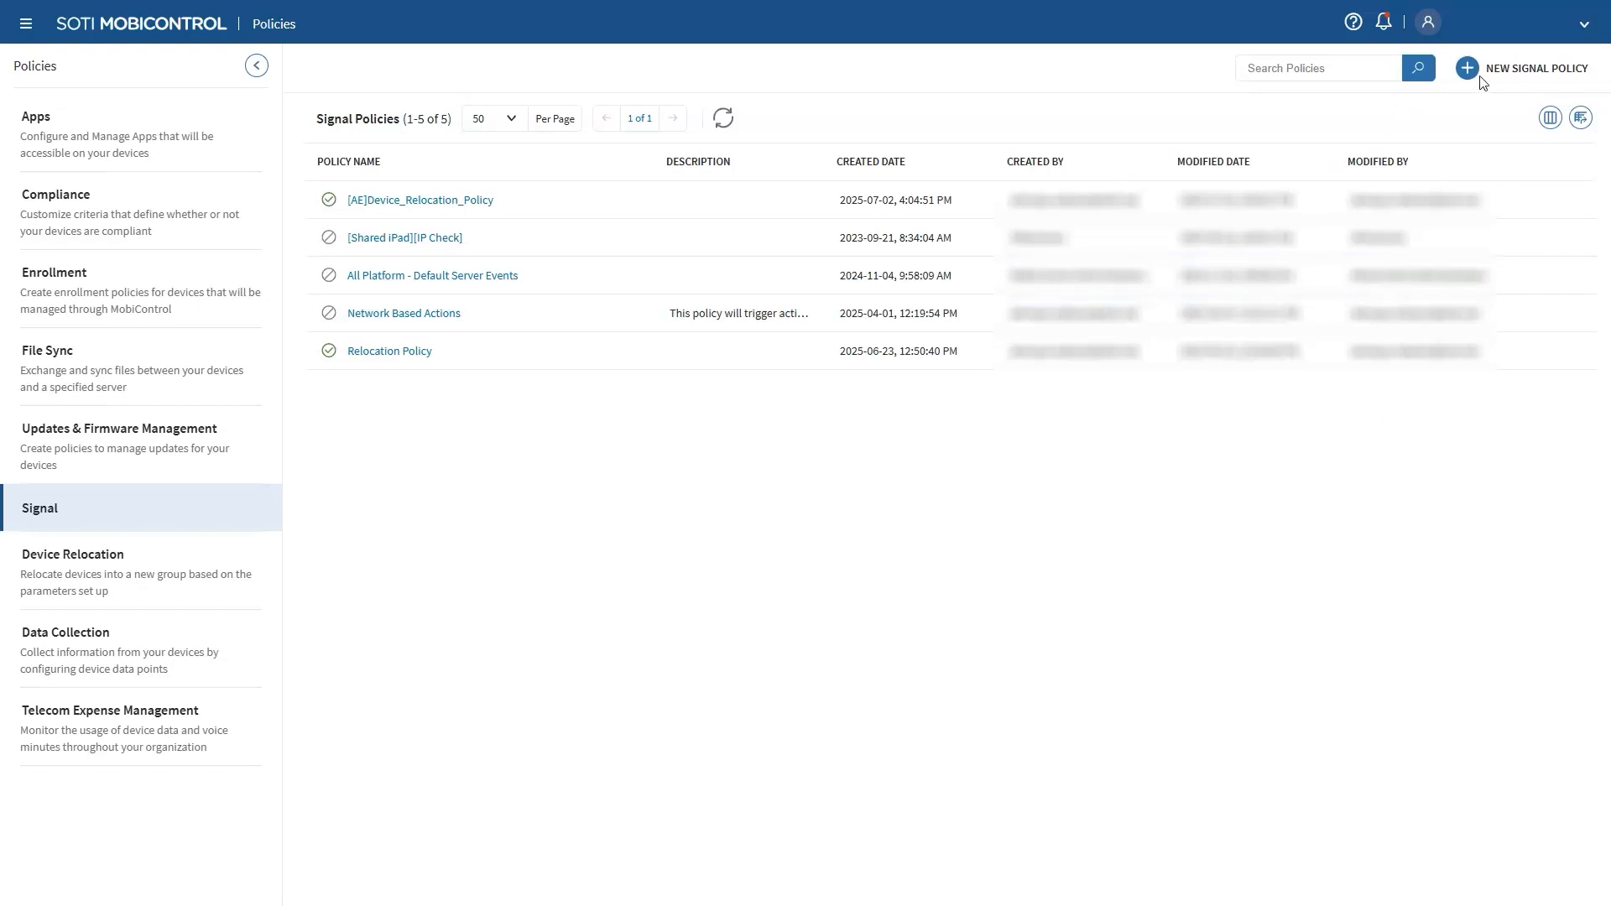
{"action": "mouse_move", "coordinate": [1468, 67]}
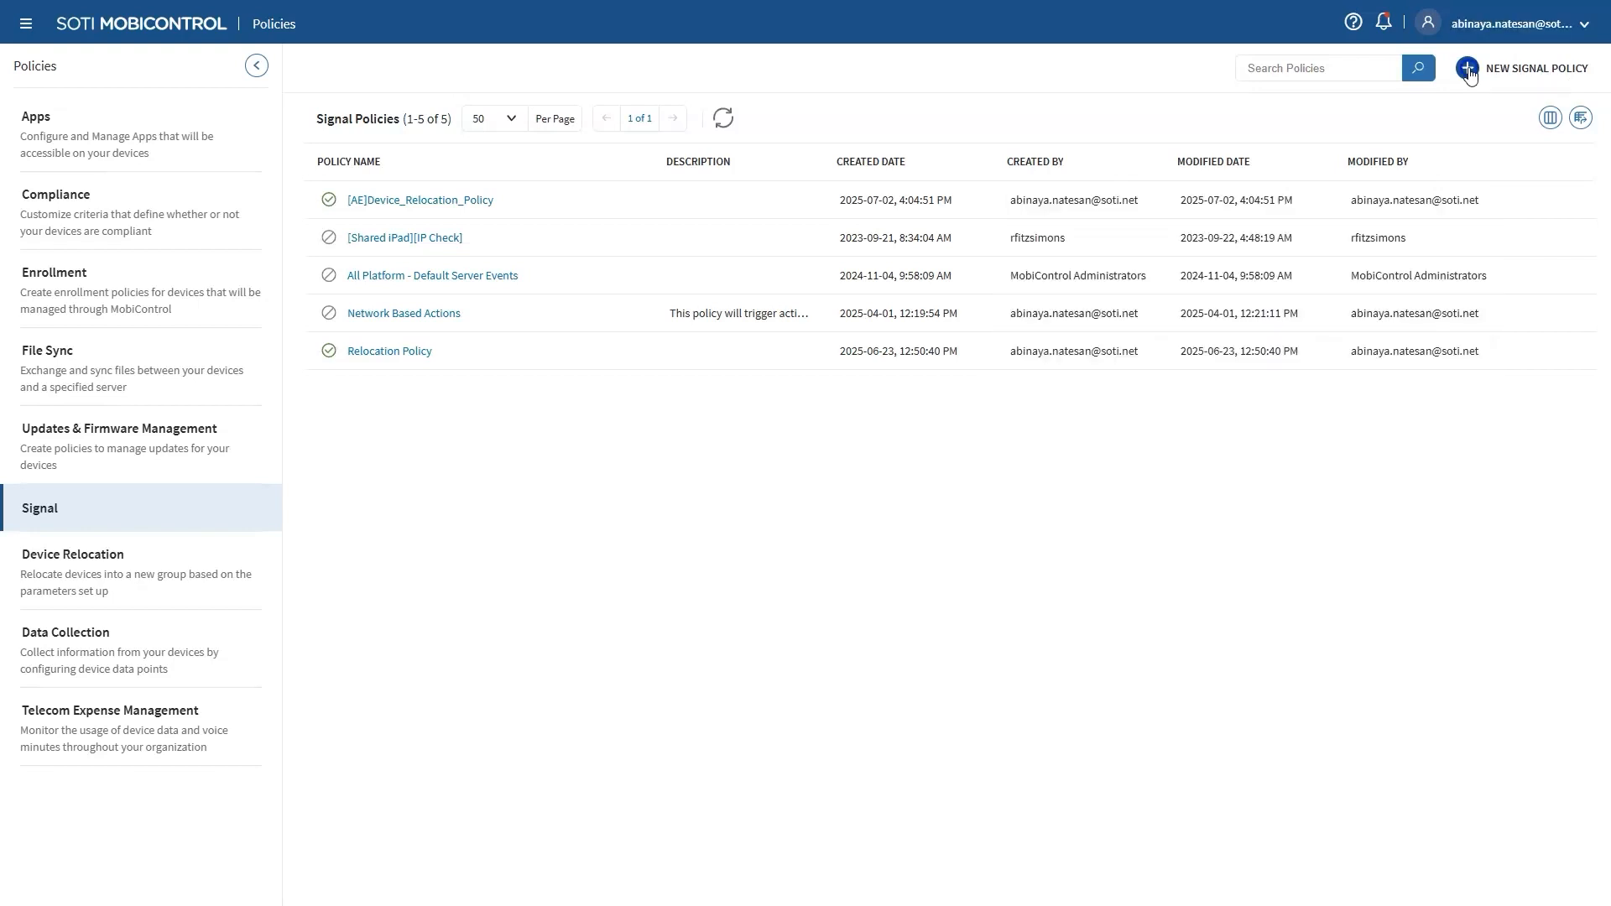
Start signal policy 'Store Data_Relocation' with a Managed Device condition Store Data is 1042.
{"action": "left_click", "coordinate": [1536, 67]}
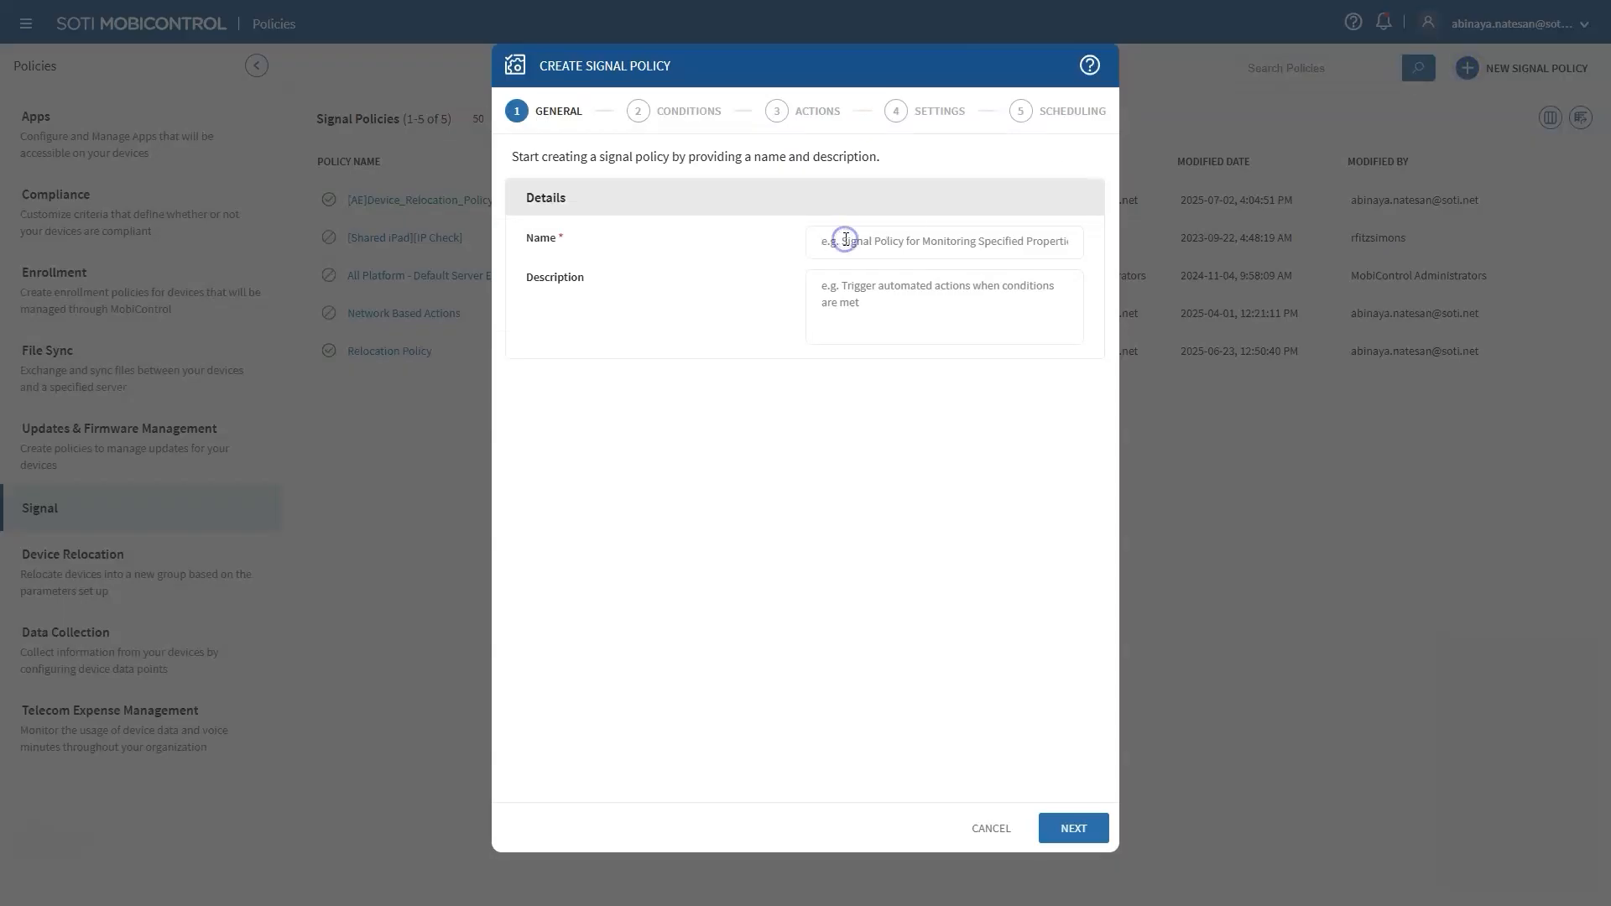
{"action": "type", "text": "Store Data_Relocation"}
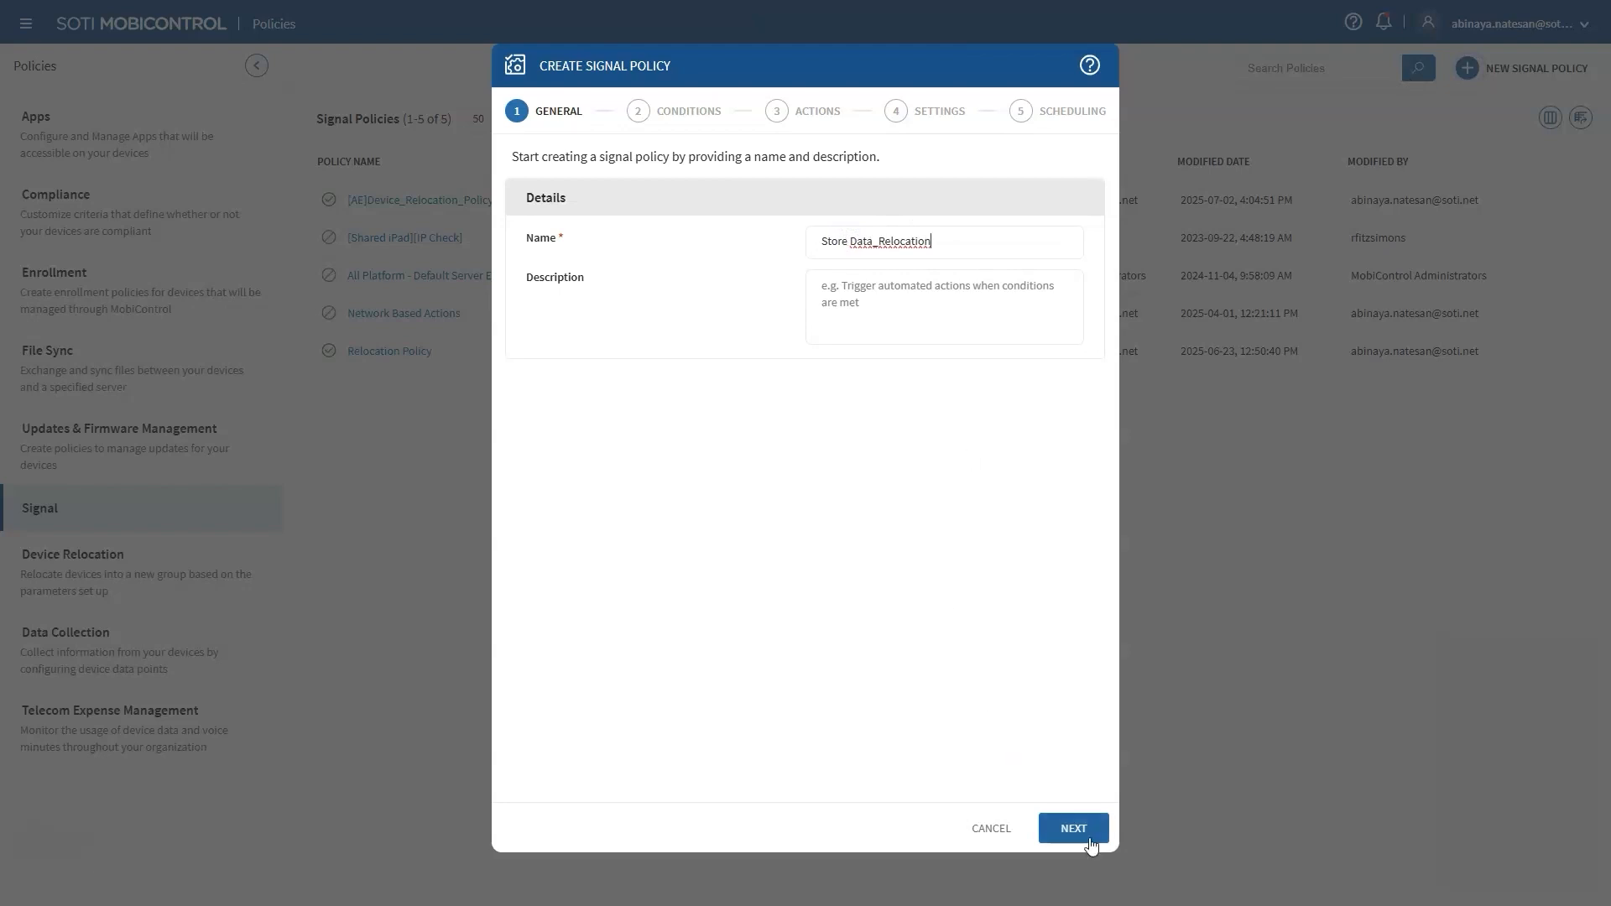
{"action": "left_click", "coordinate": [1073, 828]}
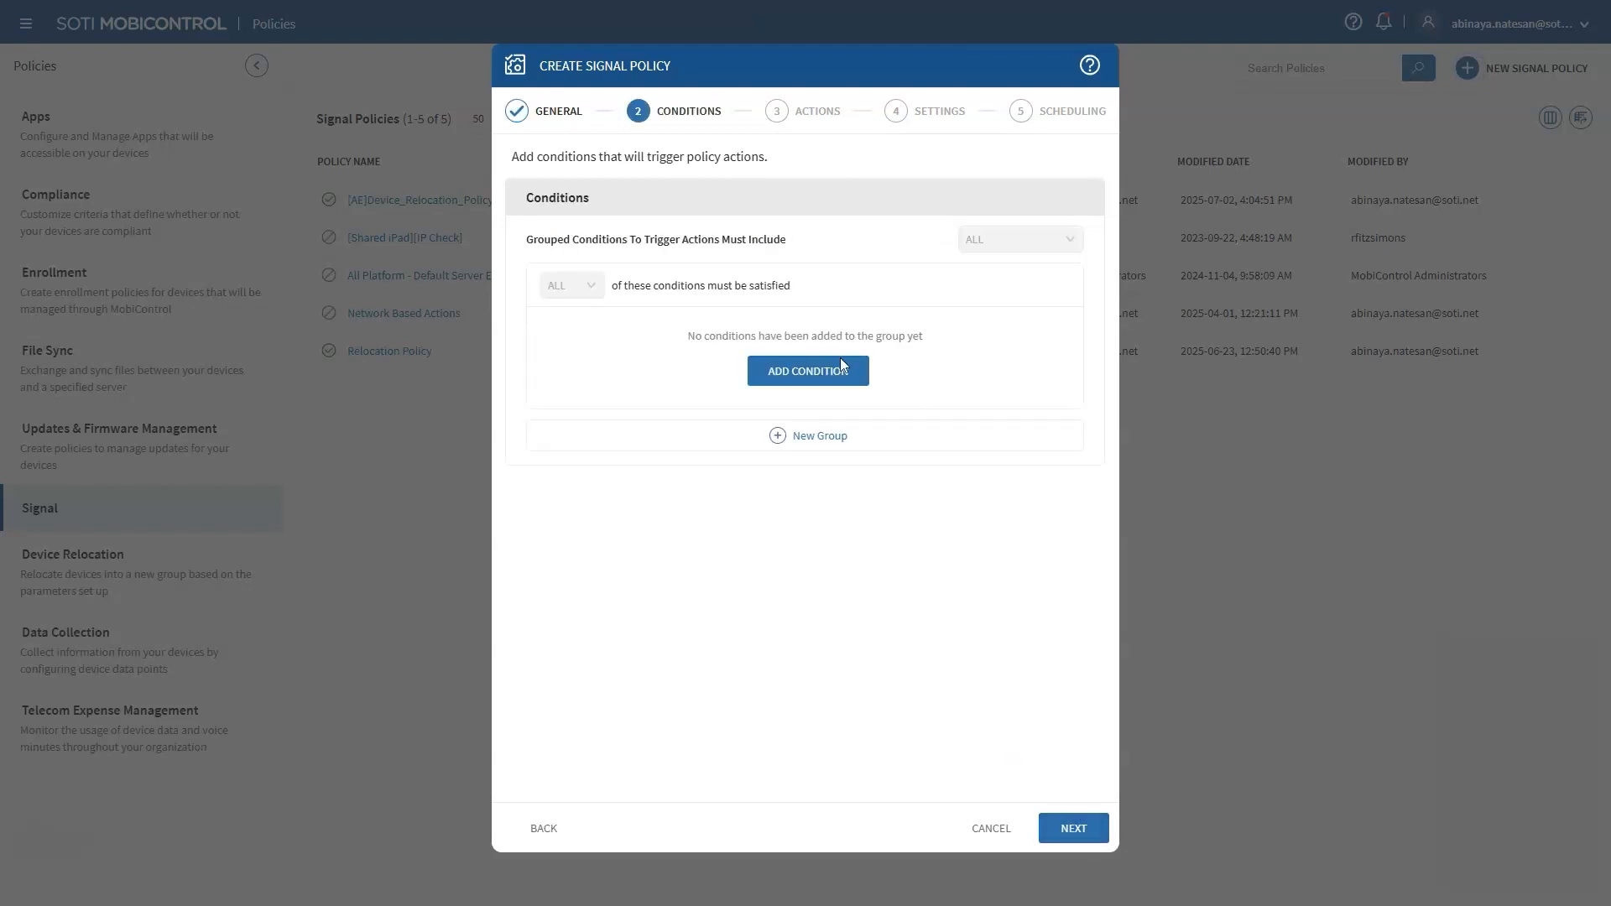
{"action": "left_click", "coordinate": [808, 371]}
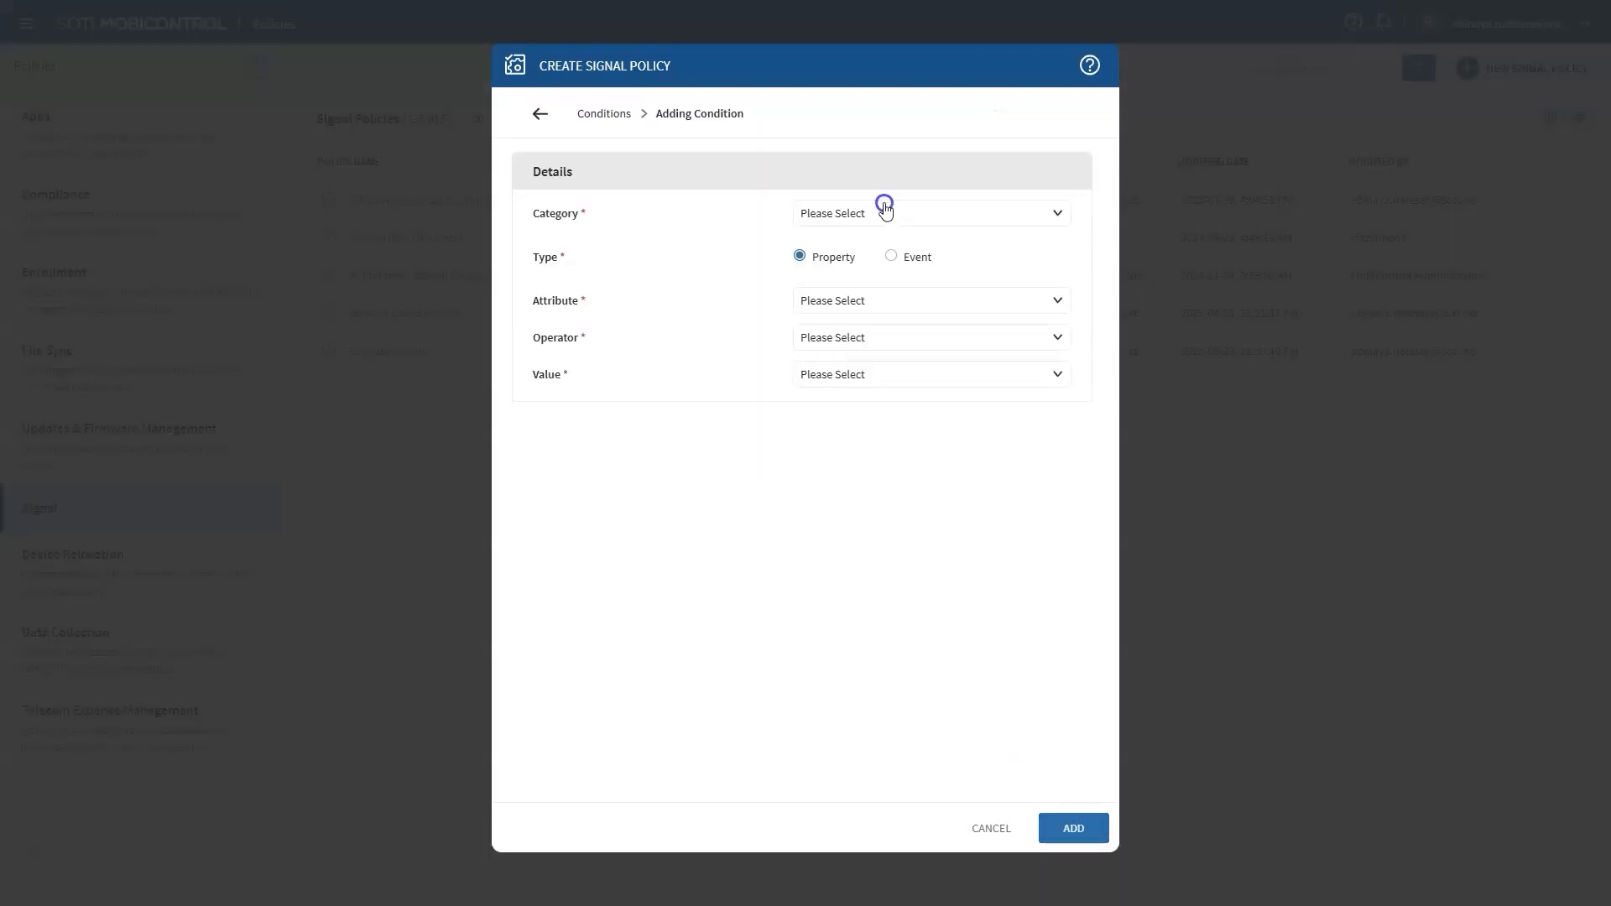
{"action": "left_click", "coordinate": [930, 213]}
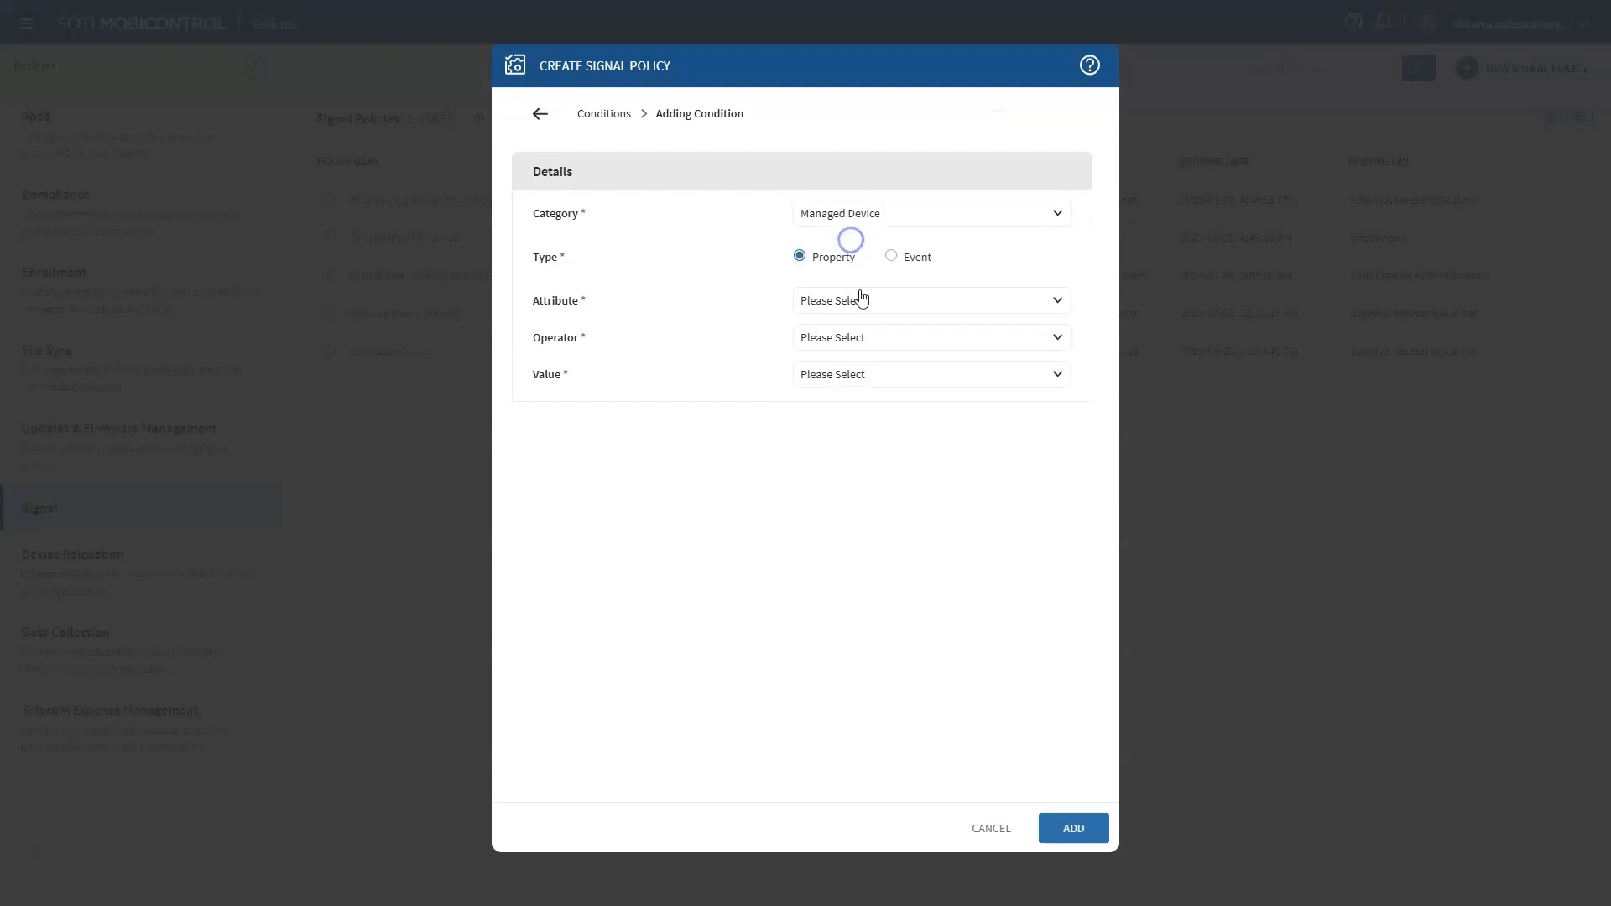
{"action": "left_click", "coordinate": [928, 300]}
{"action": "type", "text": "1042"}
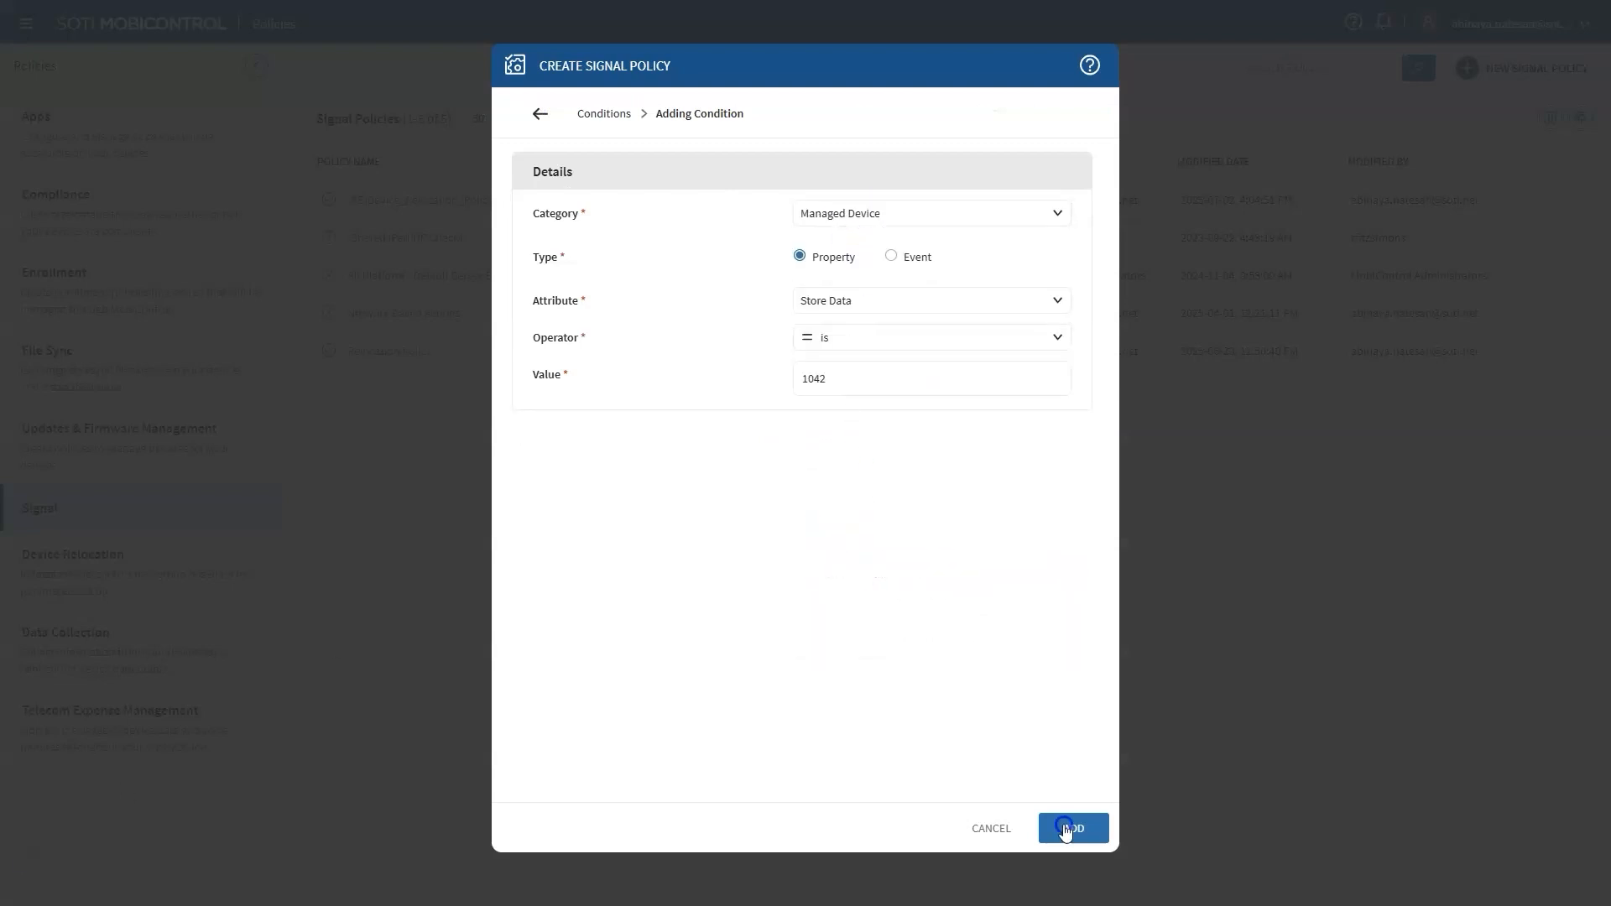
{"action": "left_click", "coordinate": [1073, 827]}
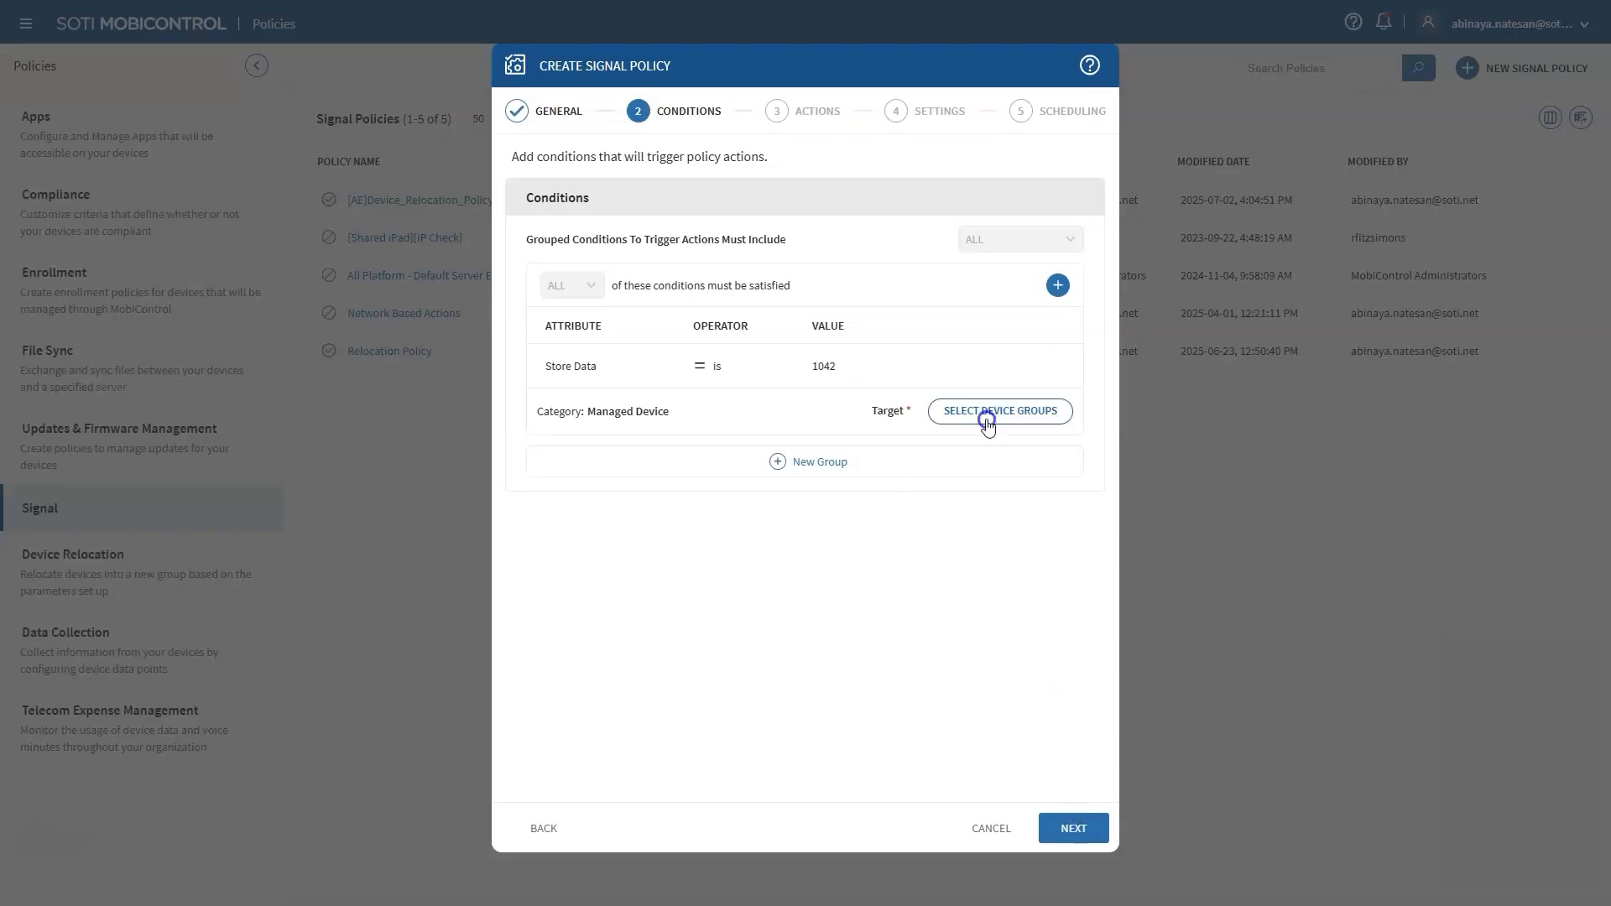
Target the condition at the 00. Staging device group.
{"action": "left_click", "coordinate": [998, 409]}
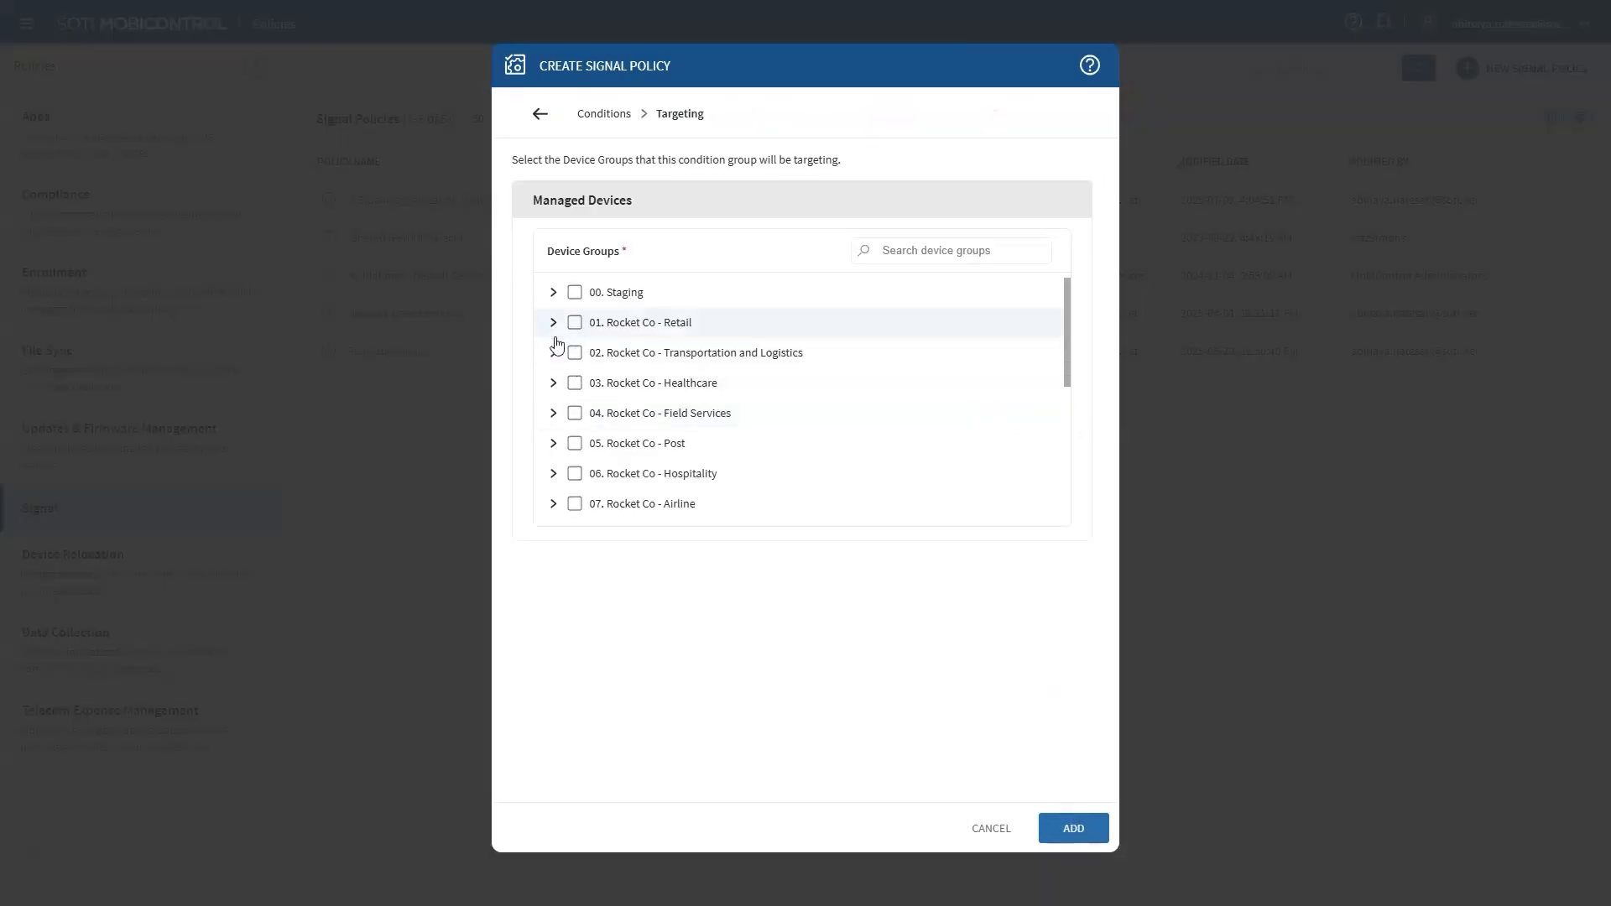
{"action": "left_click", "coordinate": [574, 292]}
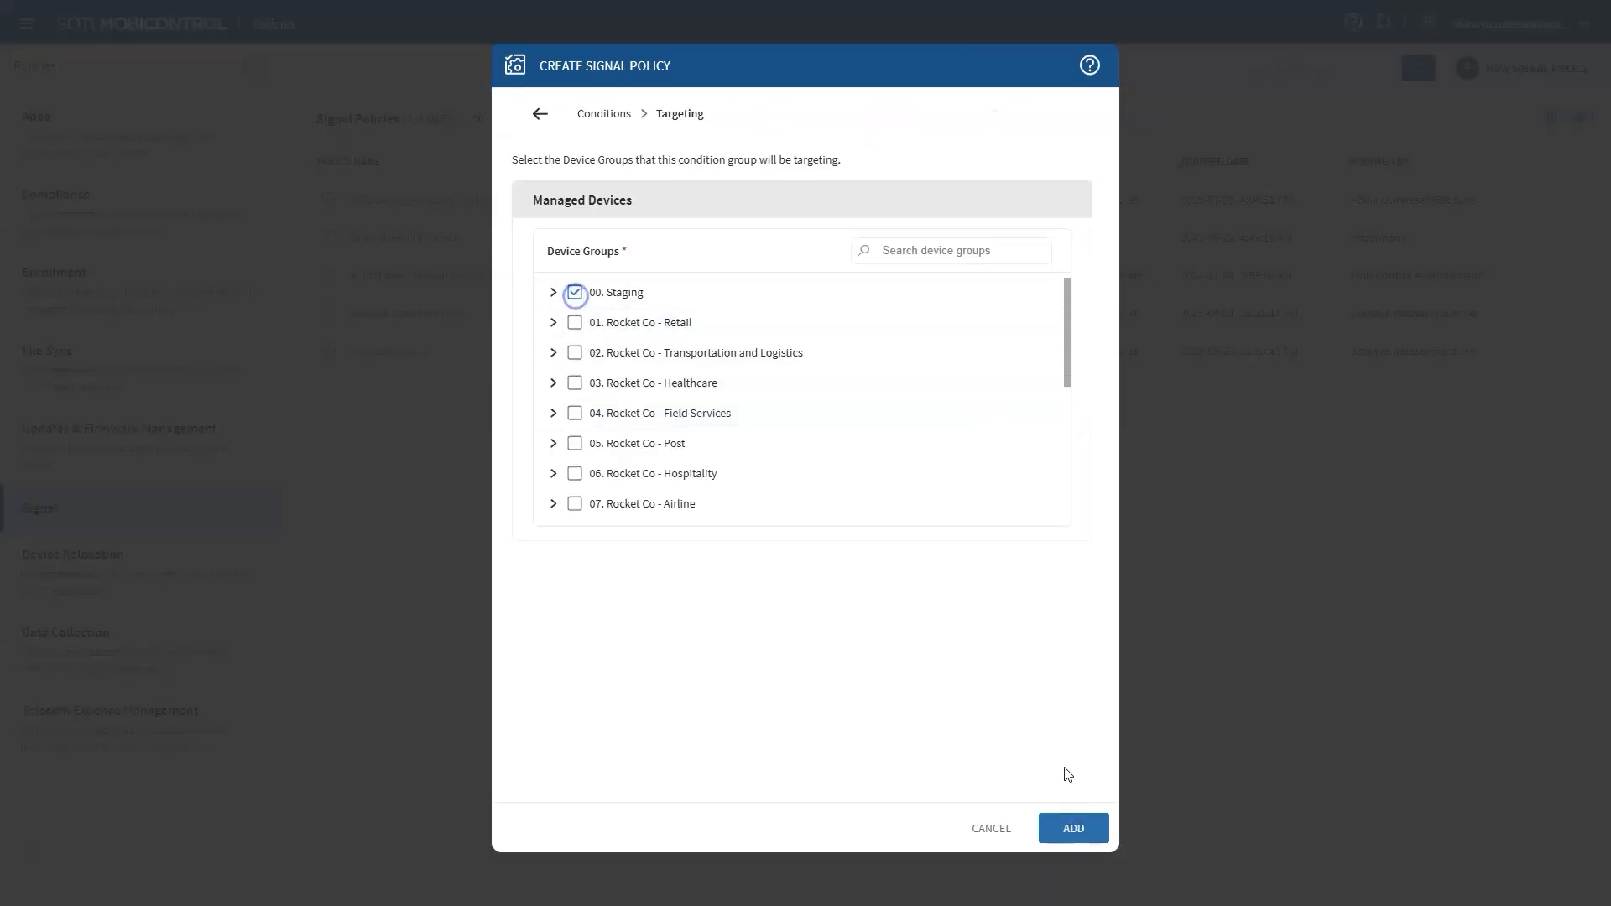
{"action": "left_click", "coordinate": [1072, 827]}
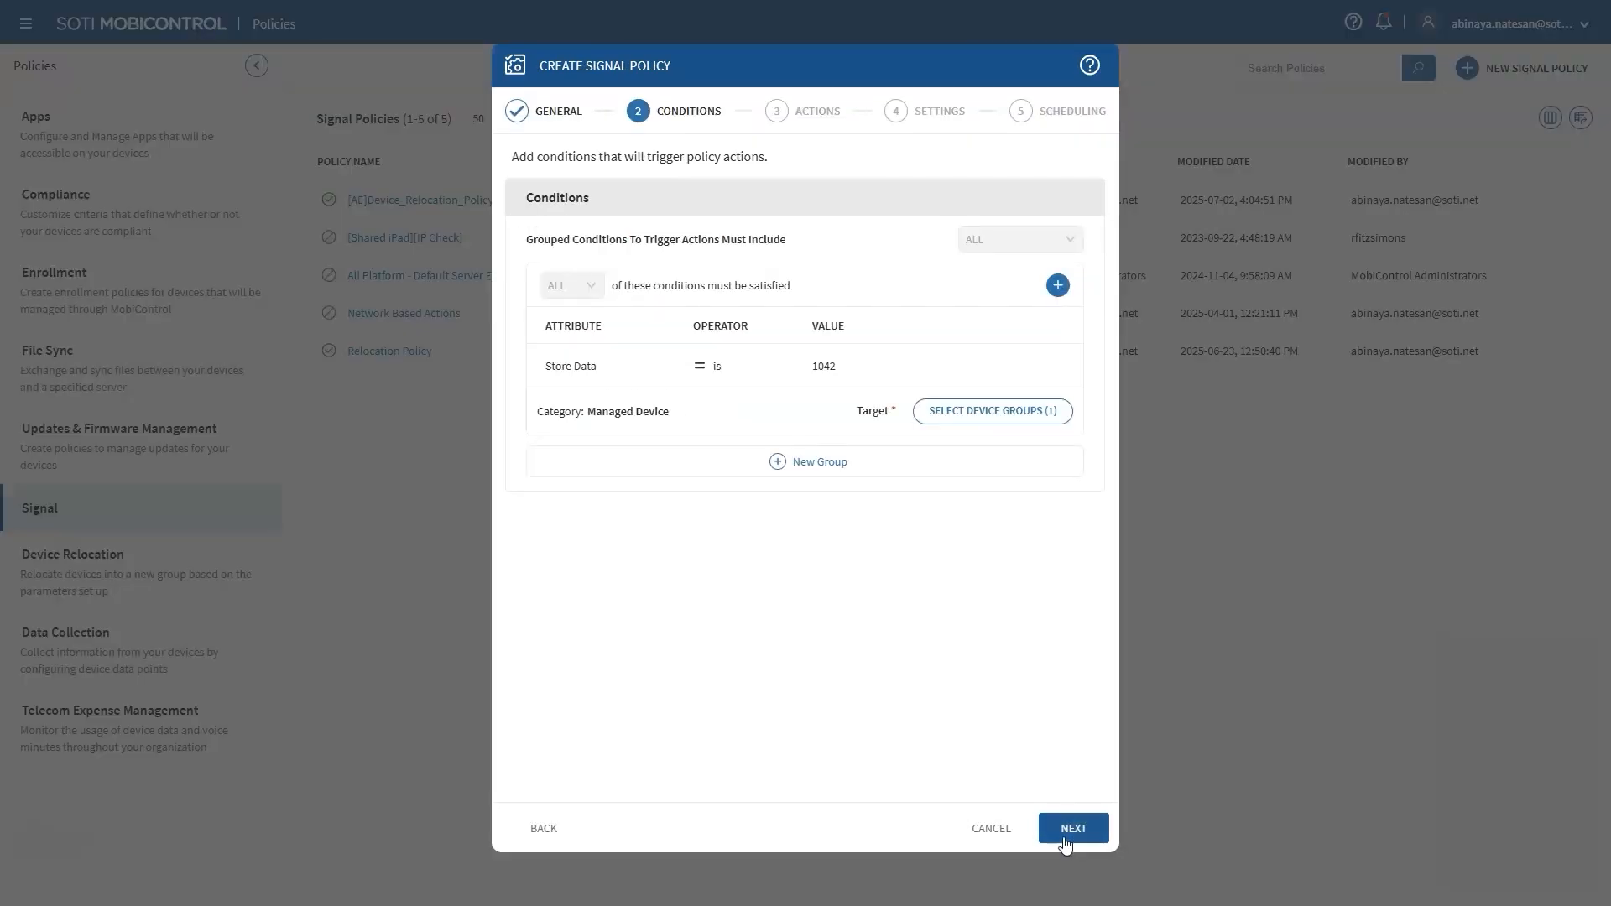
Add a Relocate Device action to 02. Rocket Co - Transportation and Logistics and accept evaluation settings.
{"action": "left_click", "coordinate": [1073, 827]}
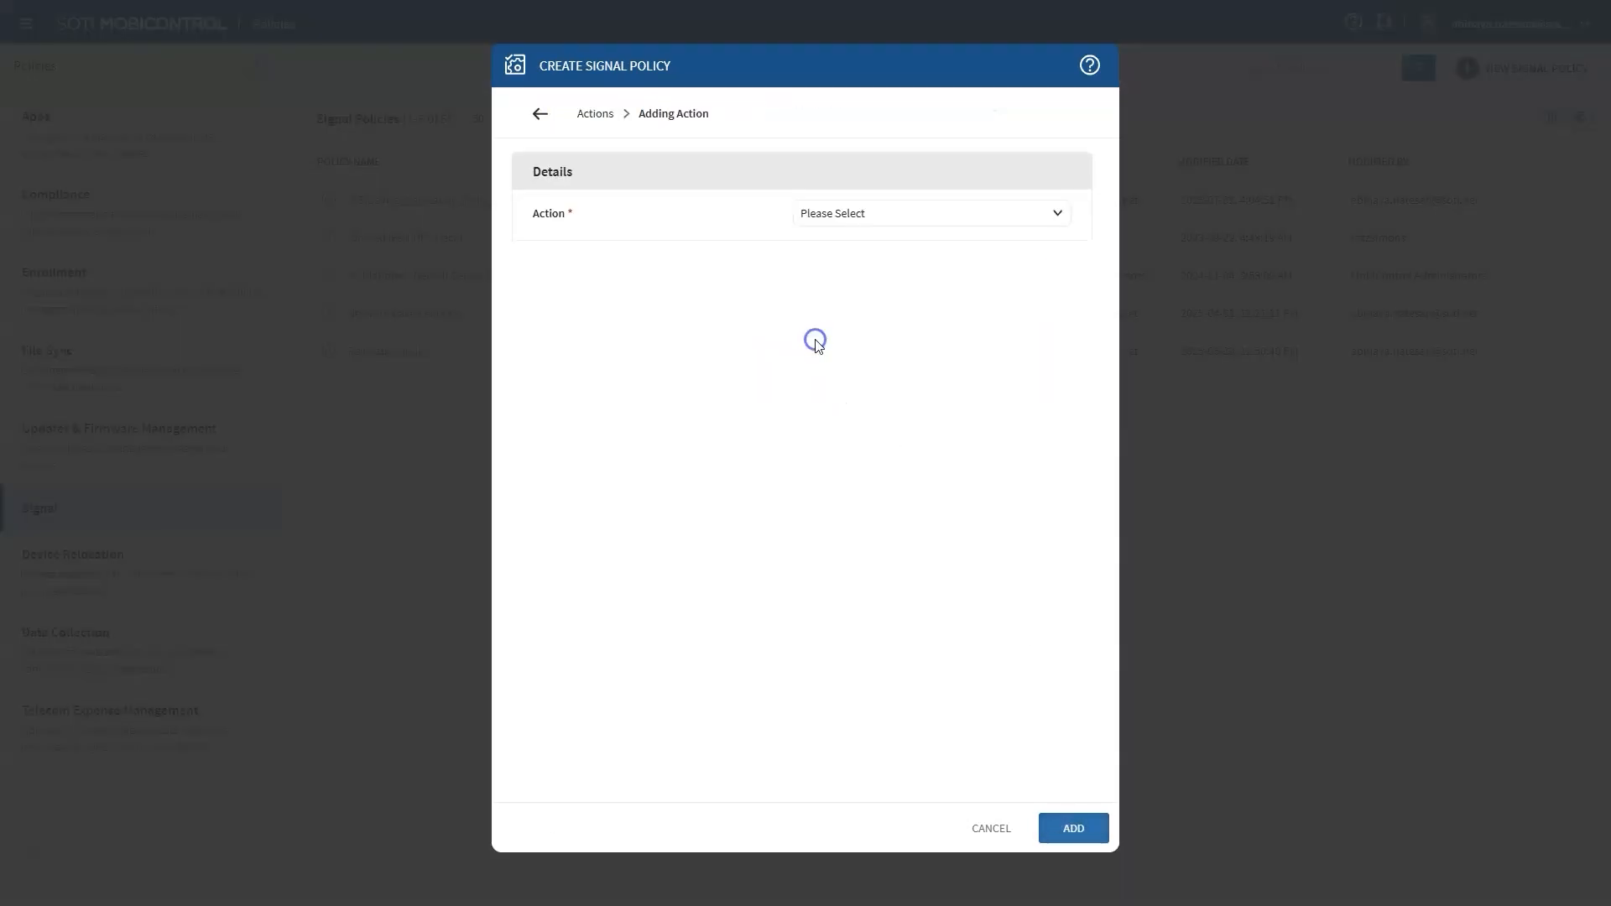
{"action": "left_click", "coordinate": [928, 213]}
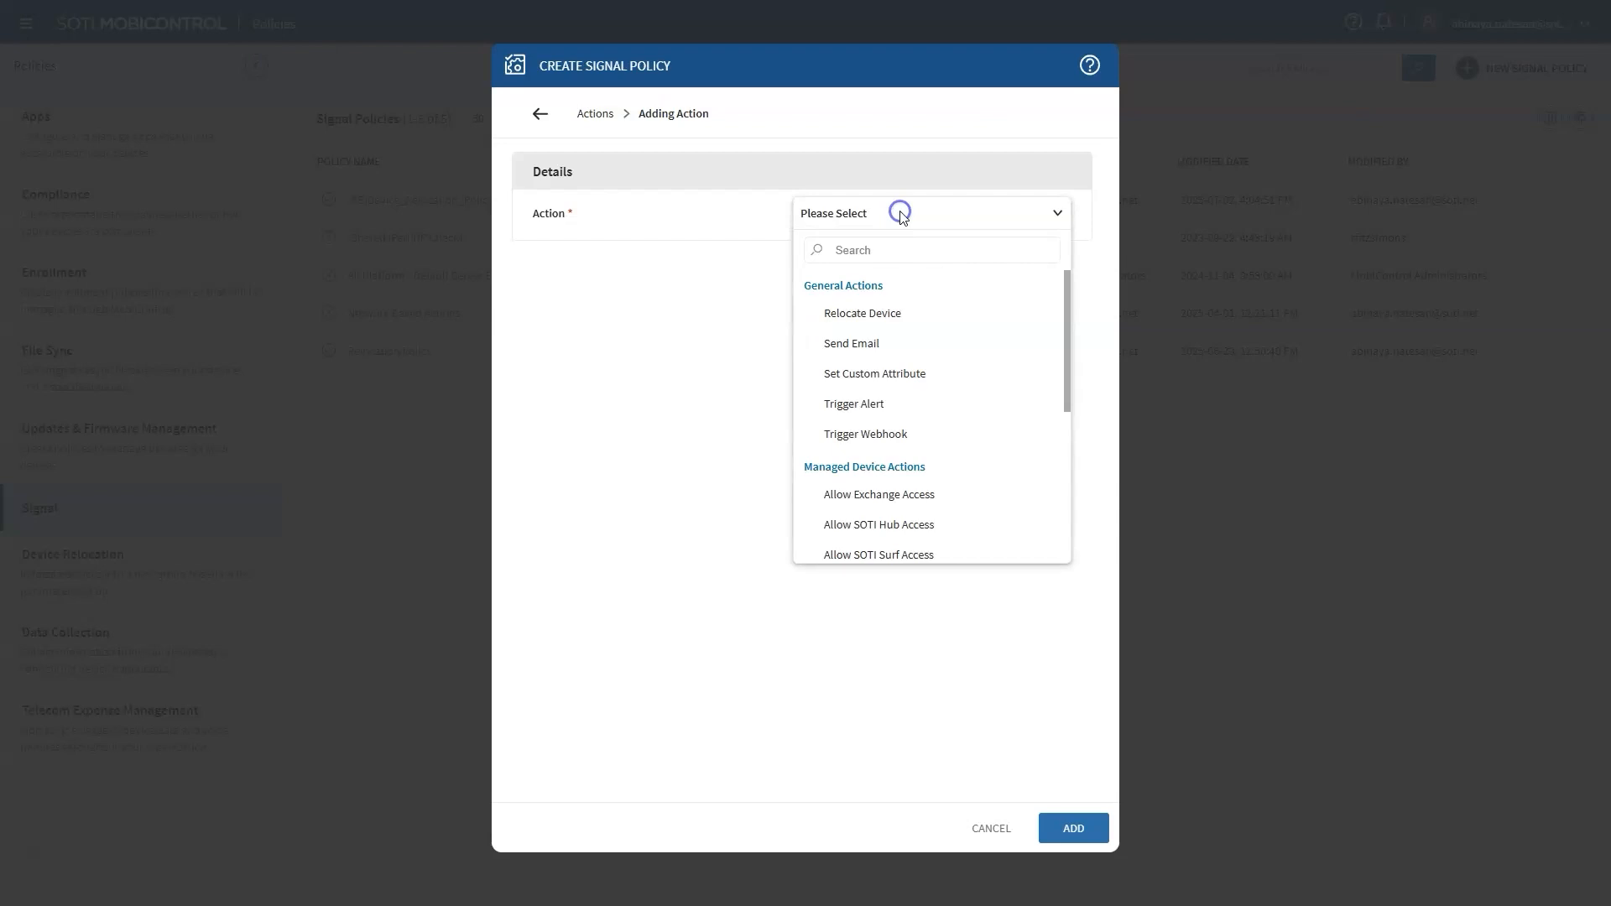
{"action": "left_click", "coordinate": [861, 314]}
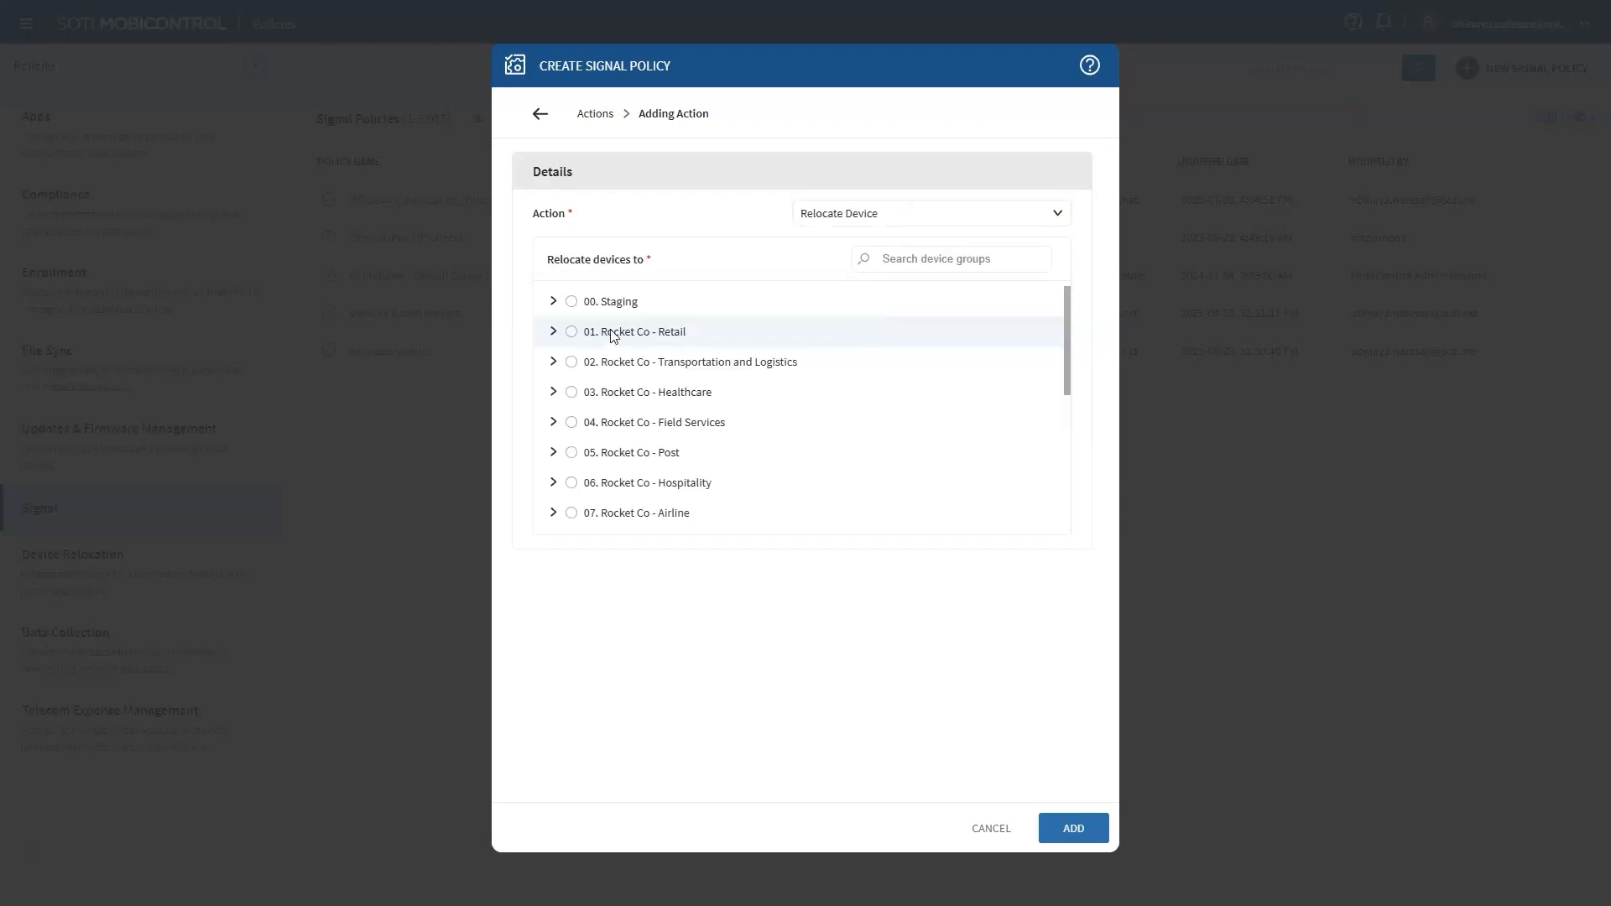
{"action": "left_click", "coordinate": [571, 361]}
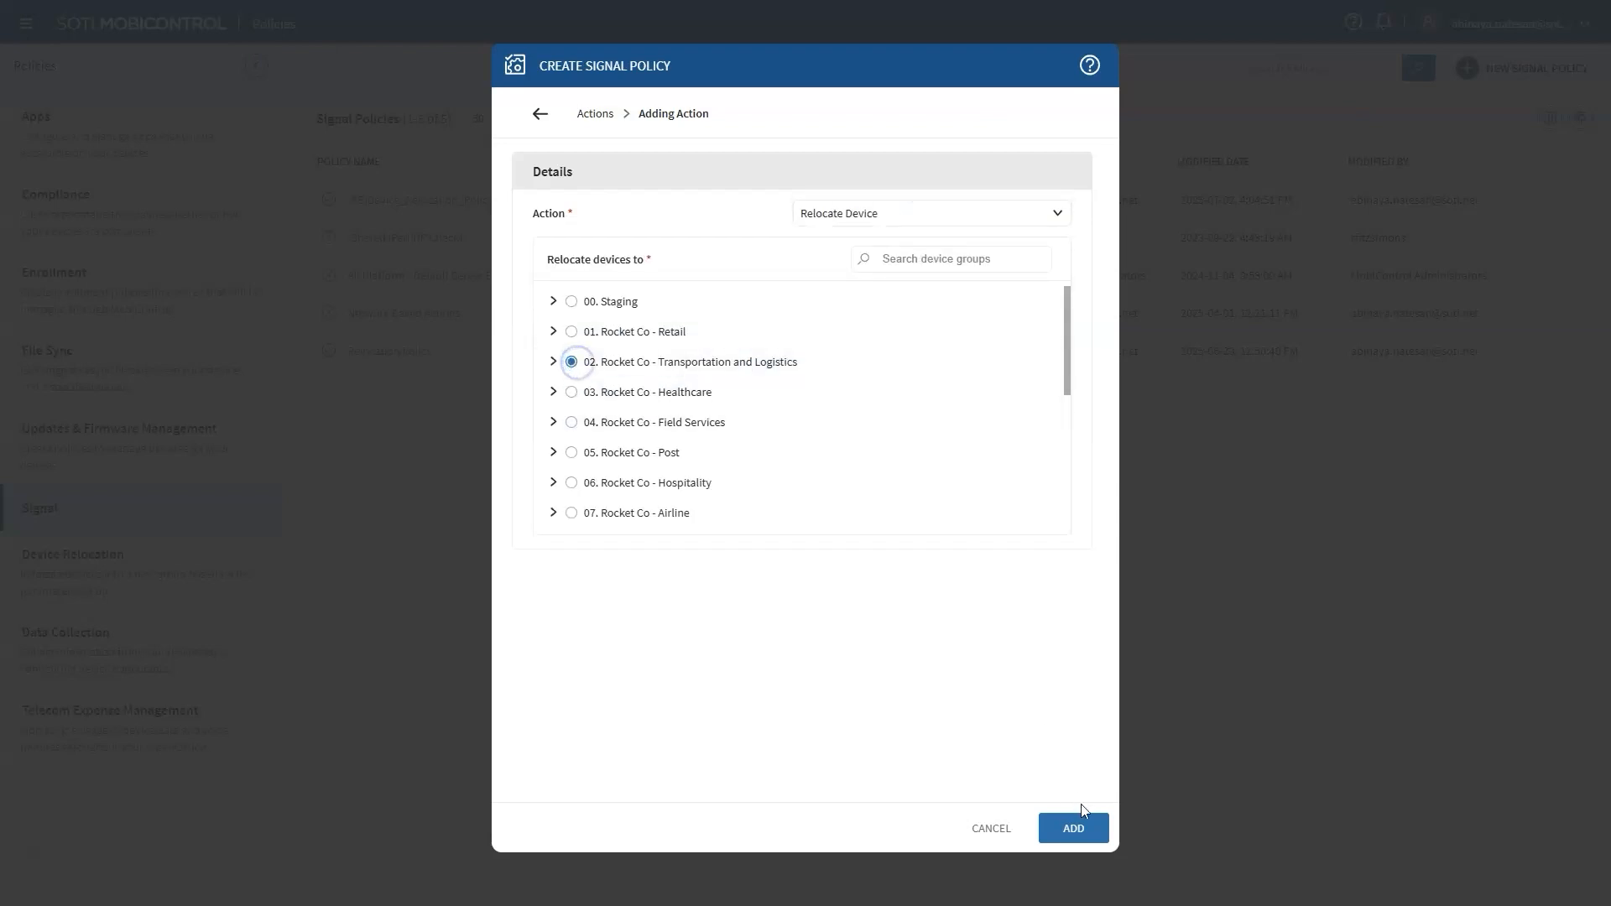
{"action": "left_click", "coordinate": [1072, 828]}
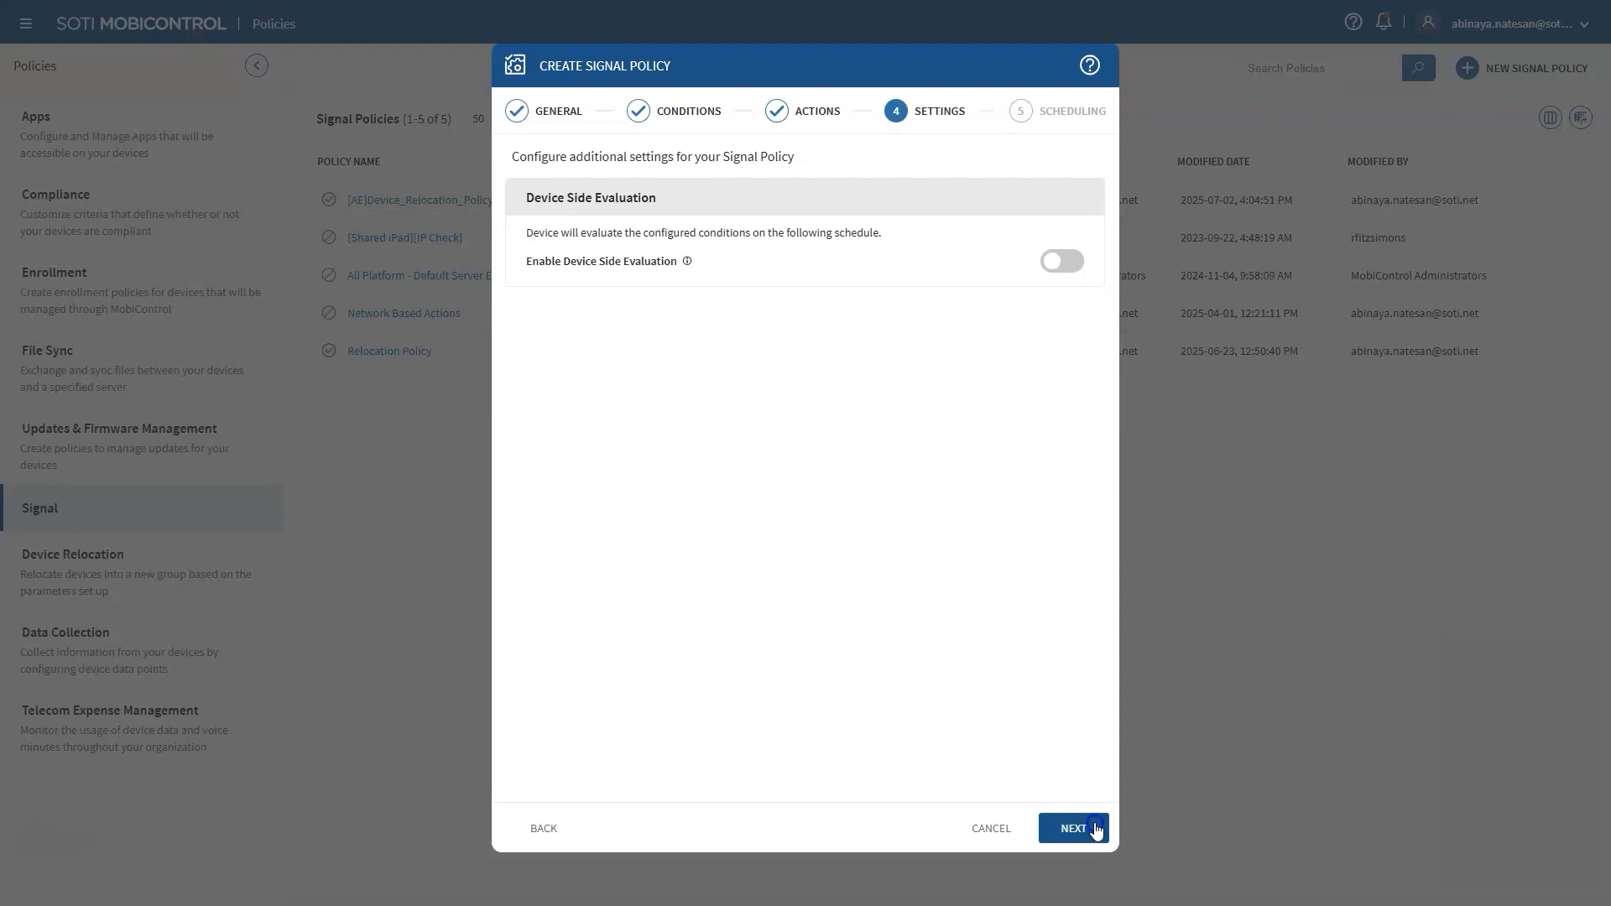
{"action": "left_click", "coordinate": [1073, 827]}
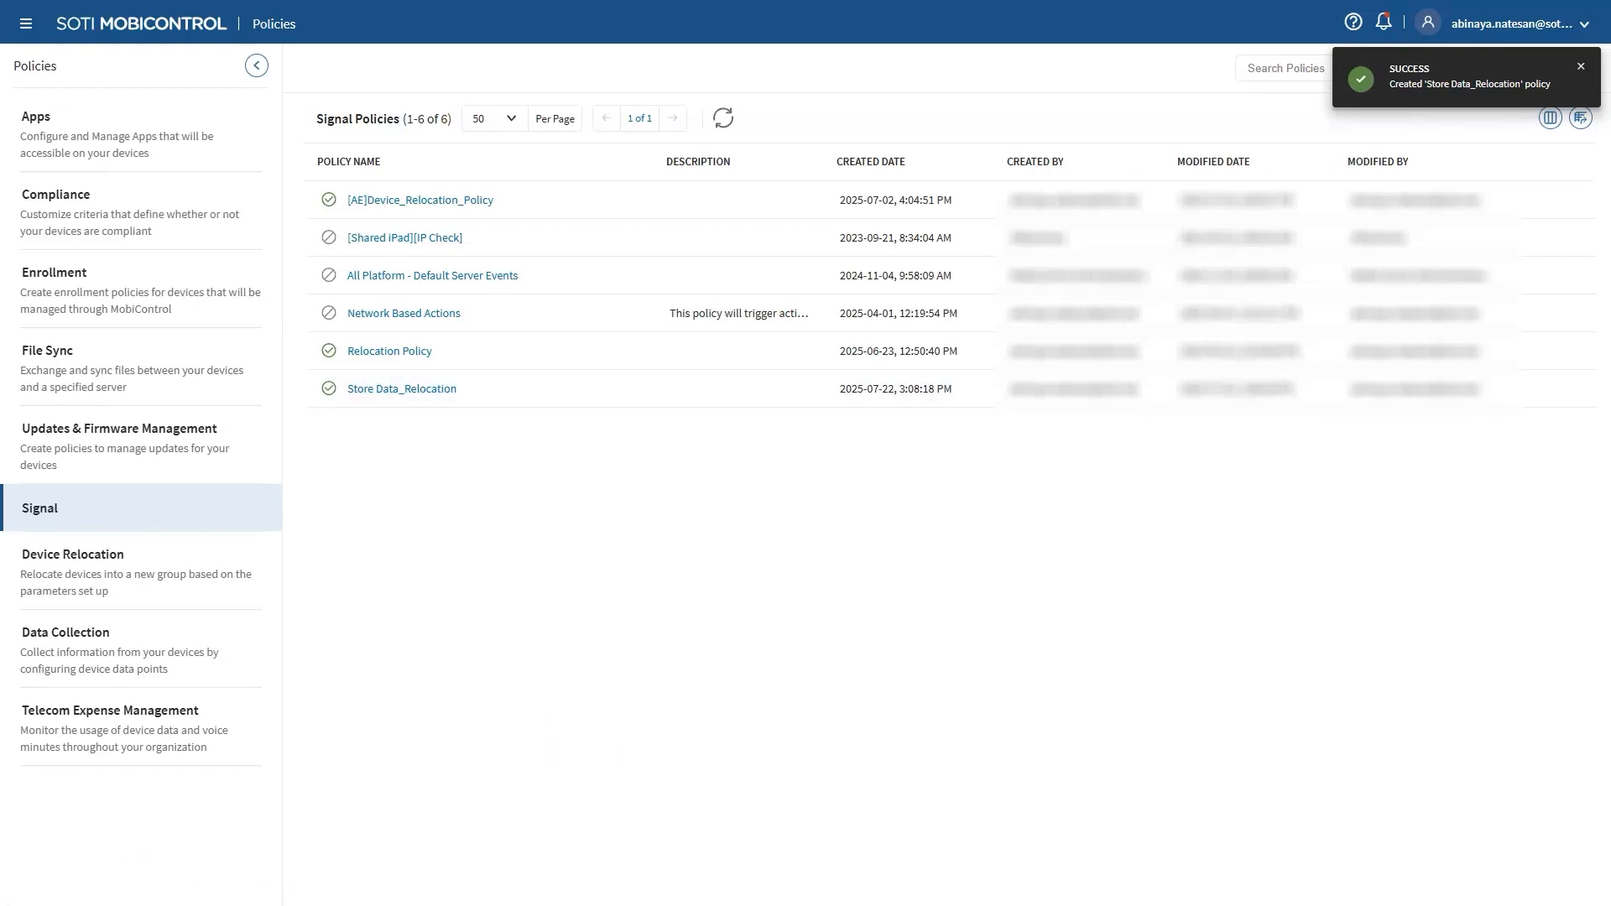
{"action": "mouse_move", "coordinate": [994, 732]}
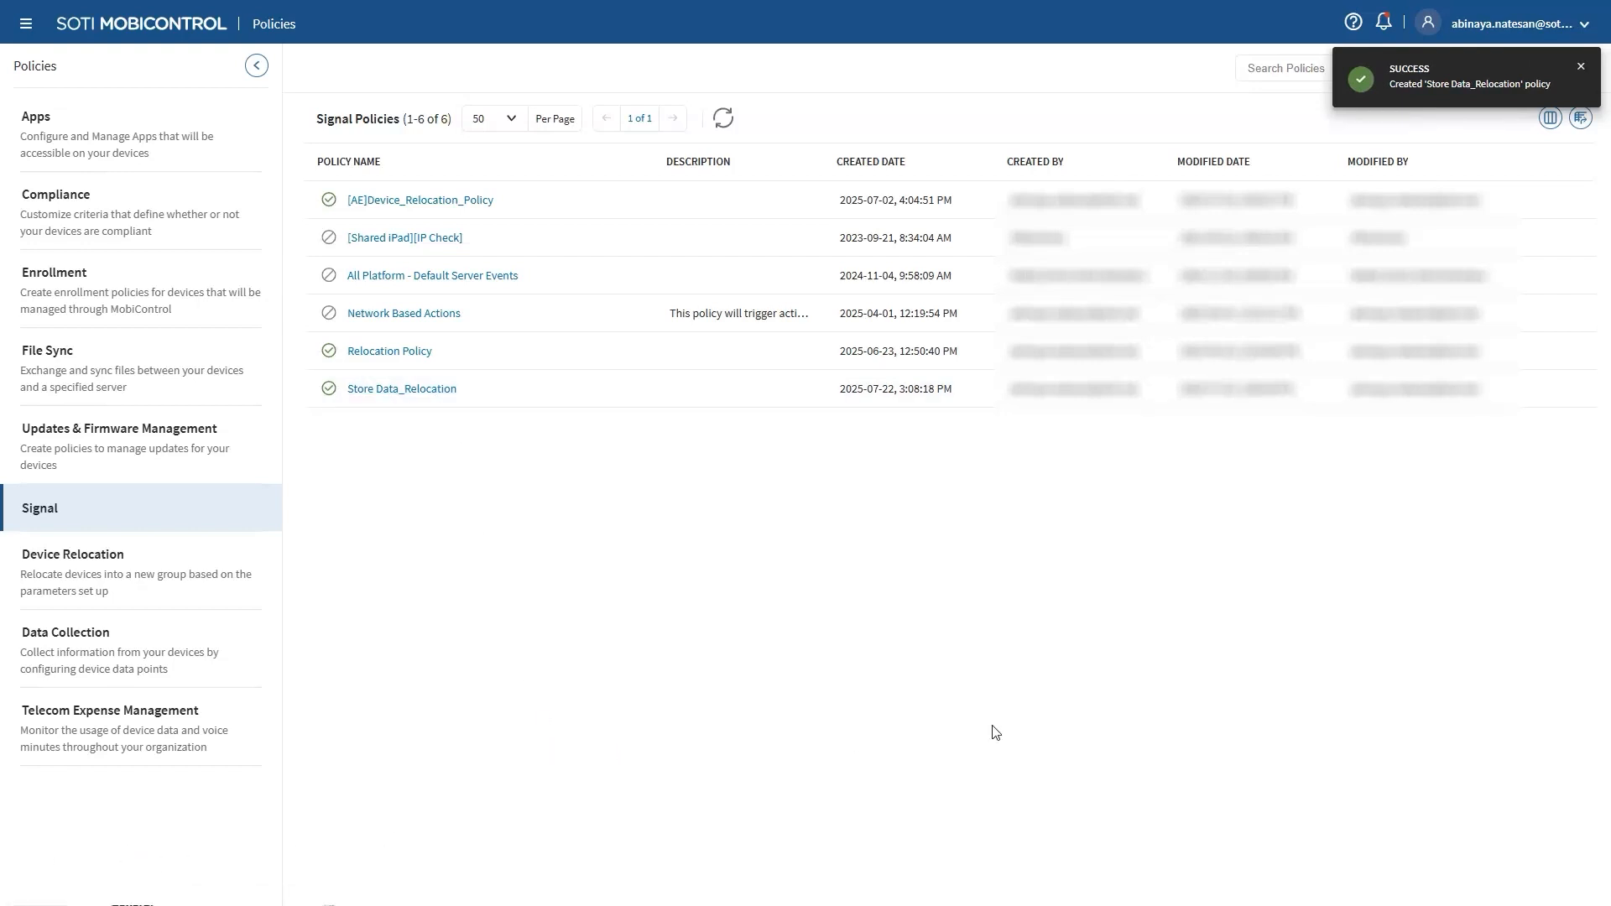